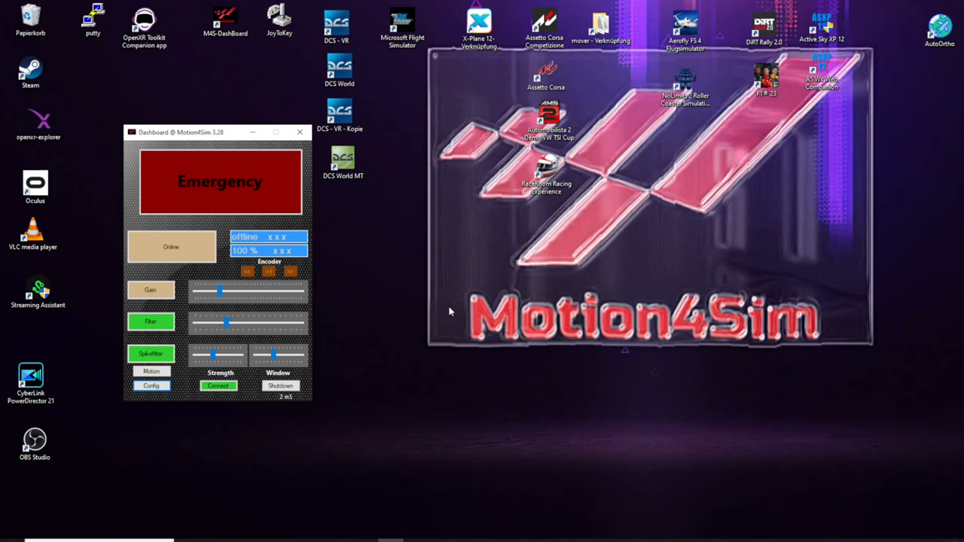
mouse_move(263, 153)
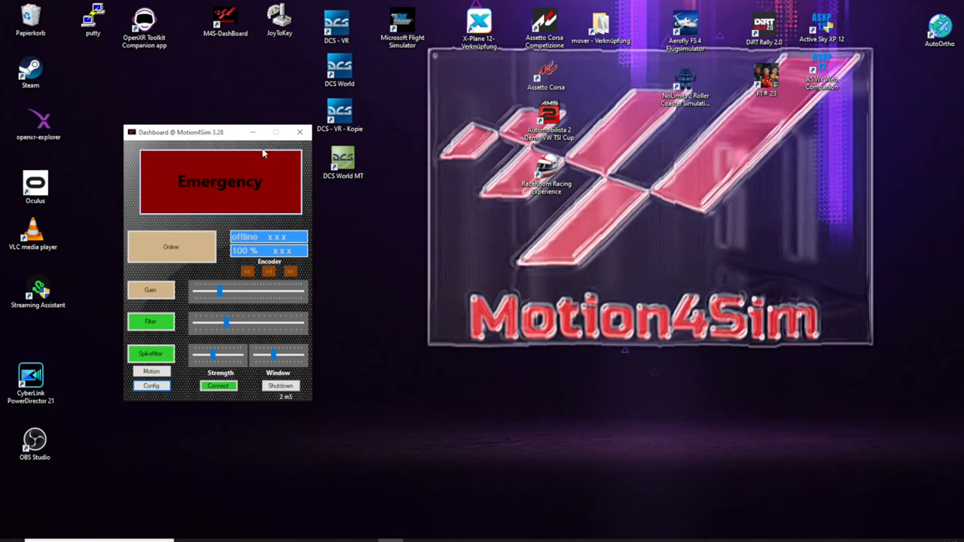
Step: Drag the Motion4Sim Dashboard (v3.28, platform offline) slightly up and left by its title bar
left_click_drag(219, 132, 215, 98)
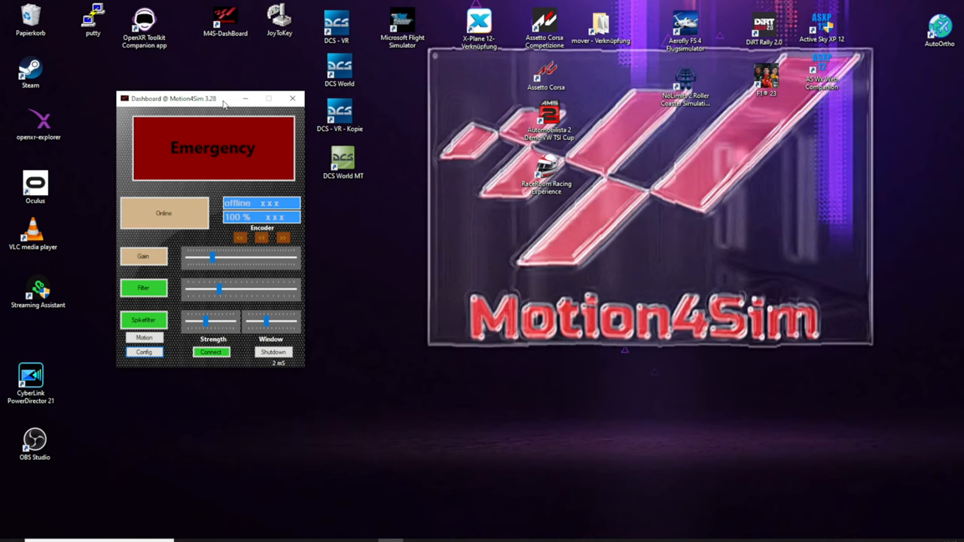
mouse_move(401, 397)
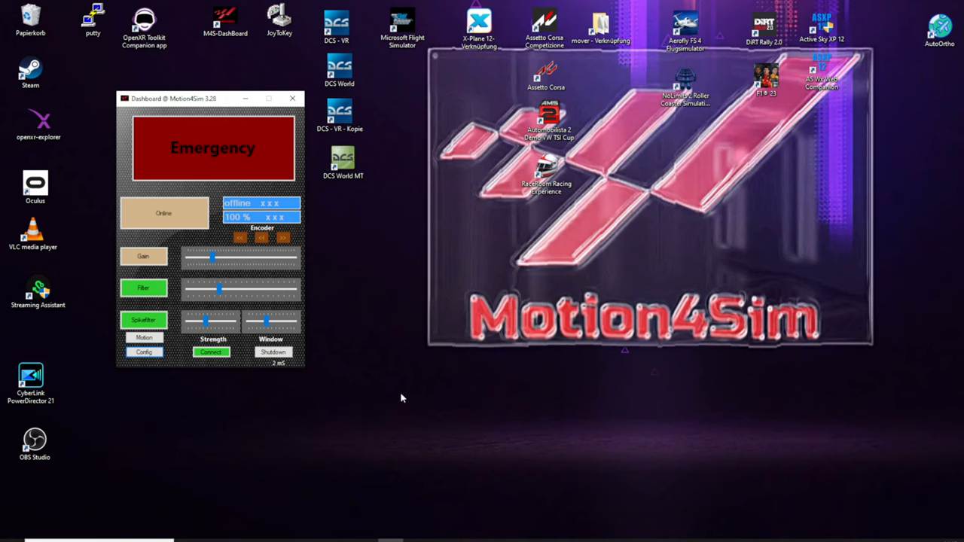
mouse_move(372, 320)
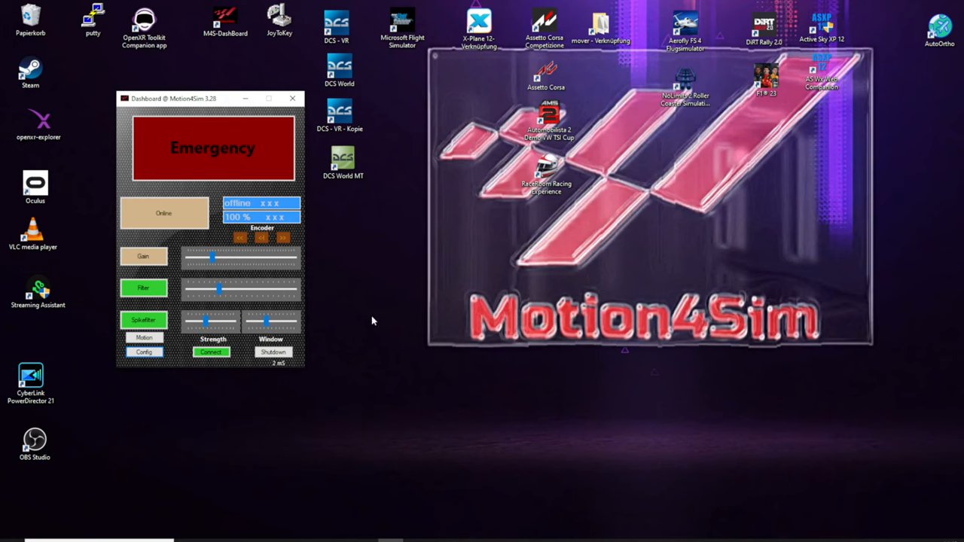
mouse_move(369, 330)
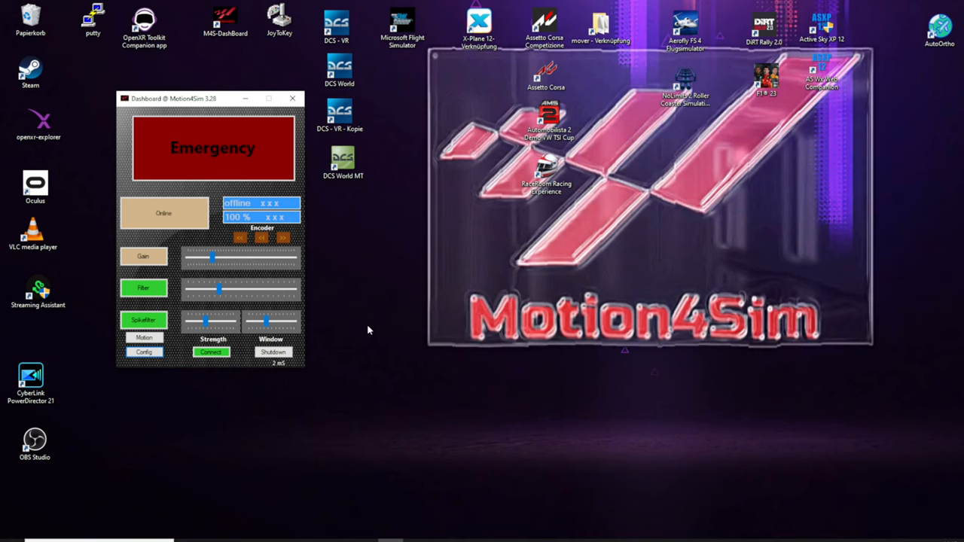
mouse_move(360, 256)
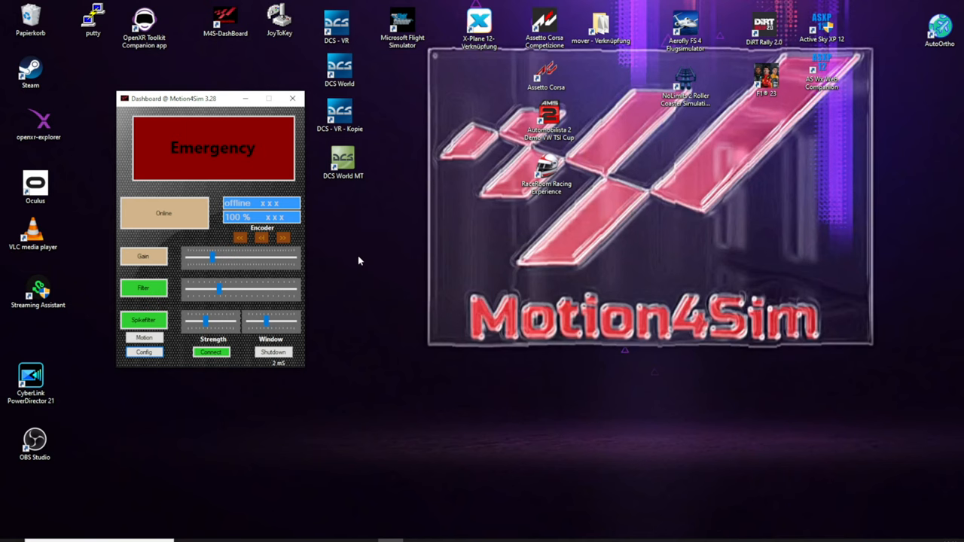
mouse_move(411, 296)
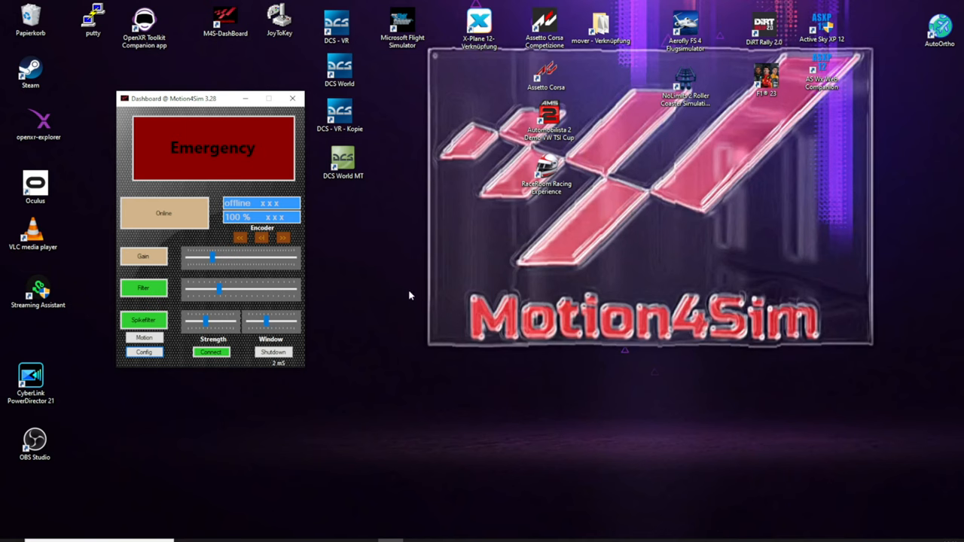
mouse_move(403, 342)
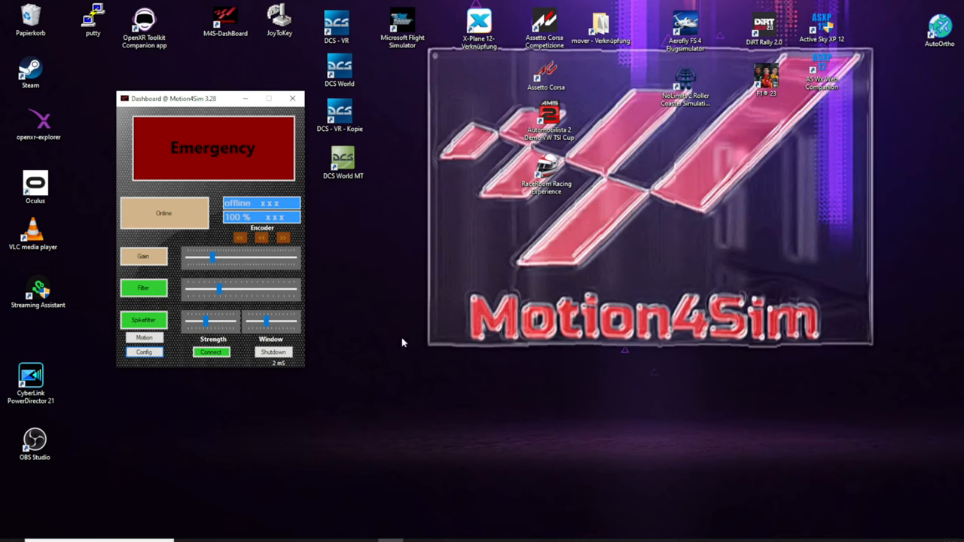
mouse_move(392, 335)
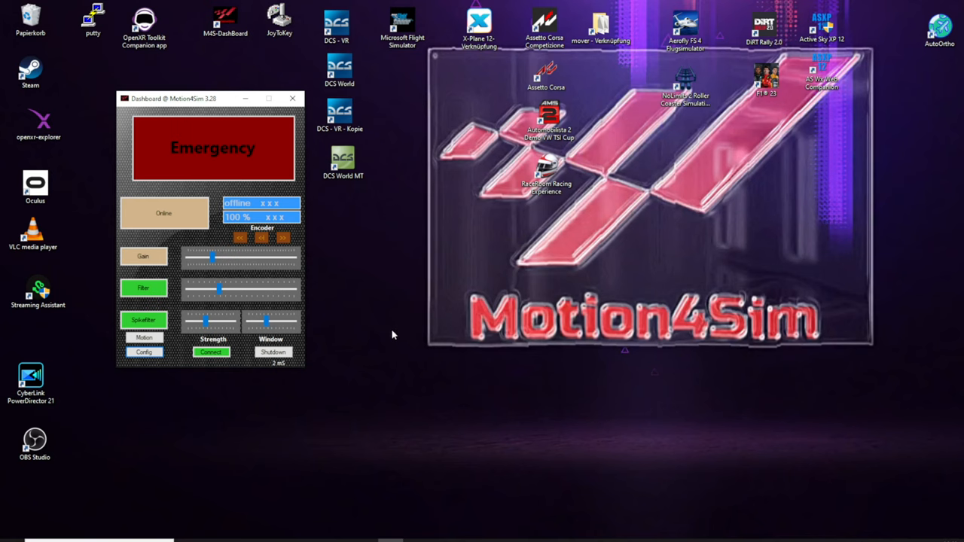
mouse_move(351, 273)
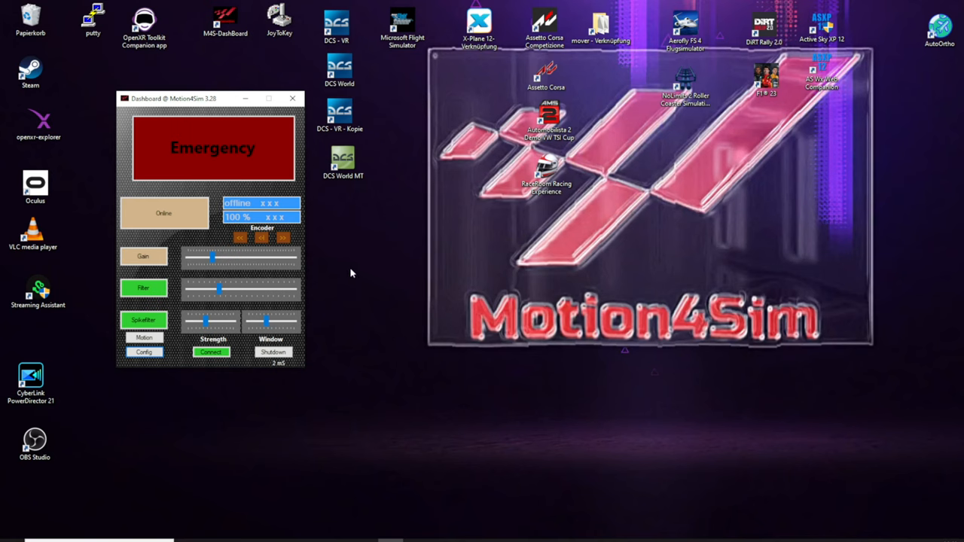
mouse_move(363, 278)
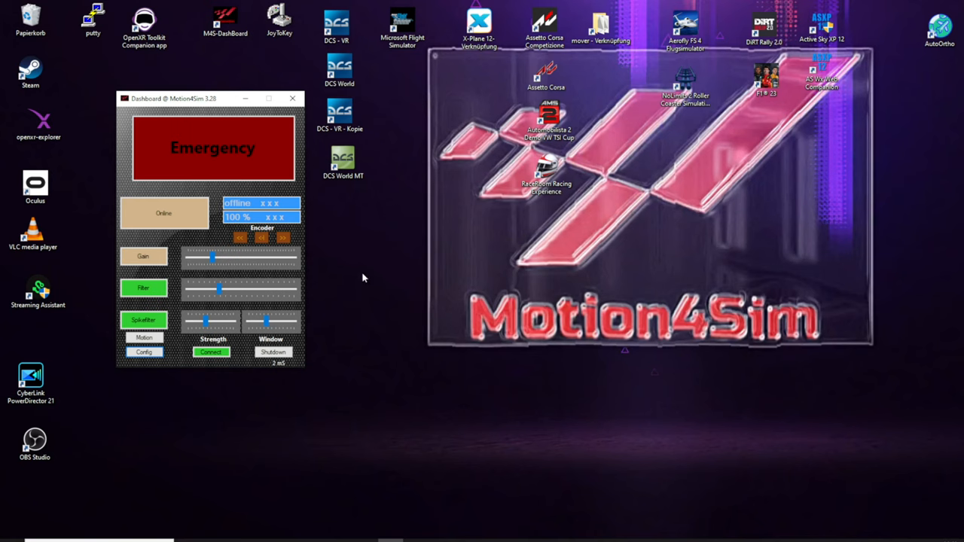
mouse_move(362, 261)
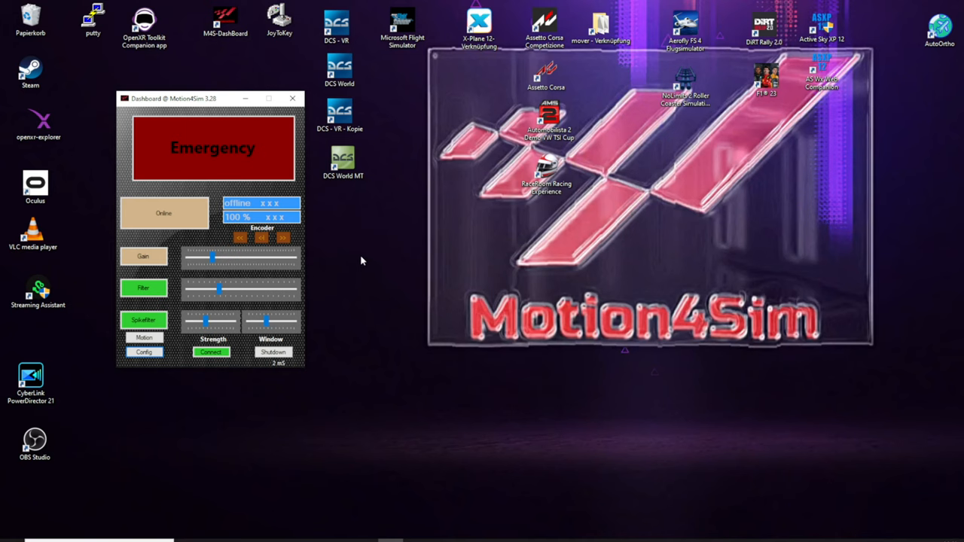
mouse_move(379, 263)
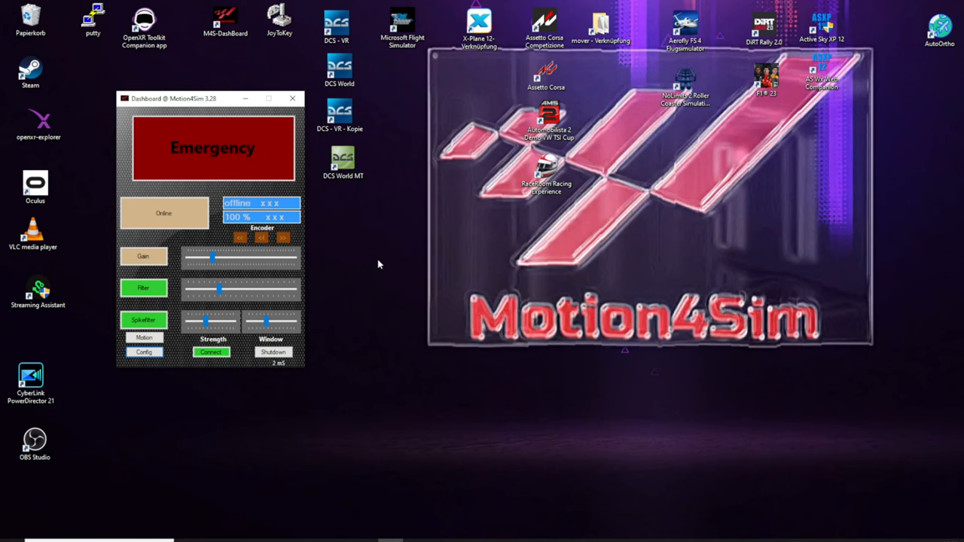
mouse_move(400, 322)
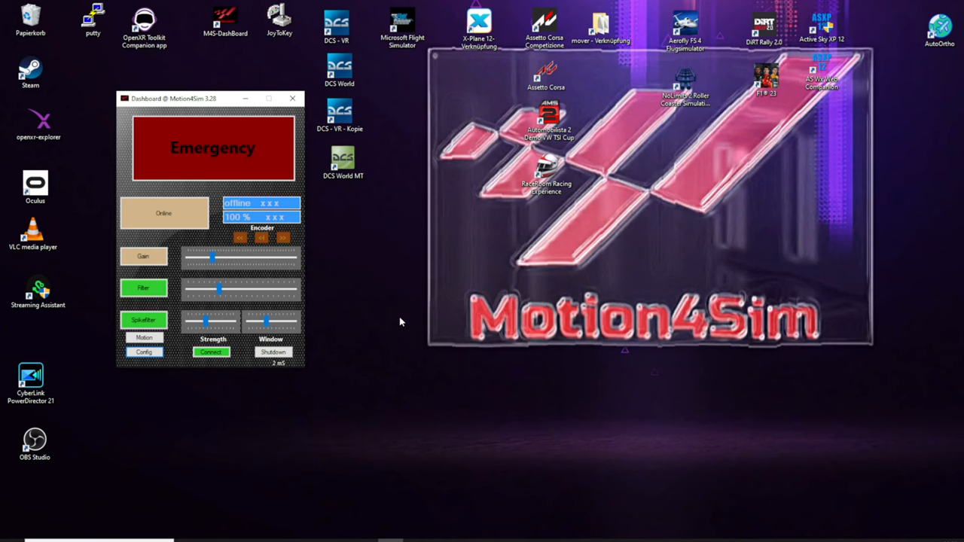
mouse_move(142, 385)
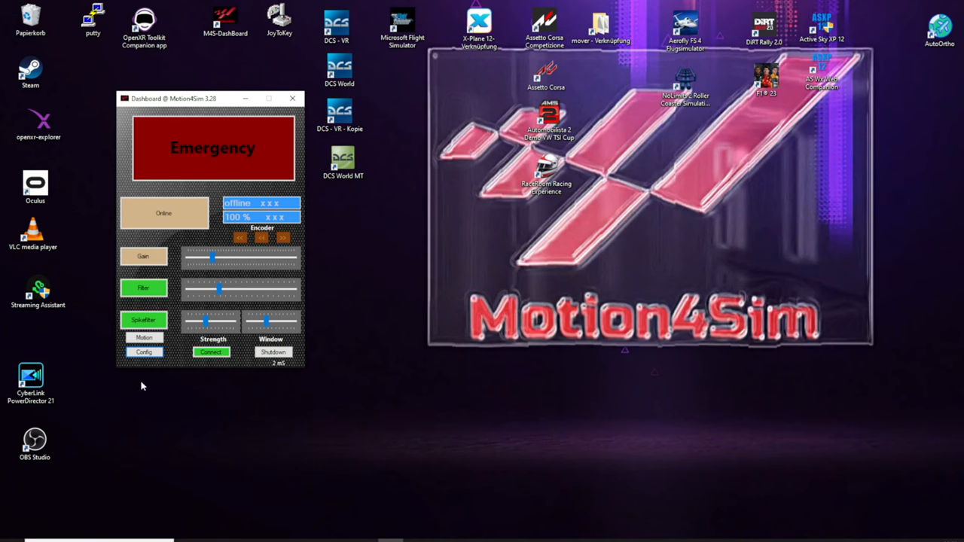
mouse_move(141, 367)
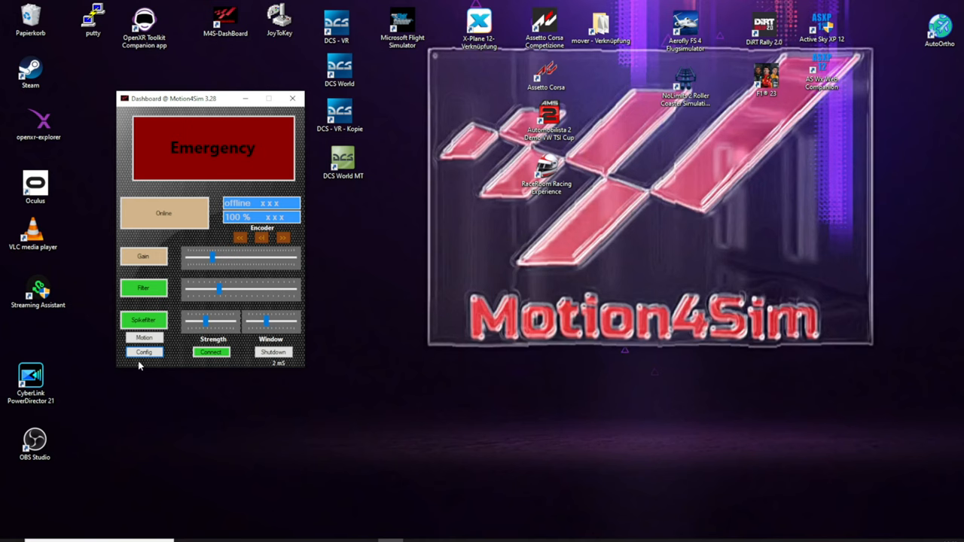
mouse_move(142, 367)
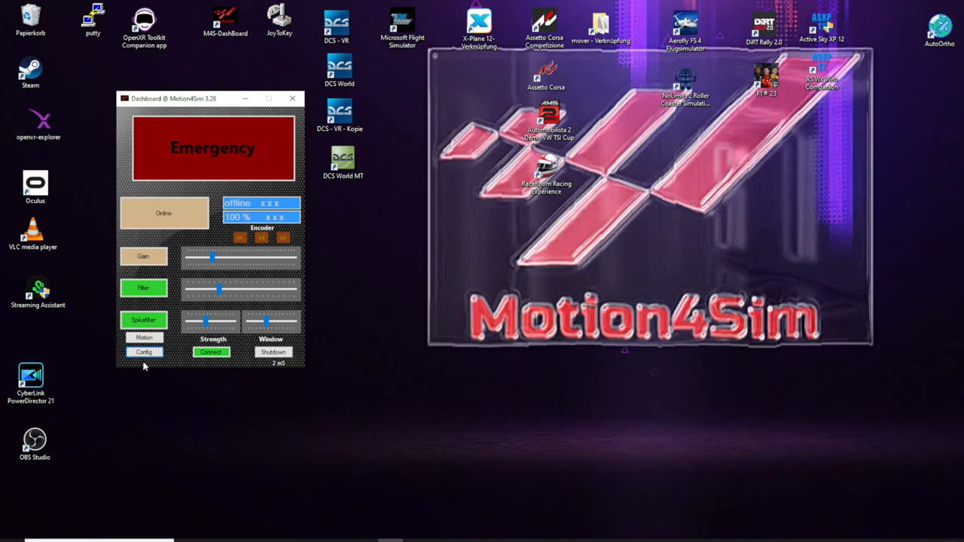
mouse_move(146, 368)
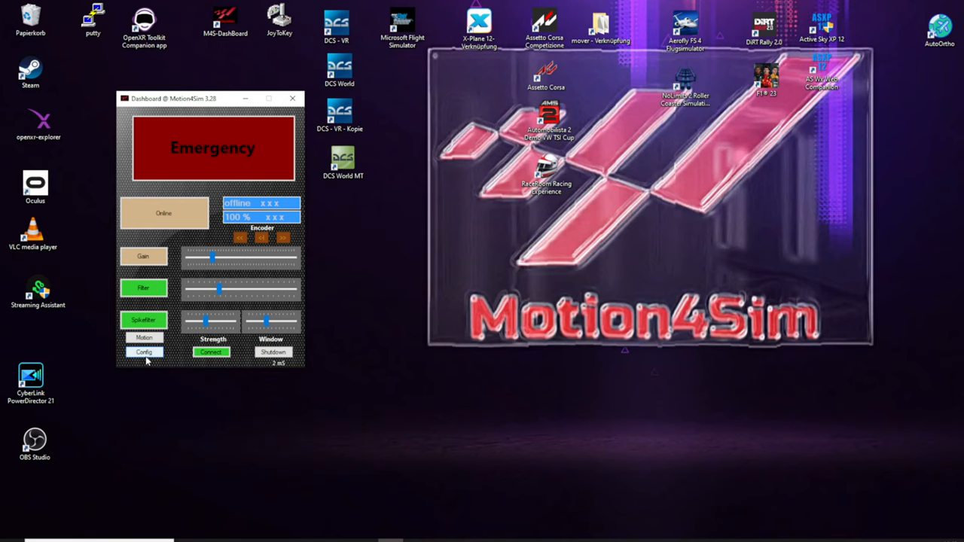
Step: Launch the Config App from the Dashboard, raise its window, and show the 6dof Rig settings
left_click(144, 353)
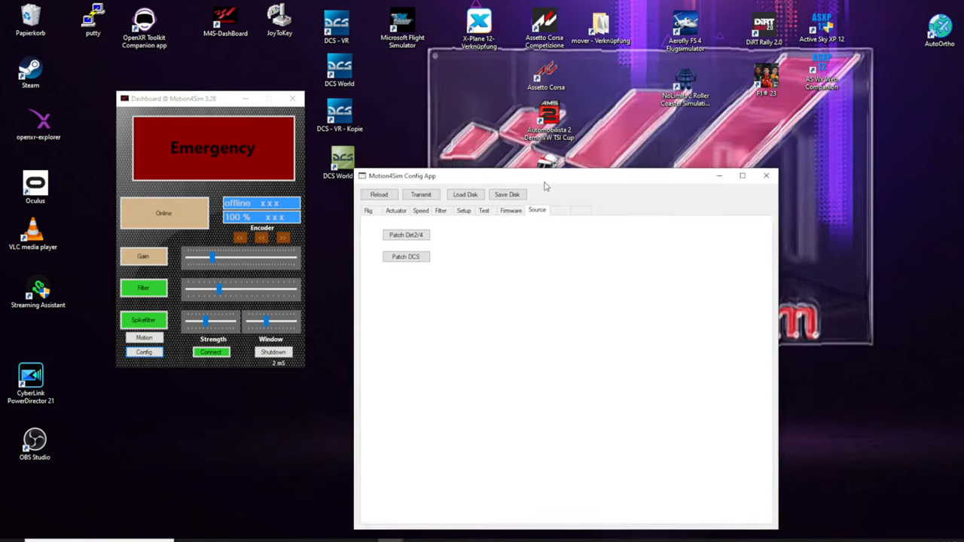
left_click_drag(546, 176, 557, 83)
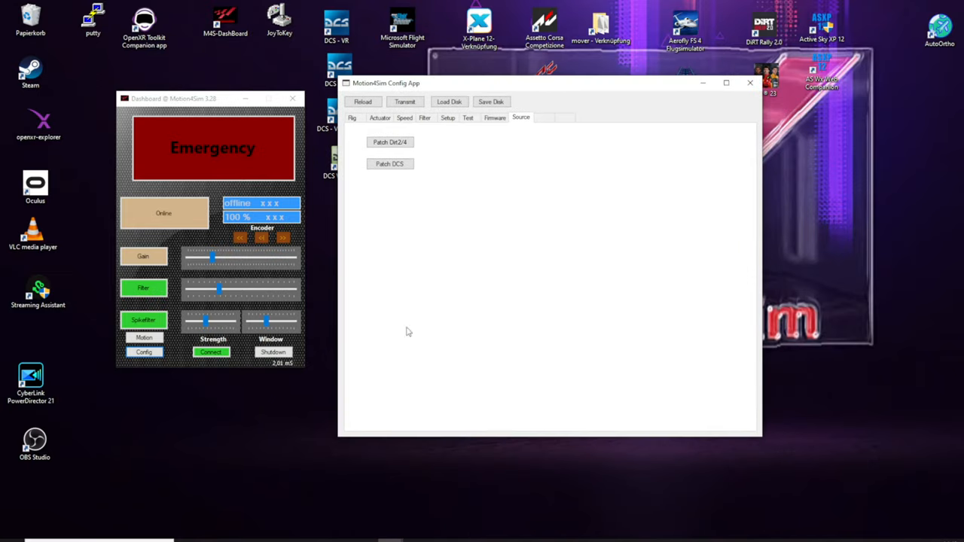
mouse_move(474, 264)
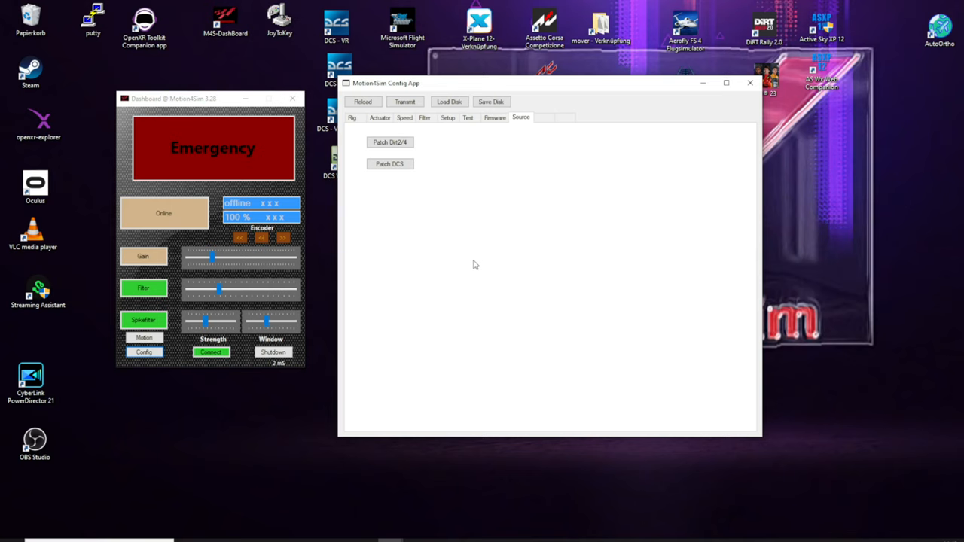
mouse_move(485, 253)
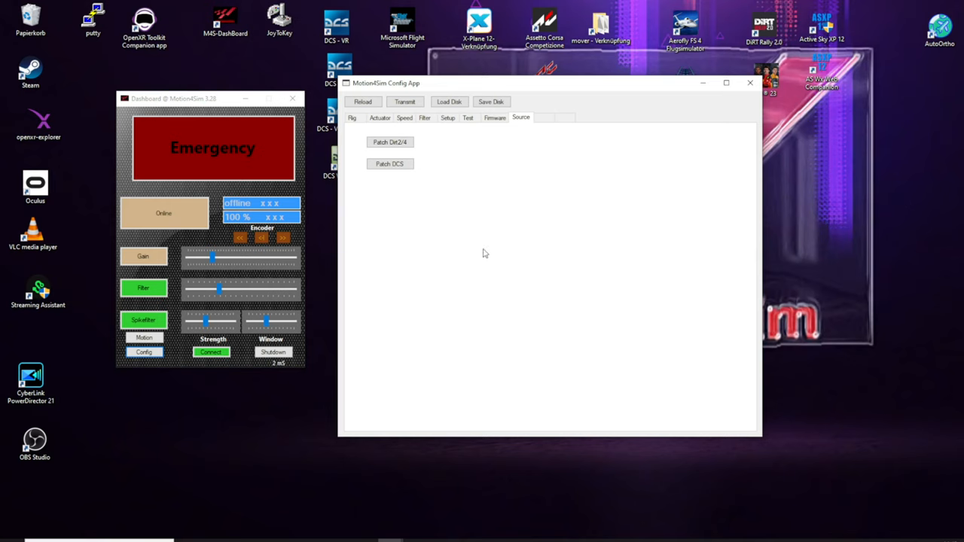
left_click(351, 117)
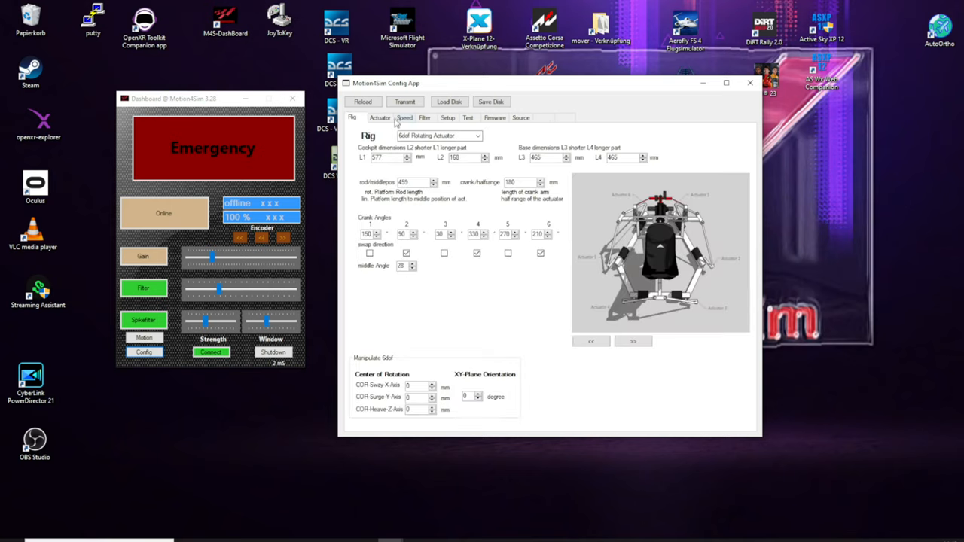
mouse_move(522, 294)
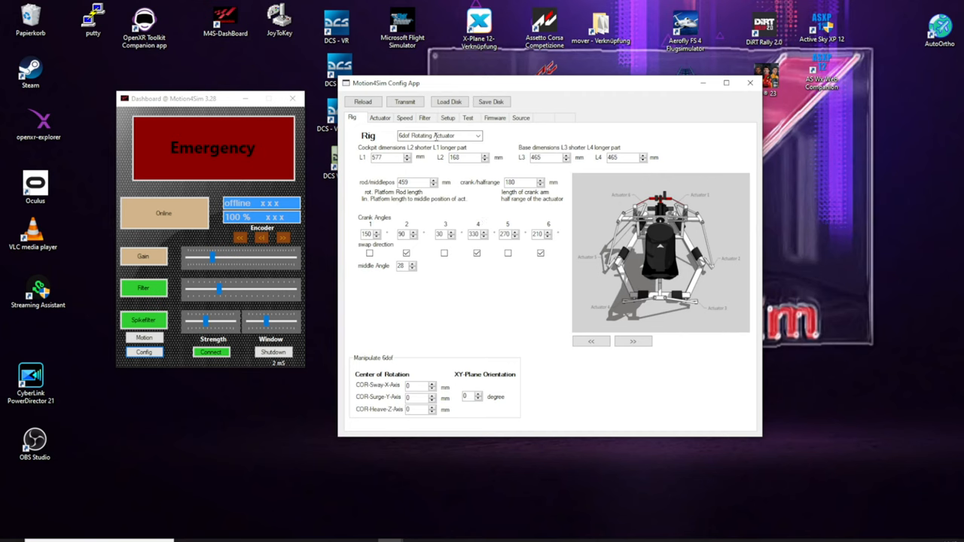
Step: On the Setup tab, toggle the high precision timer off and on, and SRS Support on and off
left_click(447, 118)
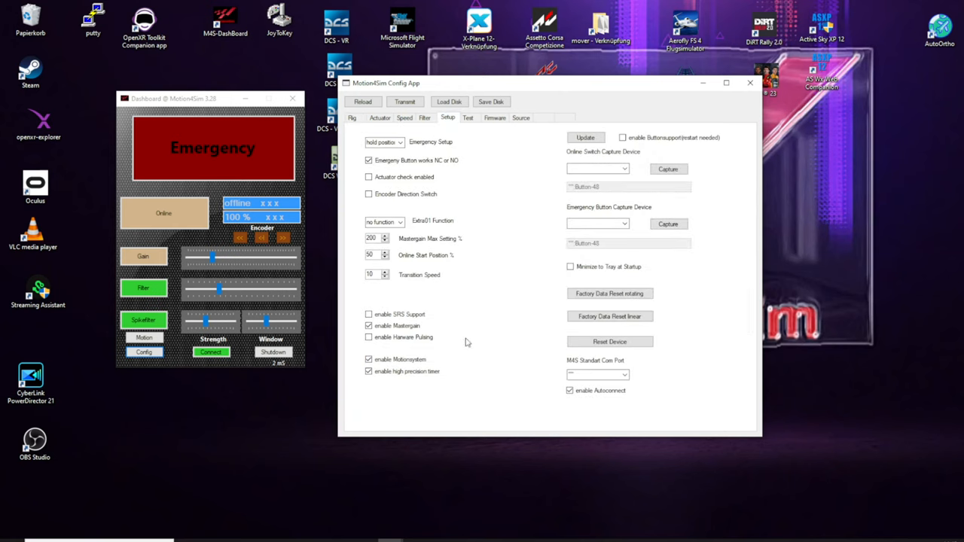
mouse_move(485, 400)
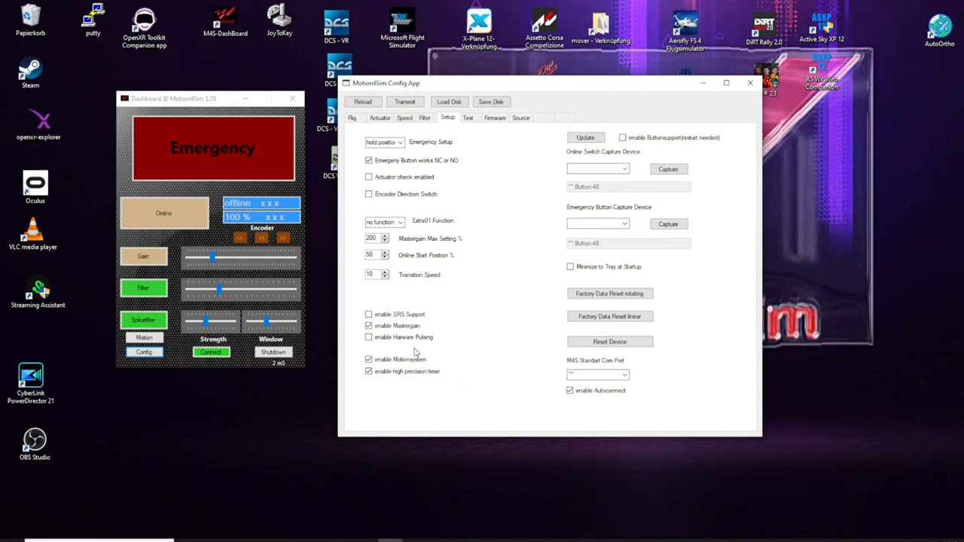
left_click(369, 359)
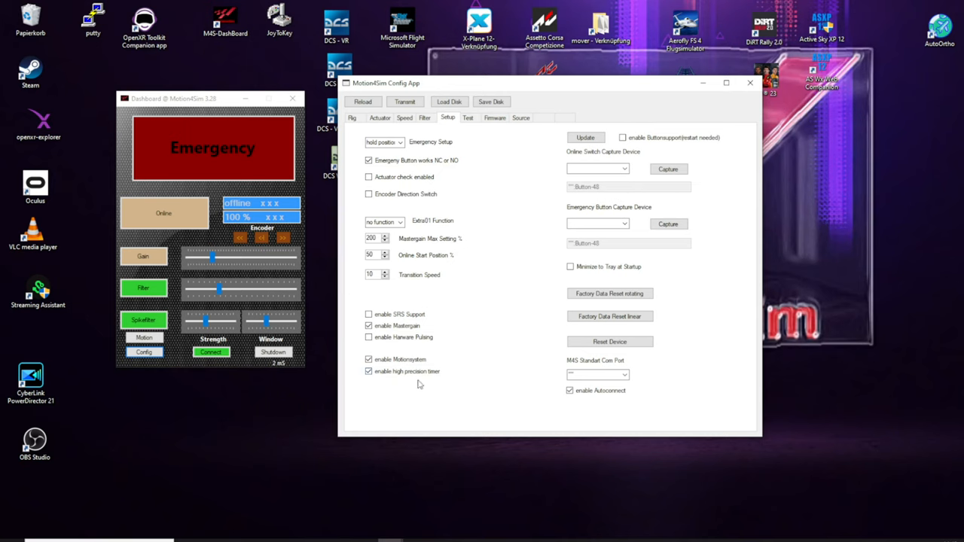
left_click(368, 371)
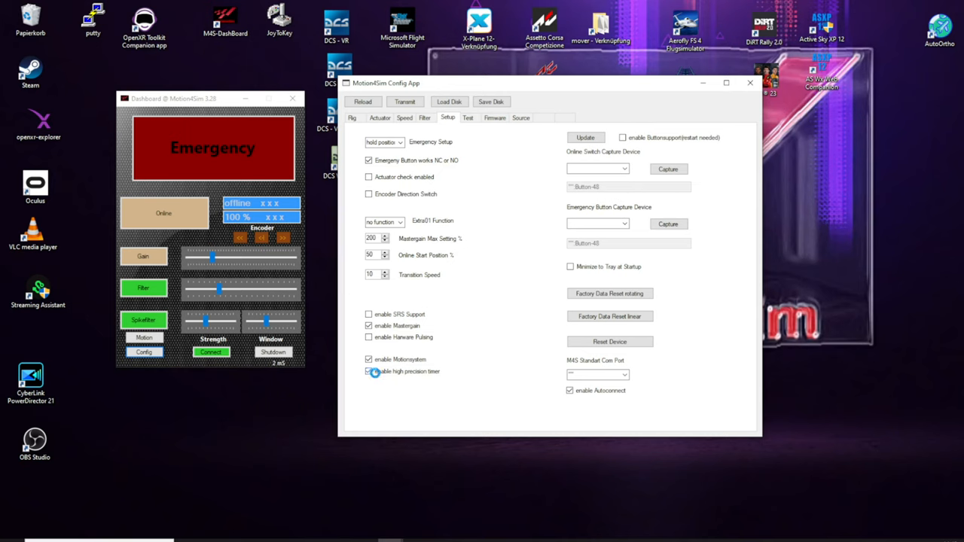
left_click(368, 371)
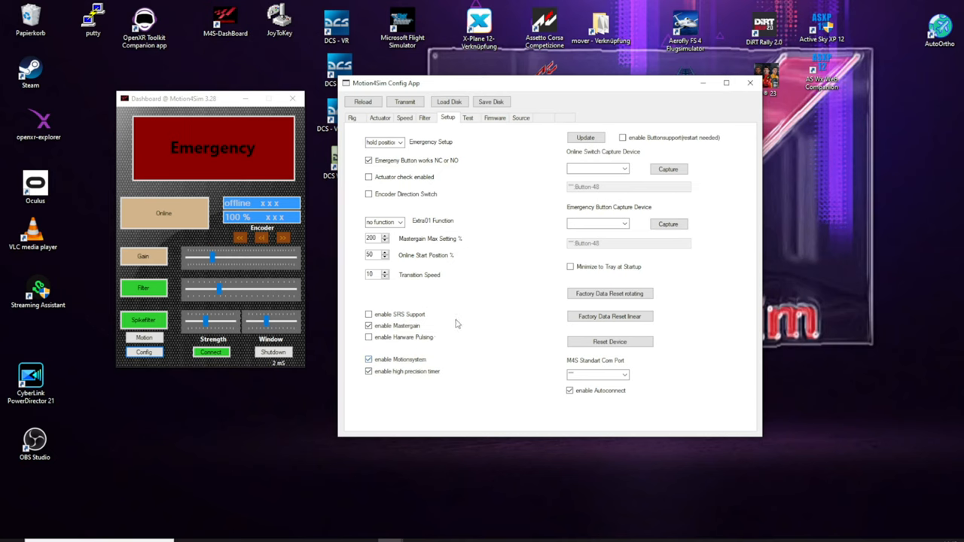
left_click(368, 314)
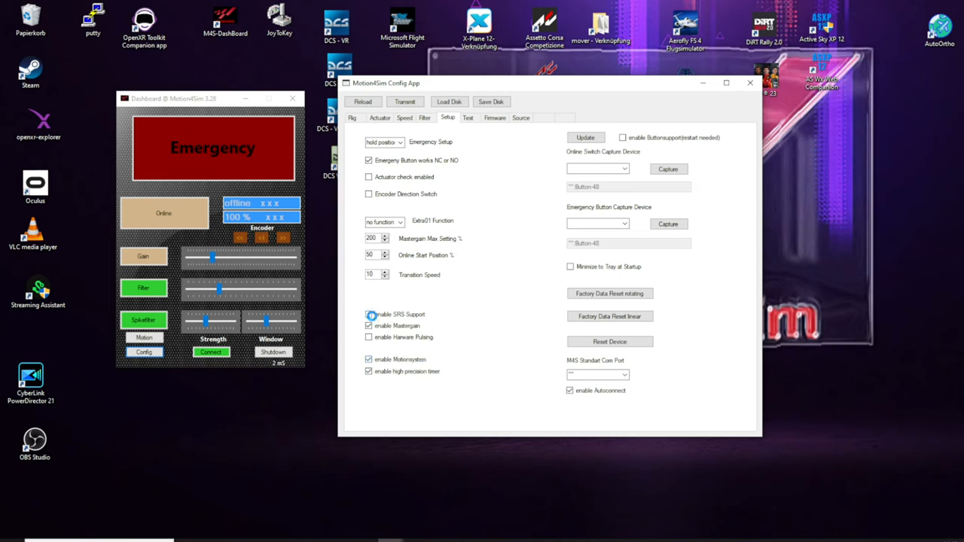
left_click(368, 314)
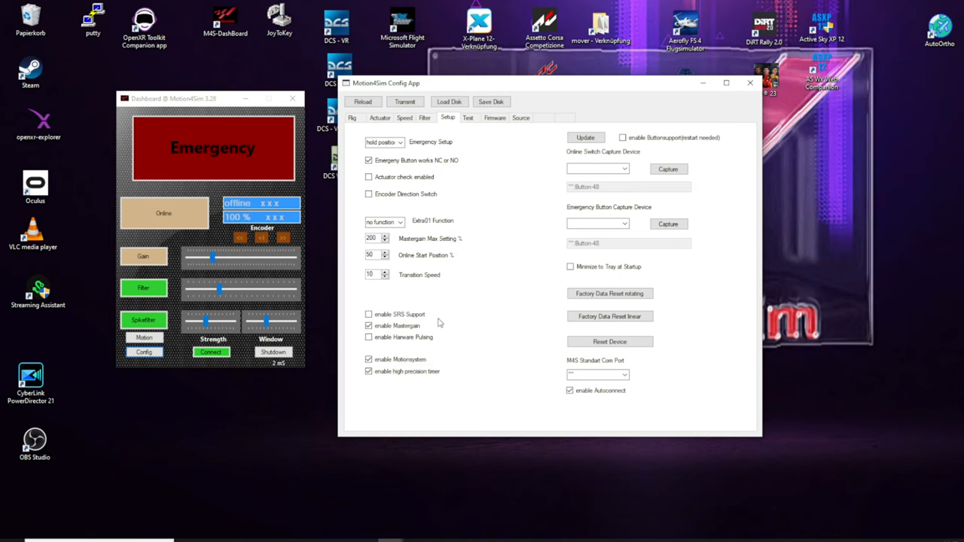
mouse_move(458, 339)
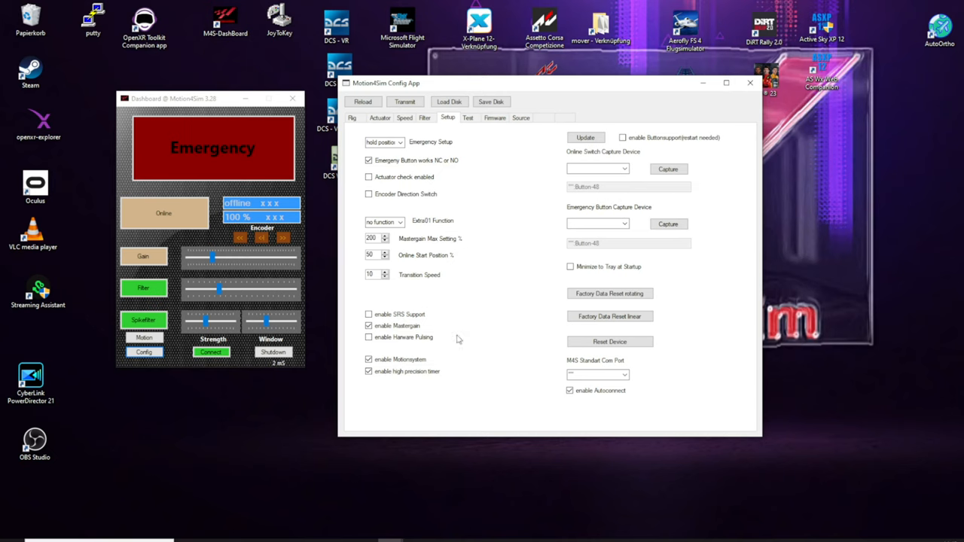
mouse_move(466, 339)
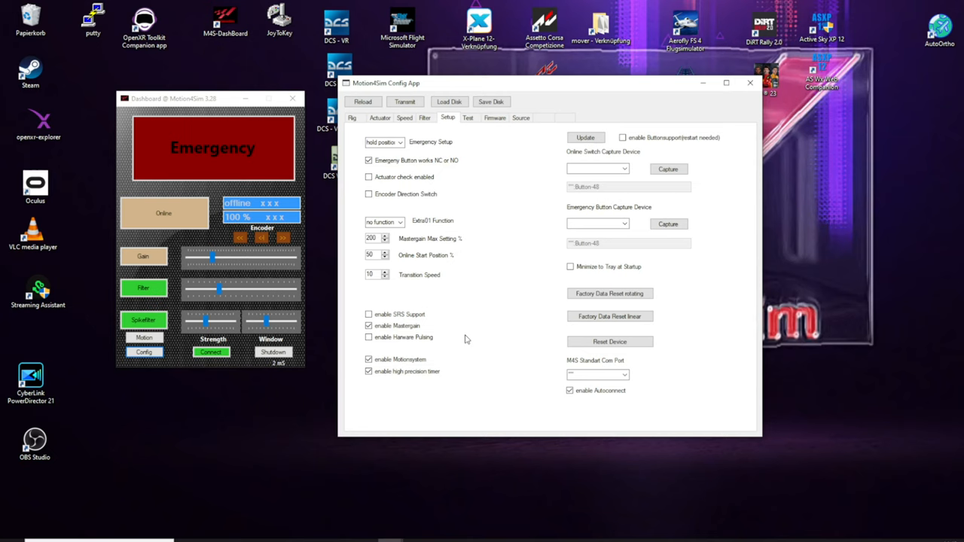
mouse_move(467, 341)
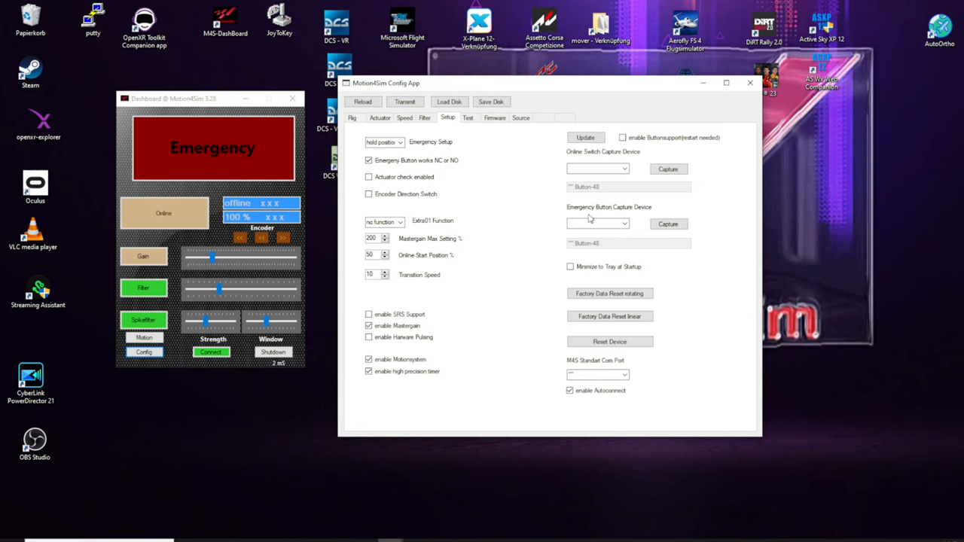
mouse_move(499, 135)
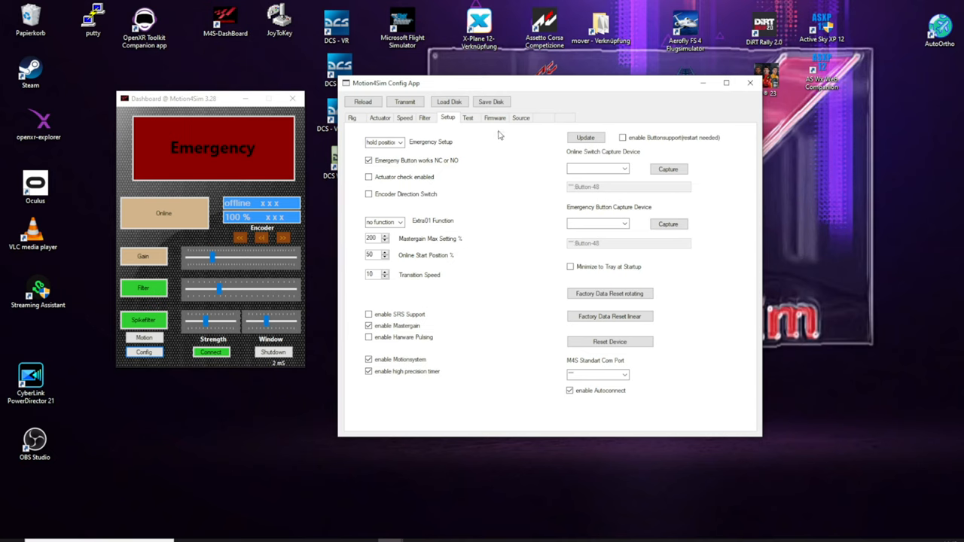
Step: Run the firmware check against version 3.28 and dismiss the 'Keine neuere Version gefunden' notice
left_click(495, 117)
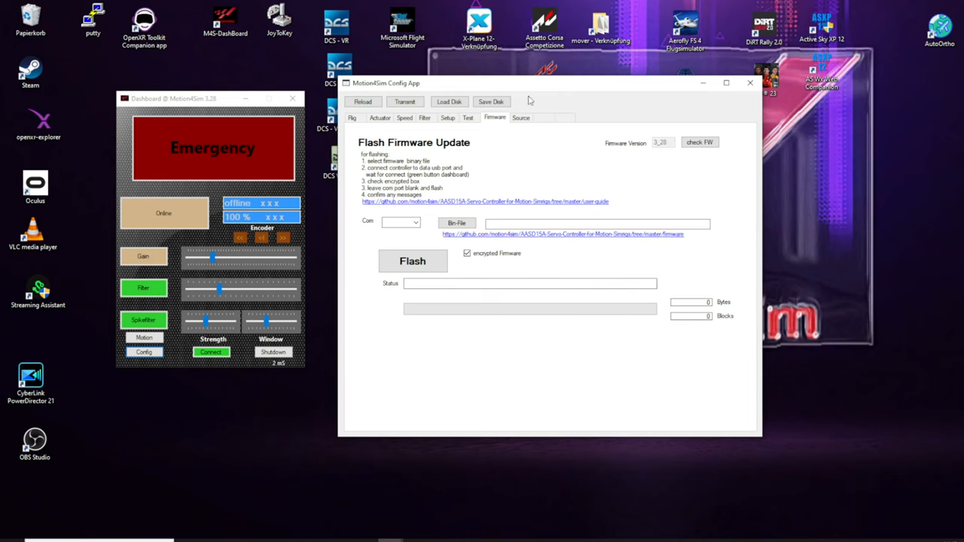
mouse_move(614, 137)
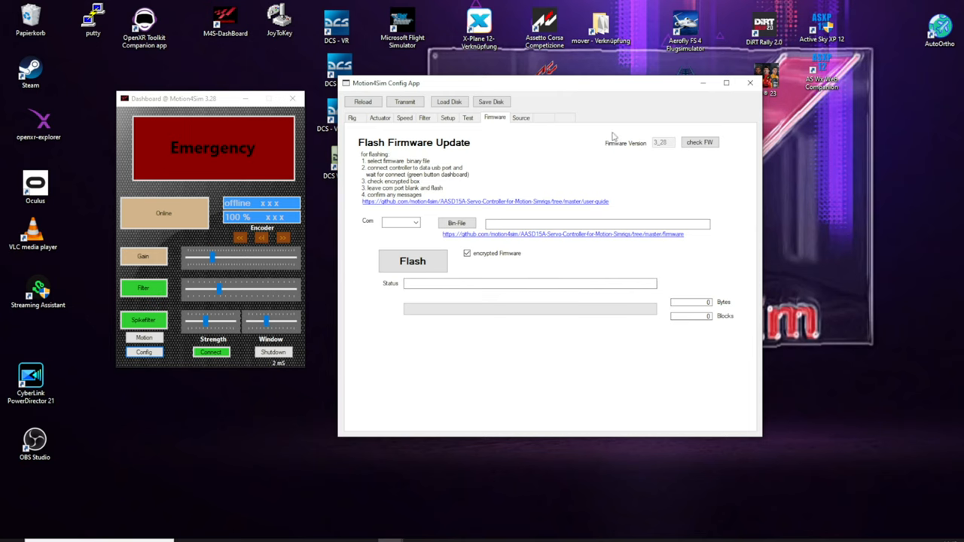
mouse_move(671, 145)
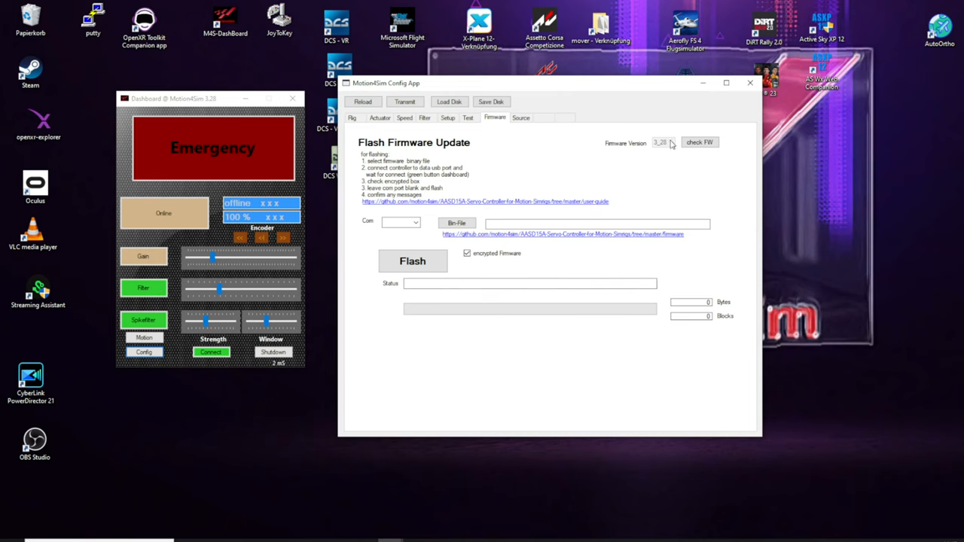
mouse_move(665, 152)
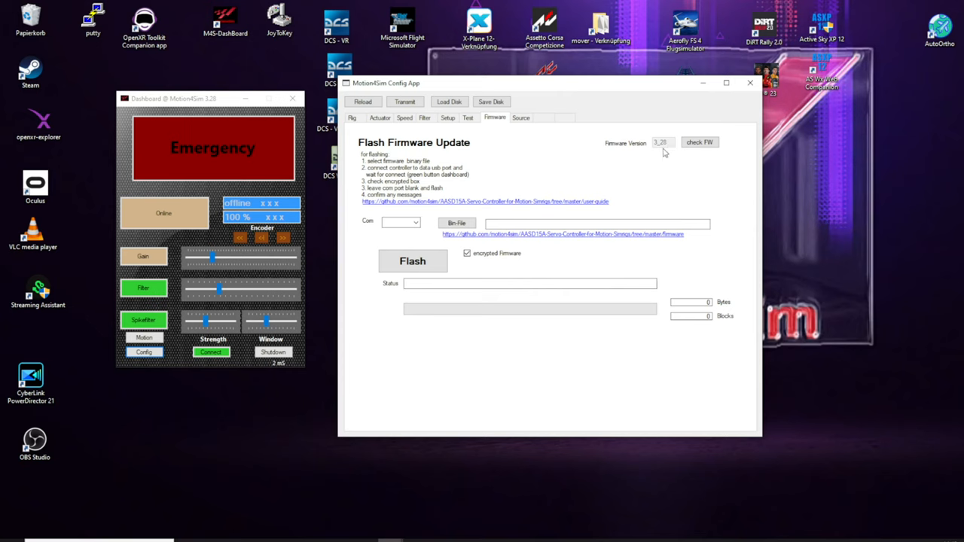
mouse_move(652, 153)
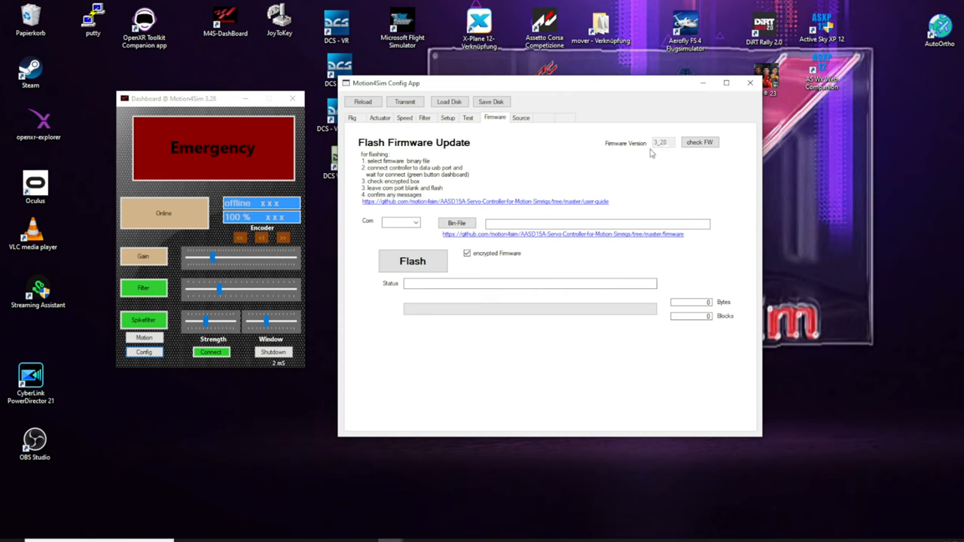
mouse_move(665, 144)
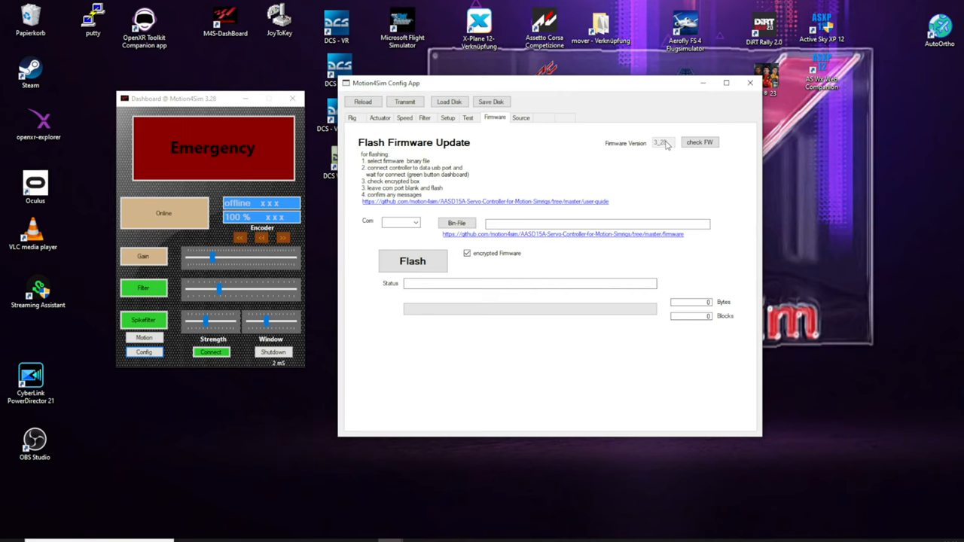
mouse_move(675, 167)
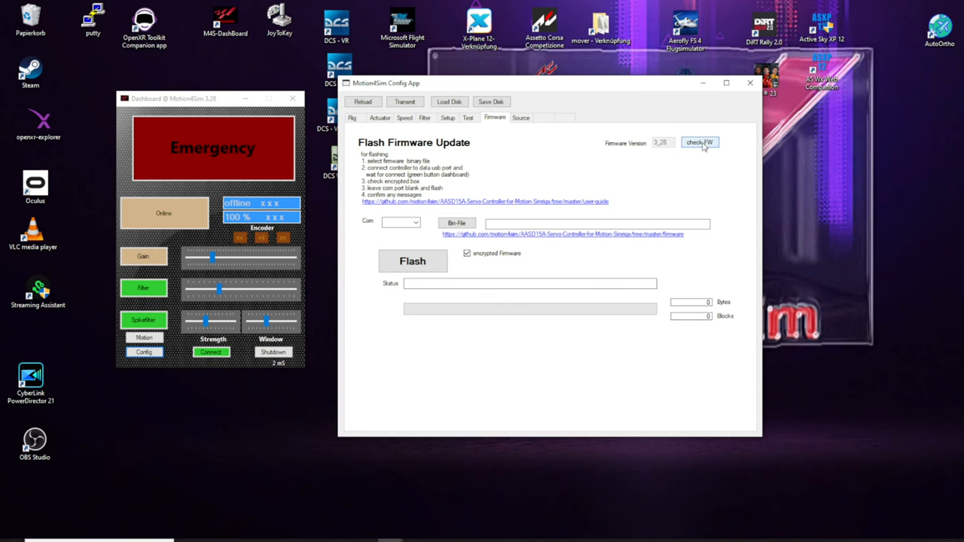
left_click(700, 143)
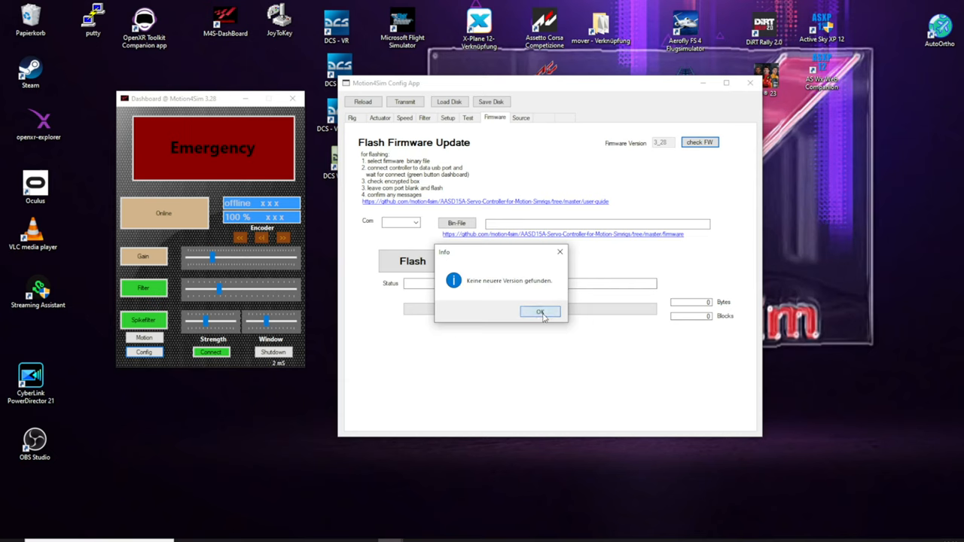
left_click(540, 312)
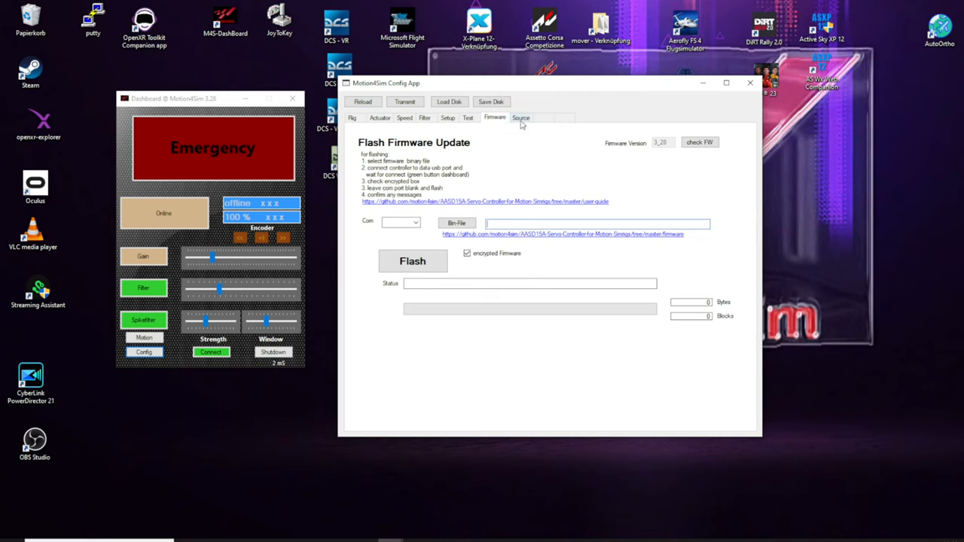
Step: Switch to the Source tab showing the Patch Dirt2/4 and Patch DCS buttons
left_click(520, 118)
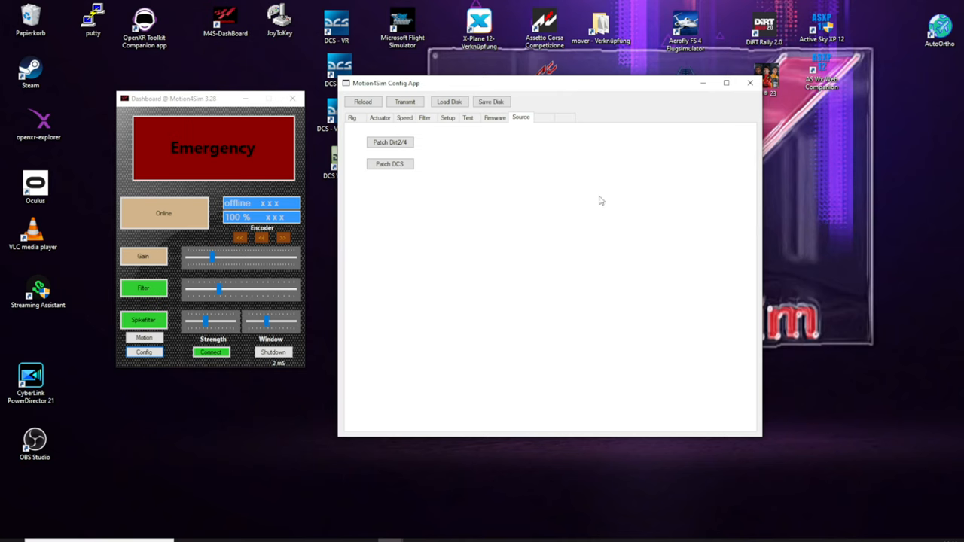
mouse_move(500, 219)
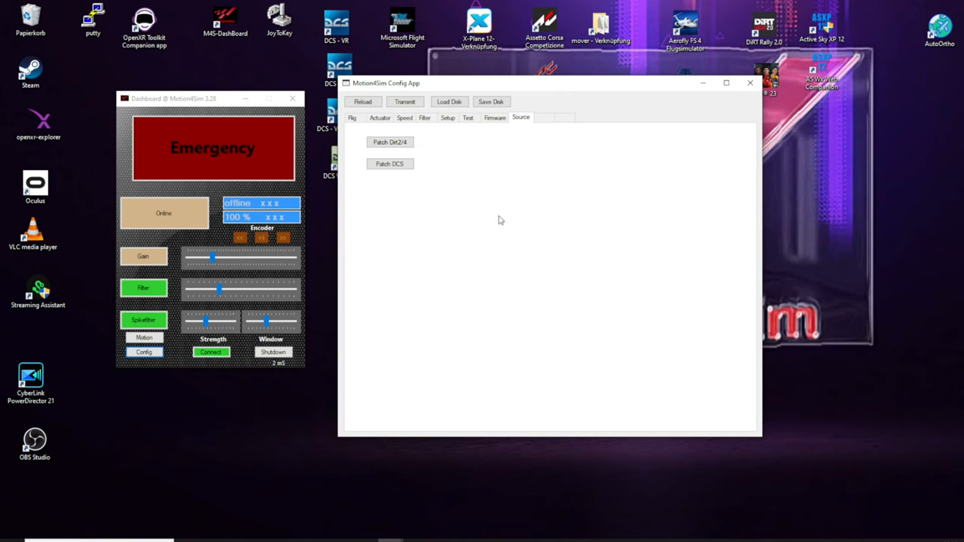
mouse_move(392, 187)
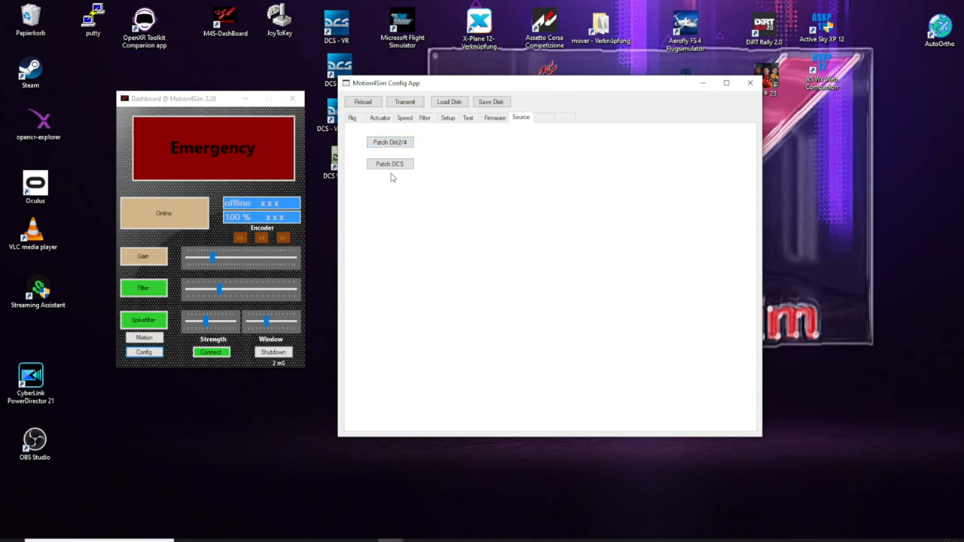
mouse_move(423, 186)
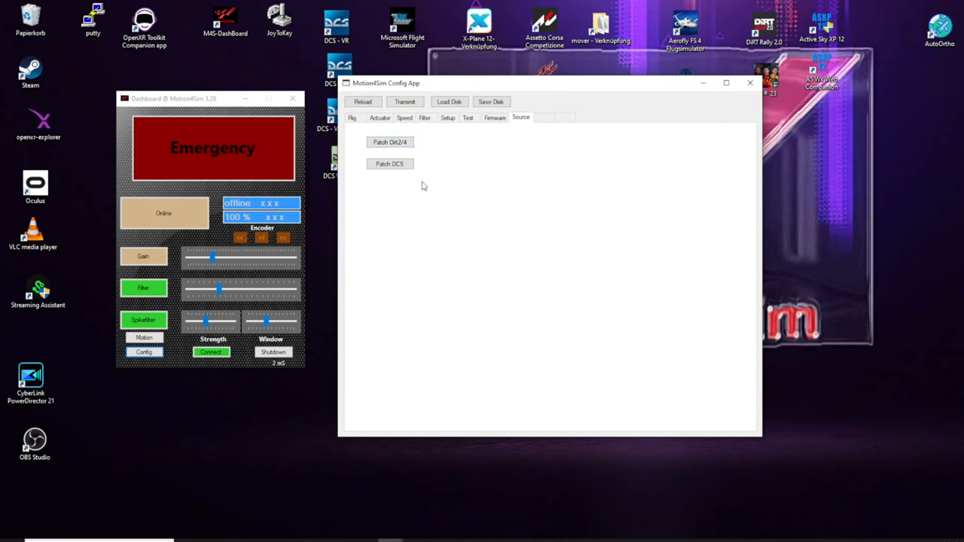
mouse_move(469, 221)
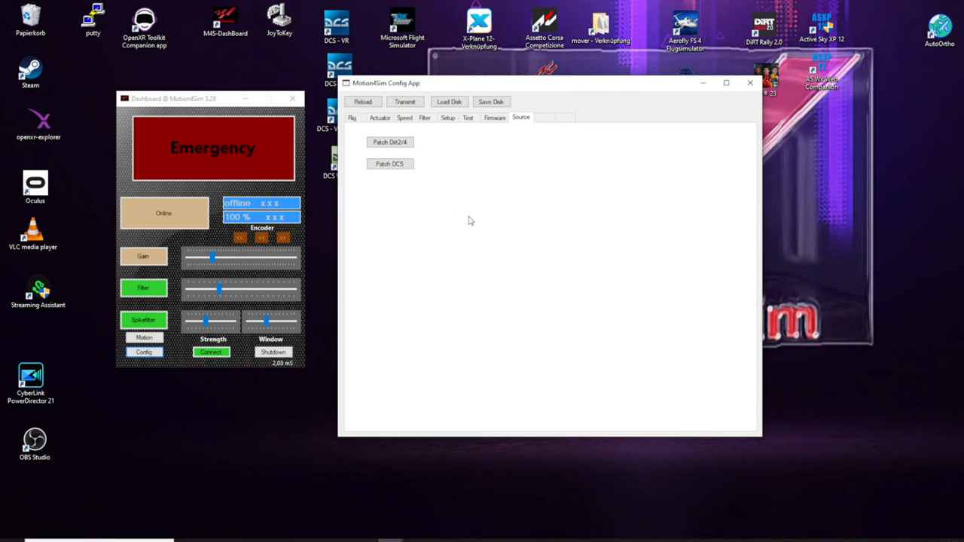
mouse_move(464, 203)
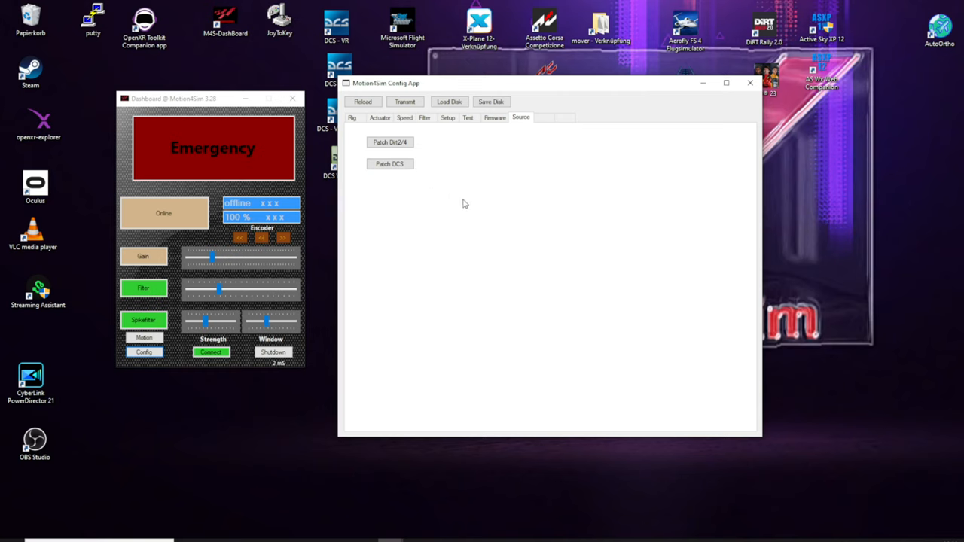
mouse_move(448, 196)
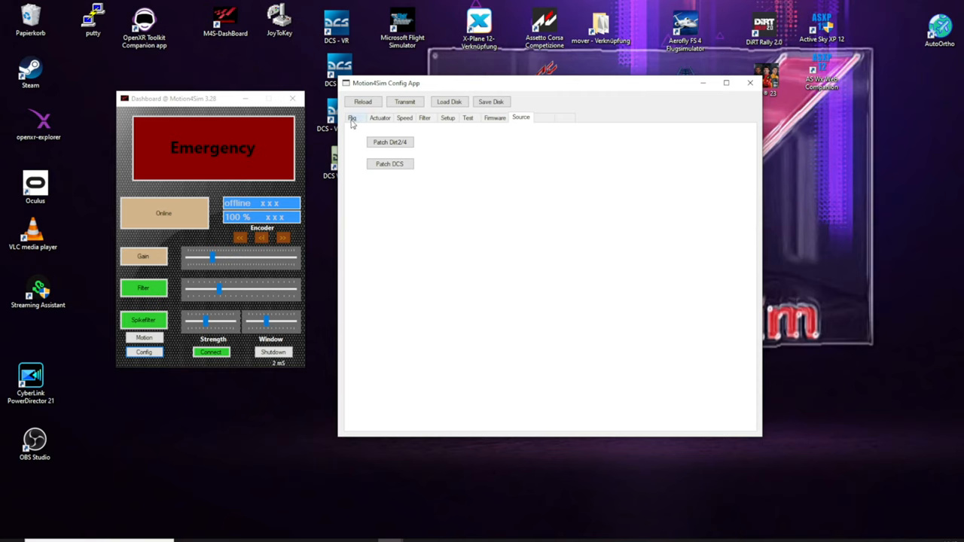
left_click(352, 117)
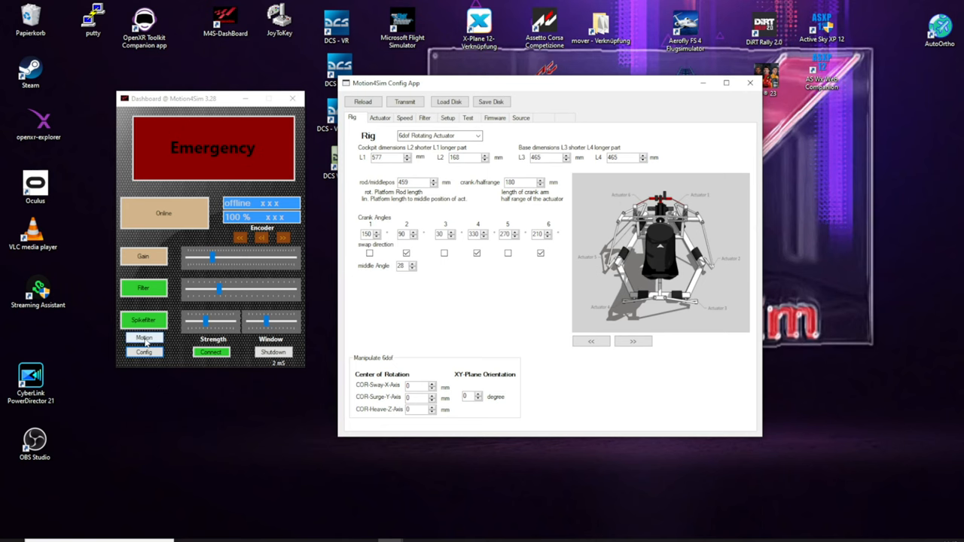
left_click(144, 337)
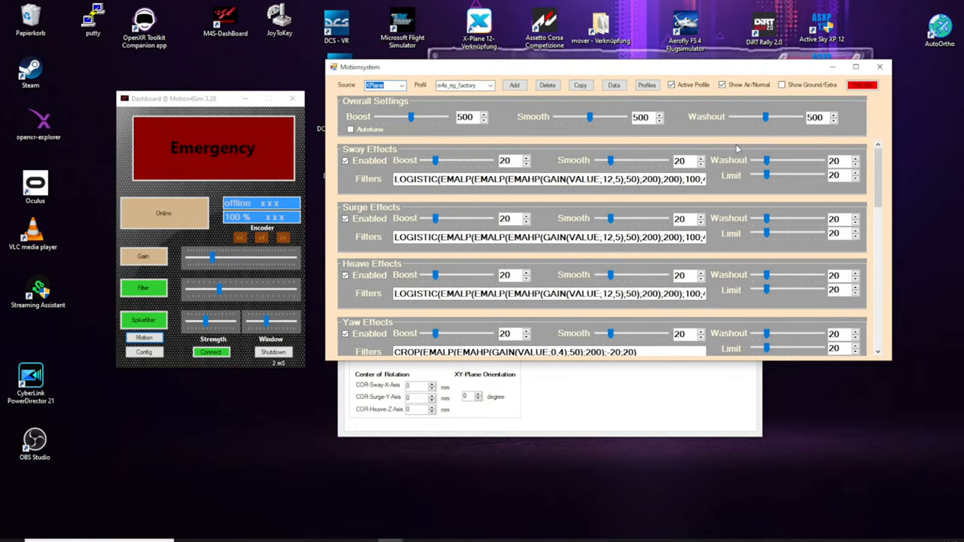
mouse_move(619, 158)
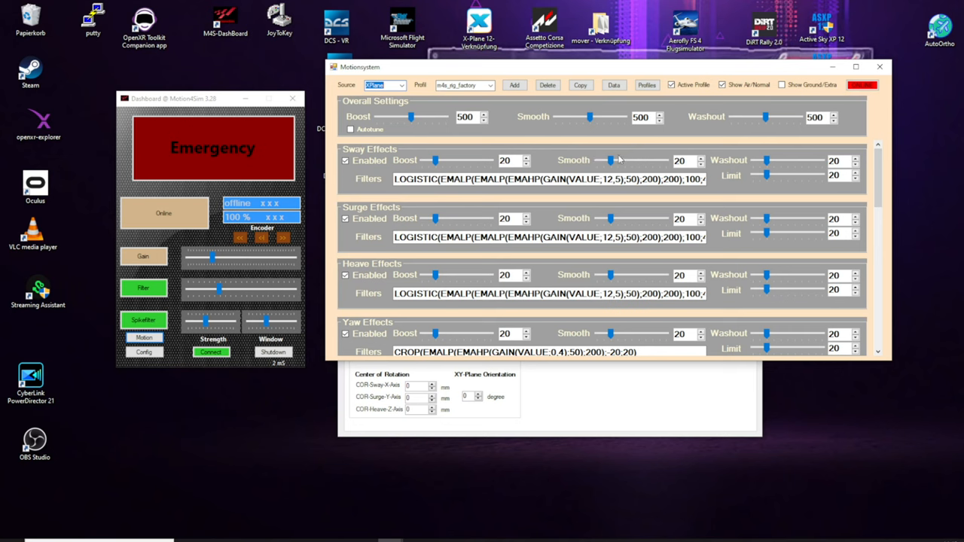
mouse_move(503, 124)
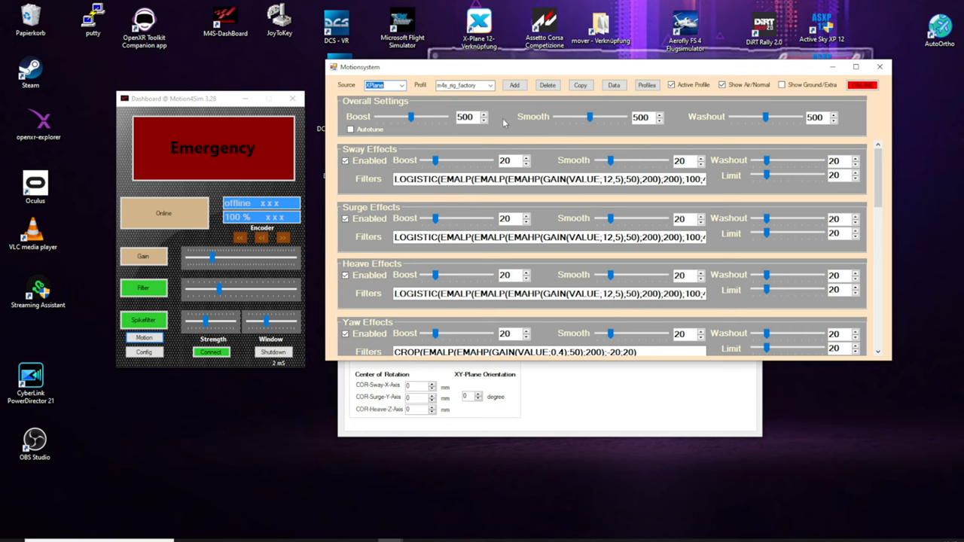
mouse_move(507, 115)
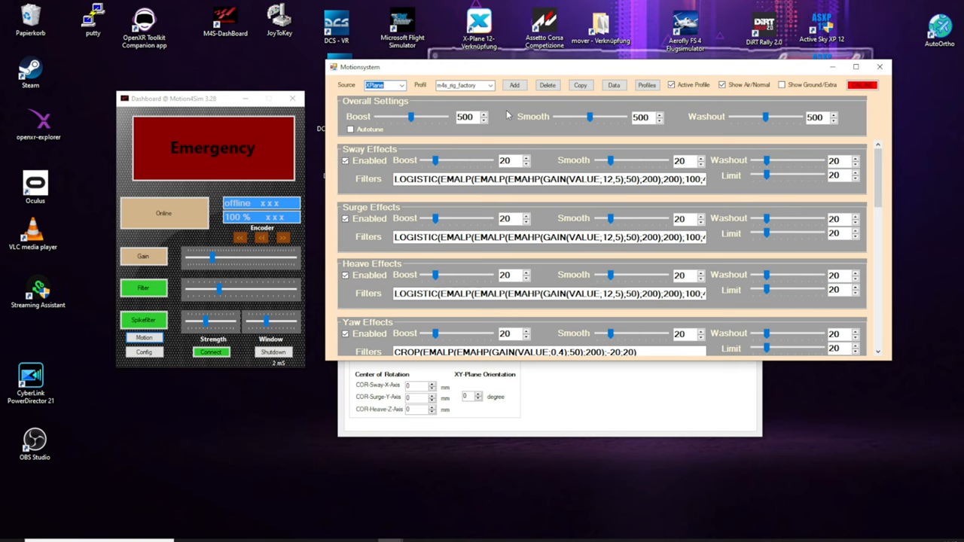
mouse_move(593, 72)
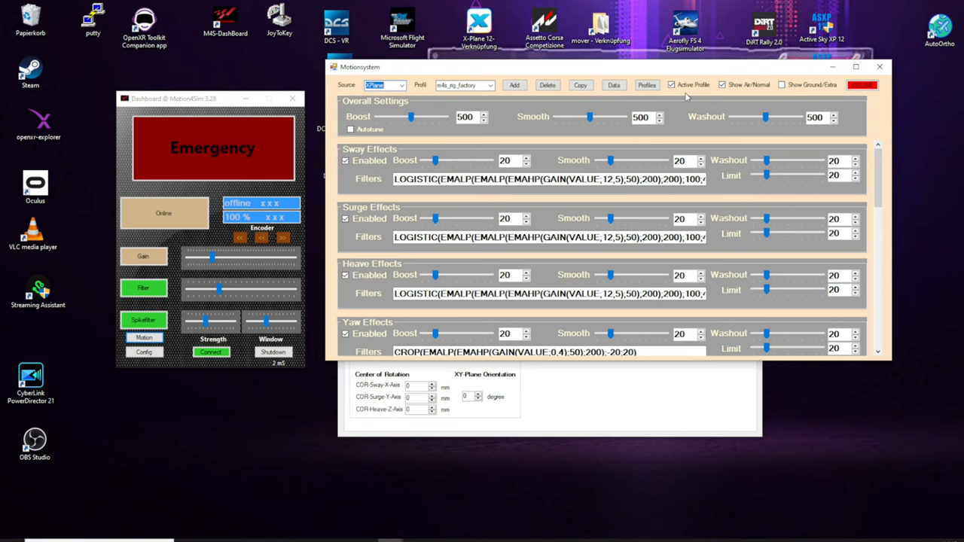
mouse_move(527, 127)
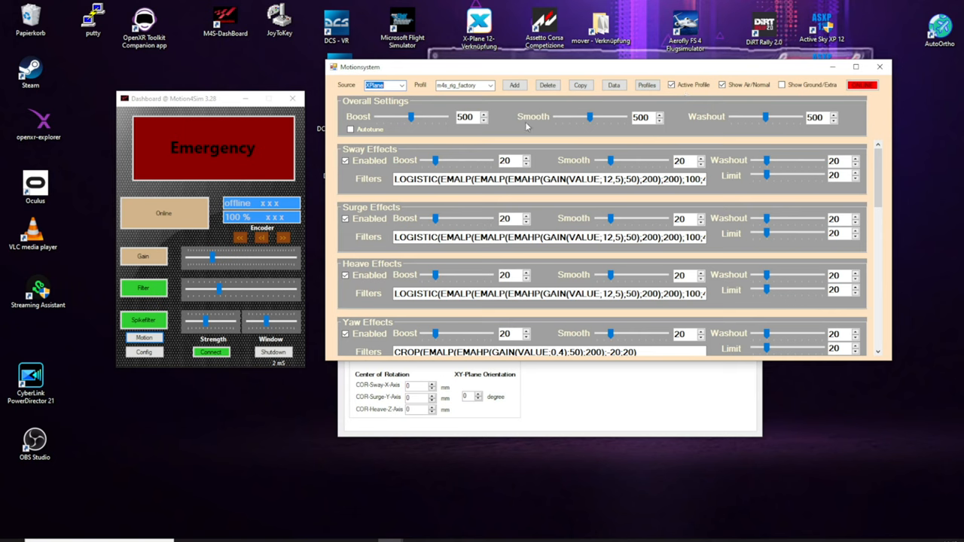
mouse_move(506, 114)
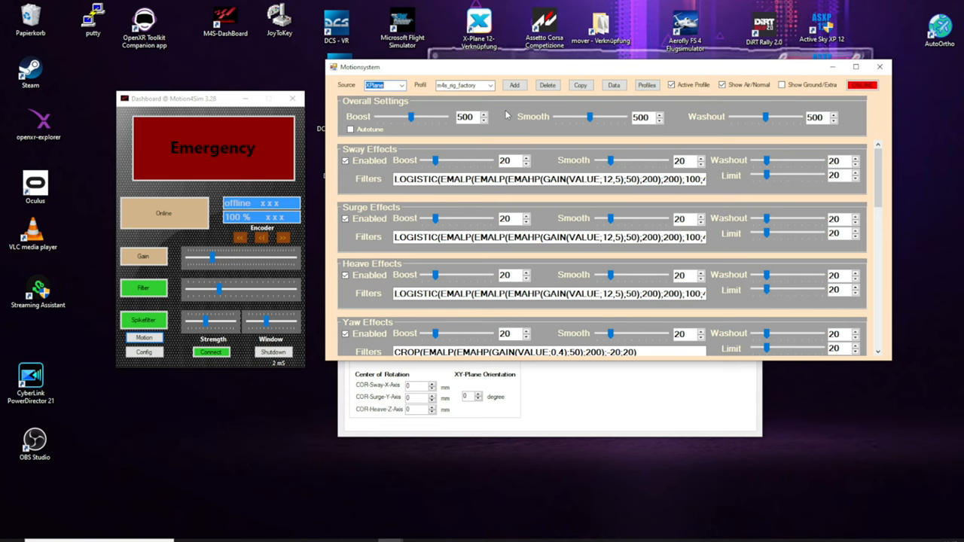
mouse_move(506, 126)
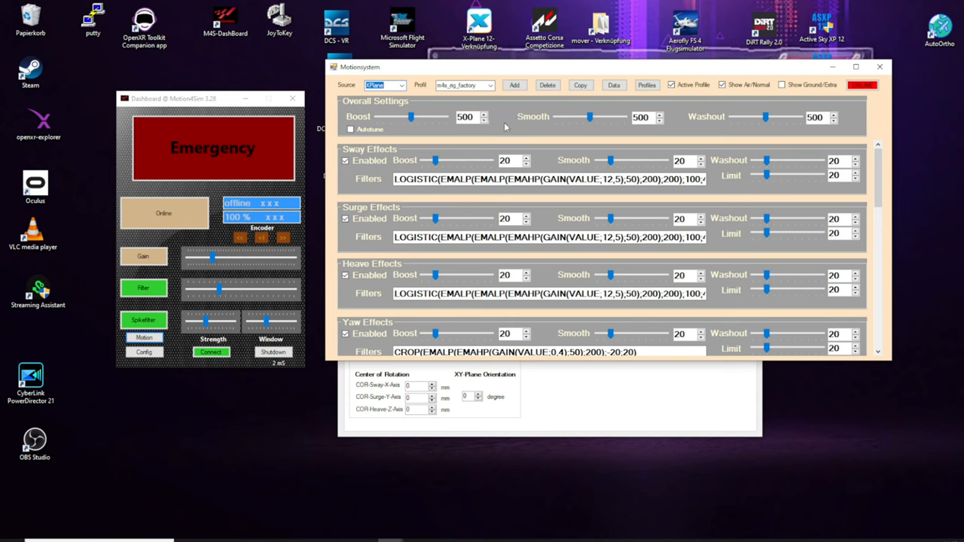
mouse_move(540, 148)
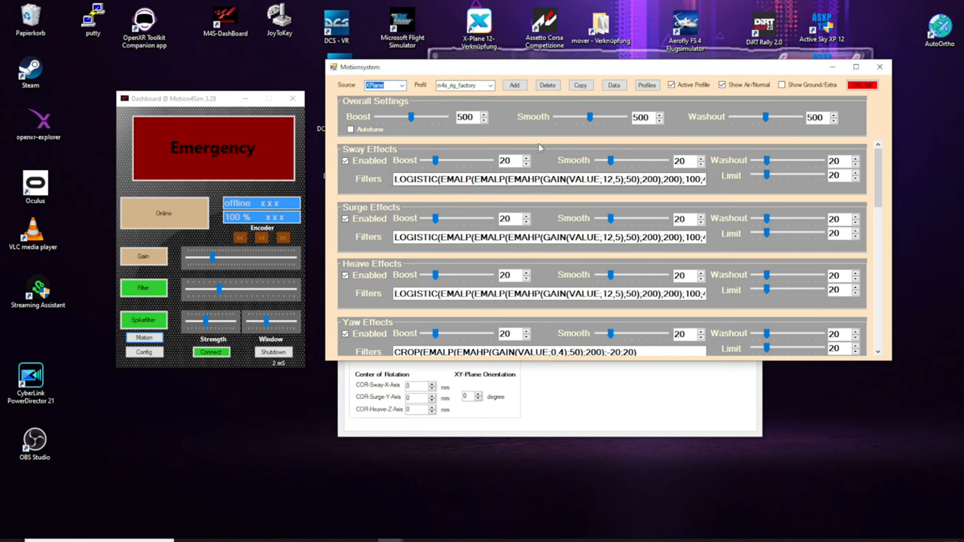
mouse_move(503, 111)
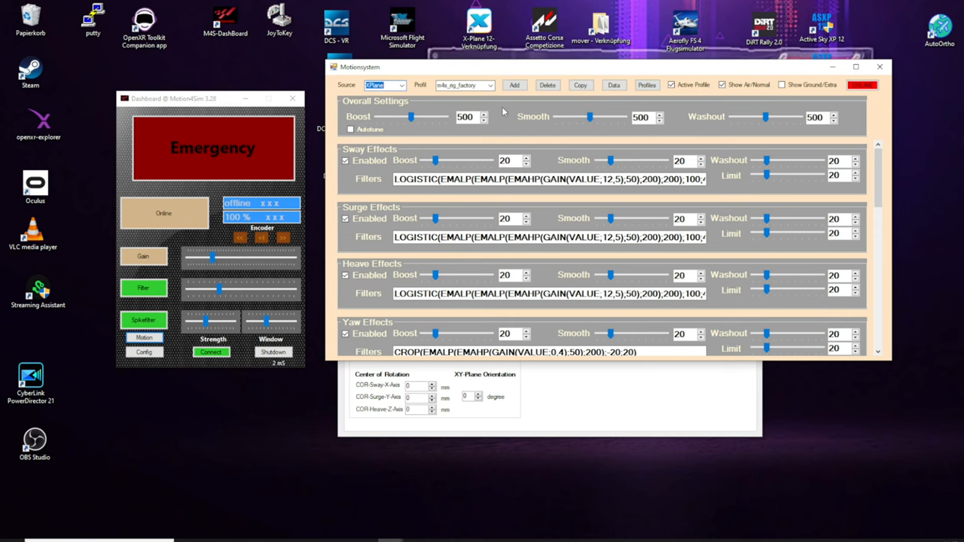
mouse_move(506, 130)
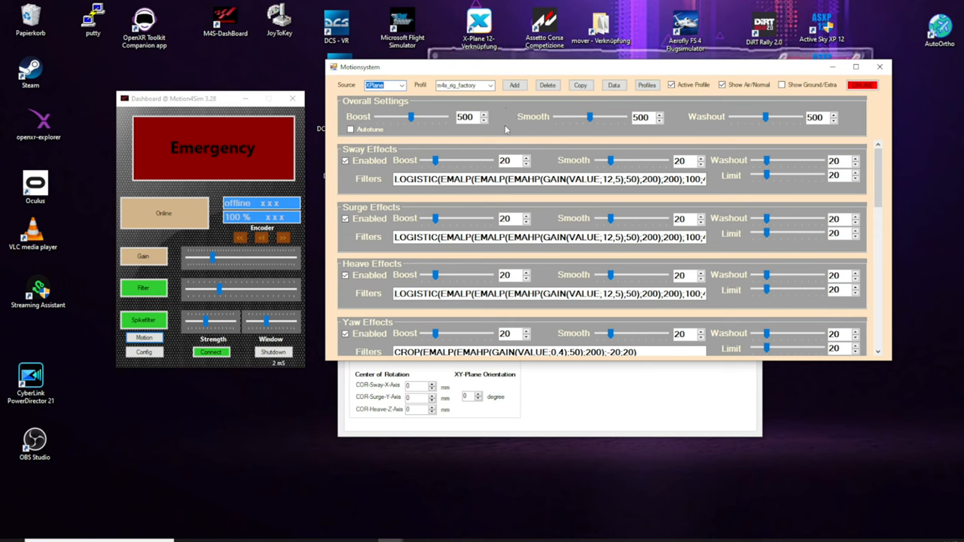
mouse_move(508, 116)
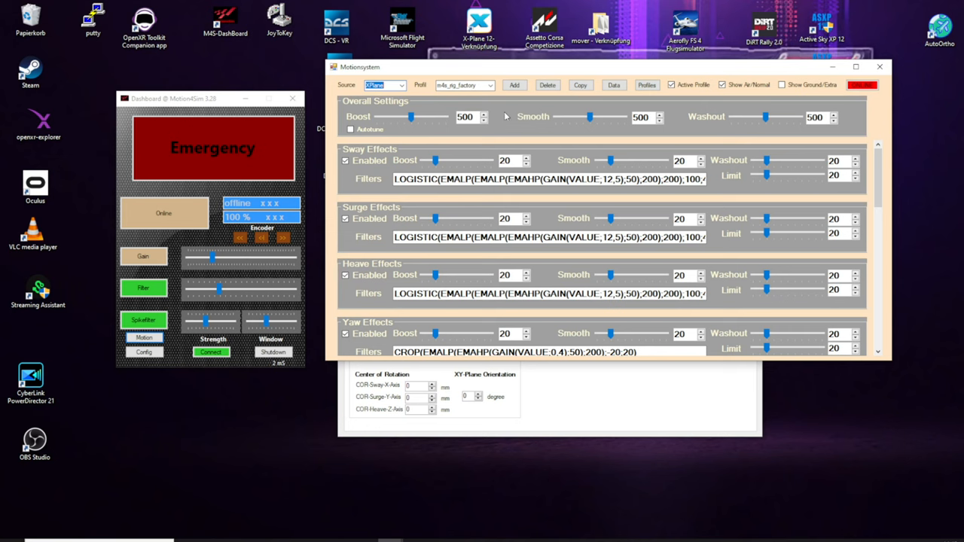
mouse_move(518, 114)
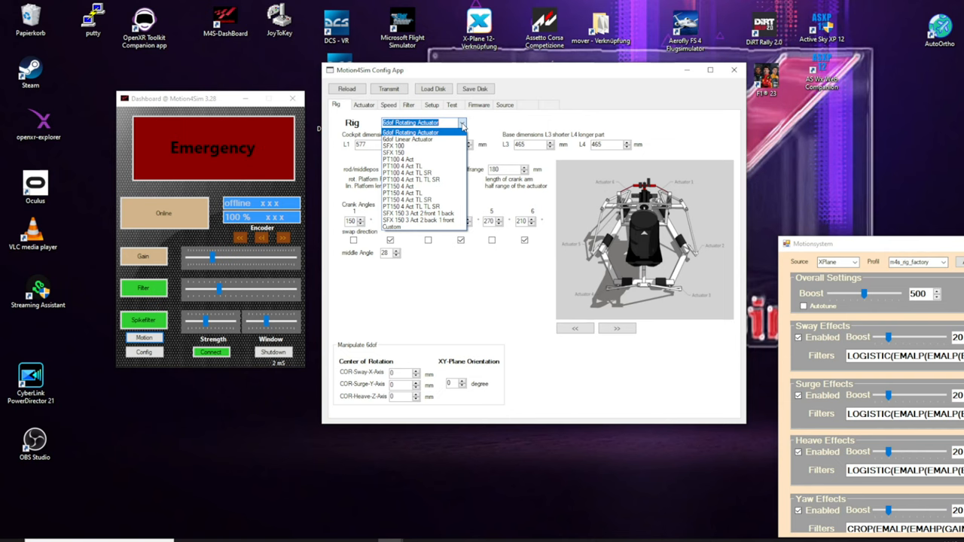
mouse_move(489, 129)
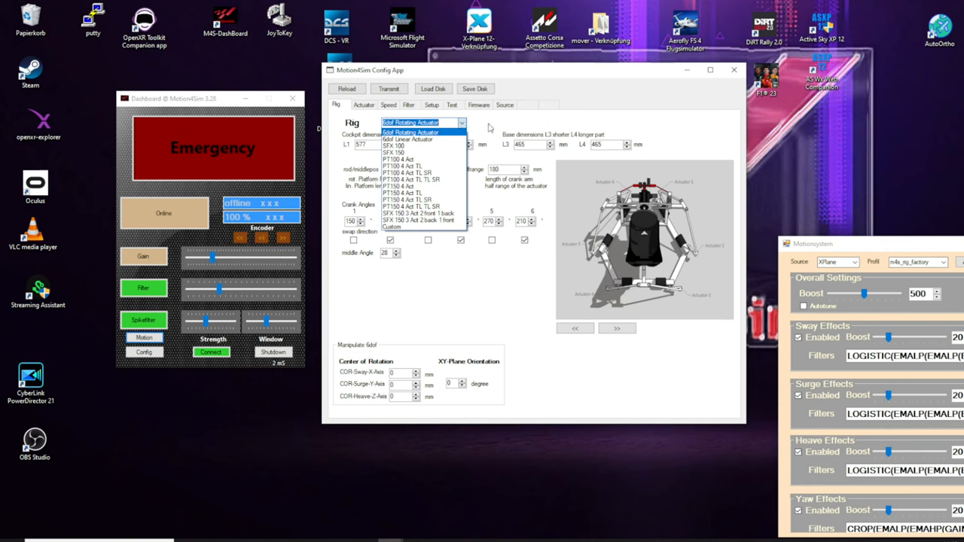
mouse_move(486, 128)
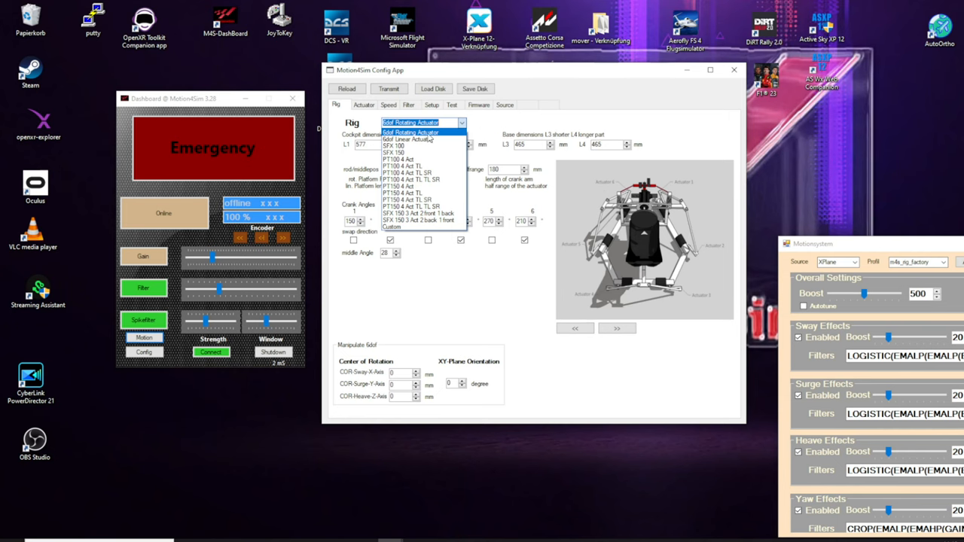
mouse_move(407, 154)
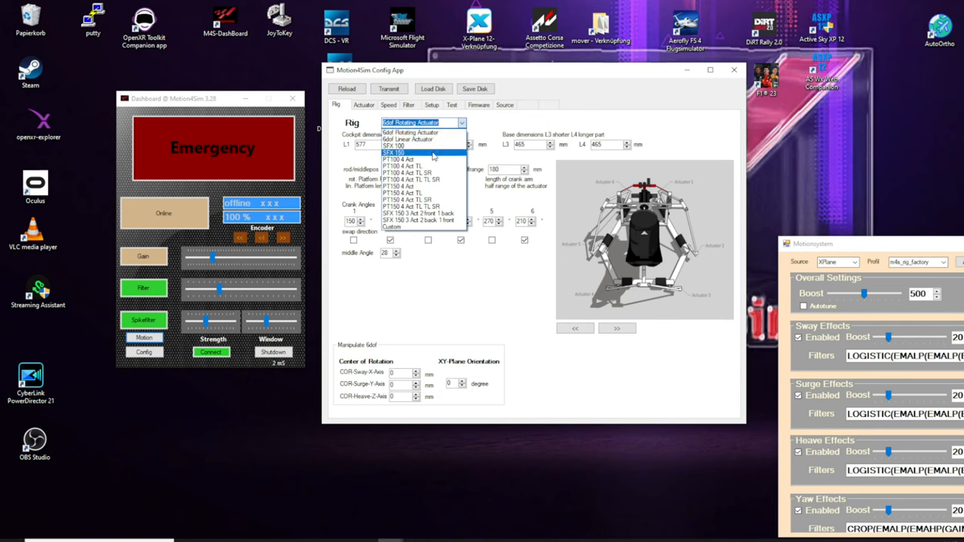
mouse_move(435, 193)
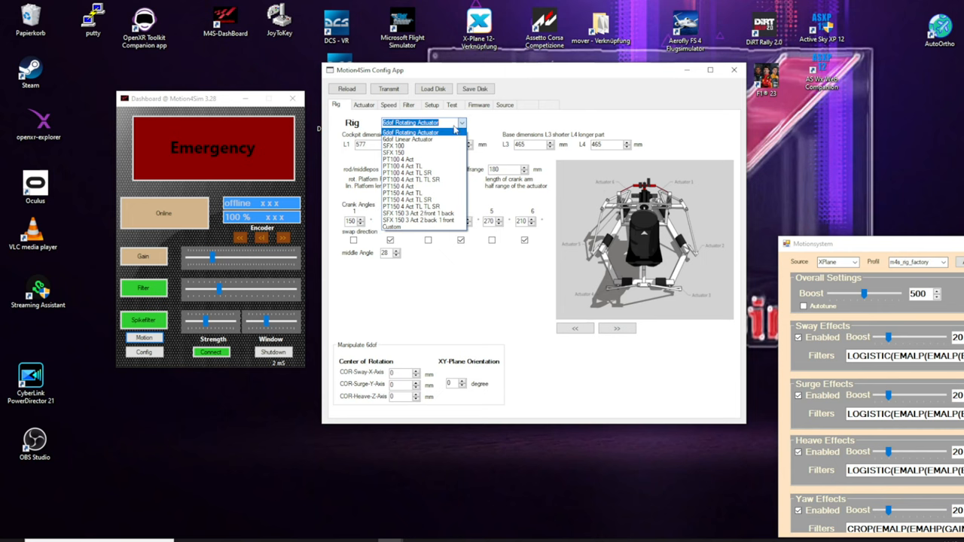
Step: Reopen the rig type dropdown and reselect 6dof Rotating Actuator
left_click(410, 122)
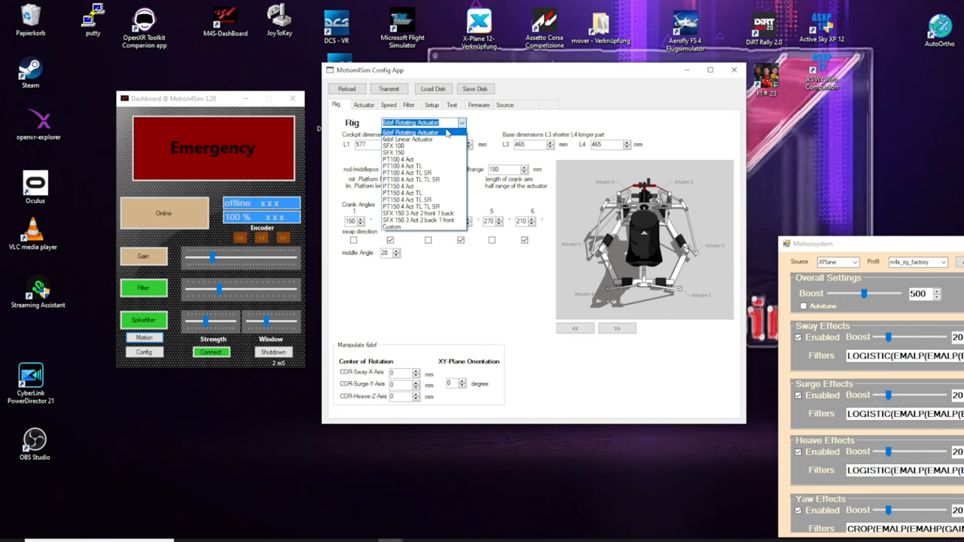
left_click(411, 123)
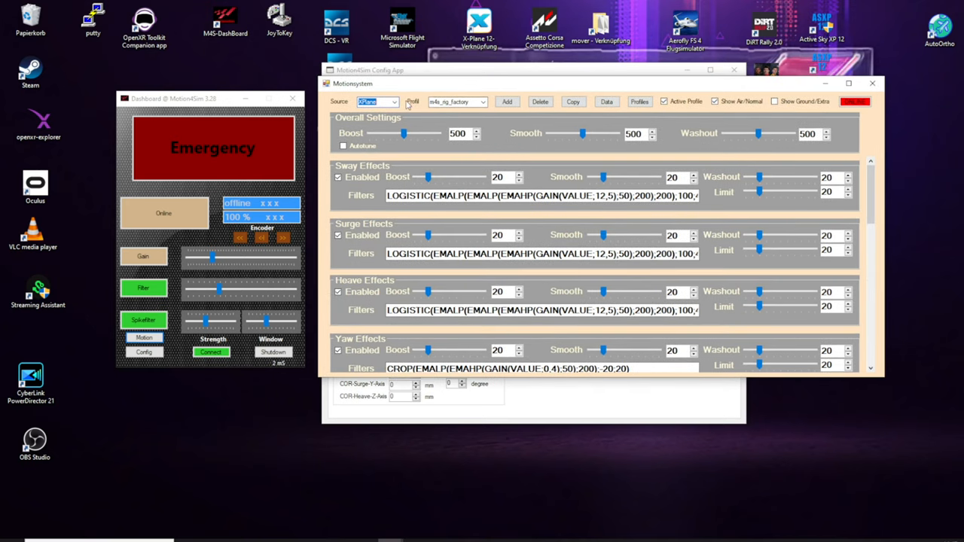
Step: Bring the Motionsystem window forward and browse the Source list twice, keeping XPlane selected
left_click(392, 102)
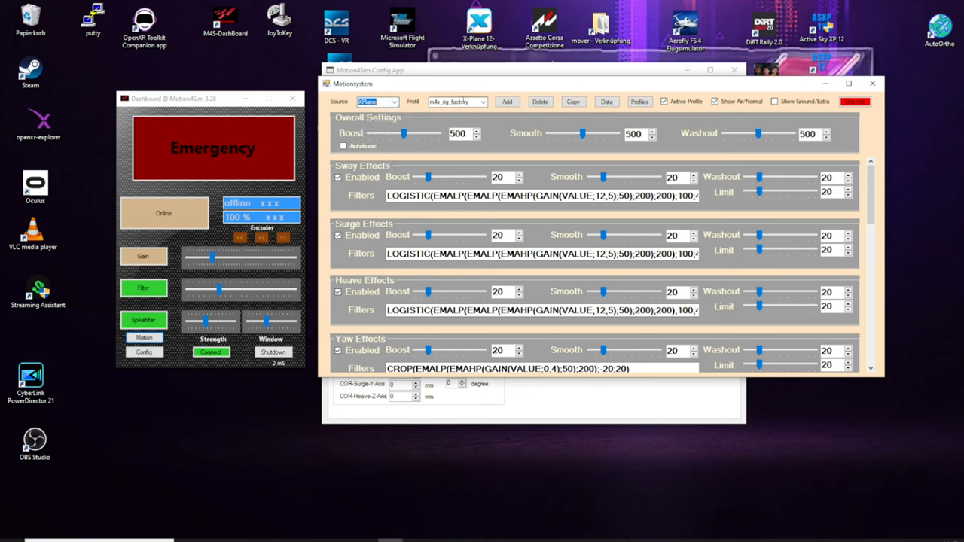
left_click(482, 102)
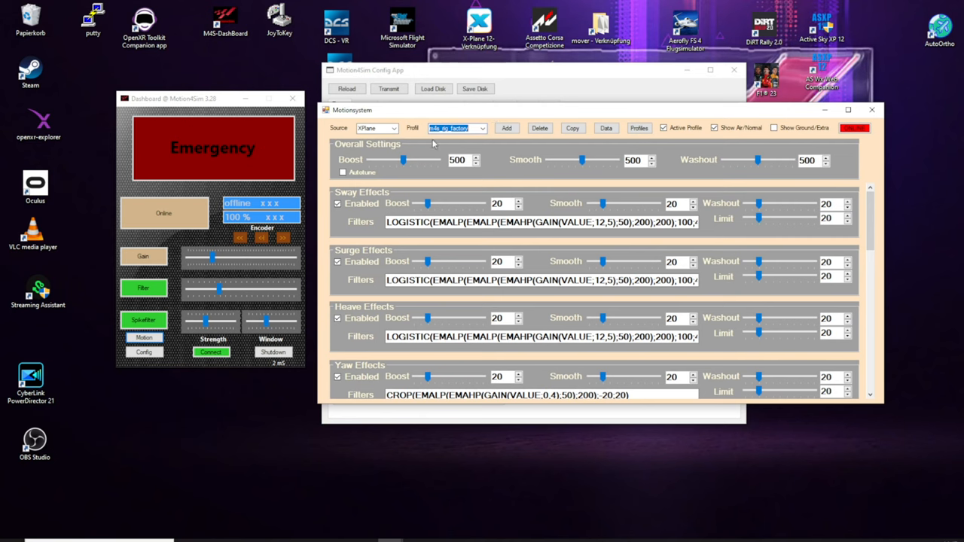
left_click(394, 128)
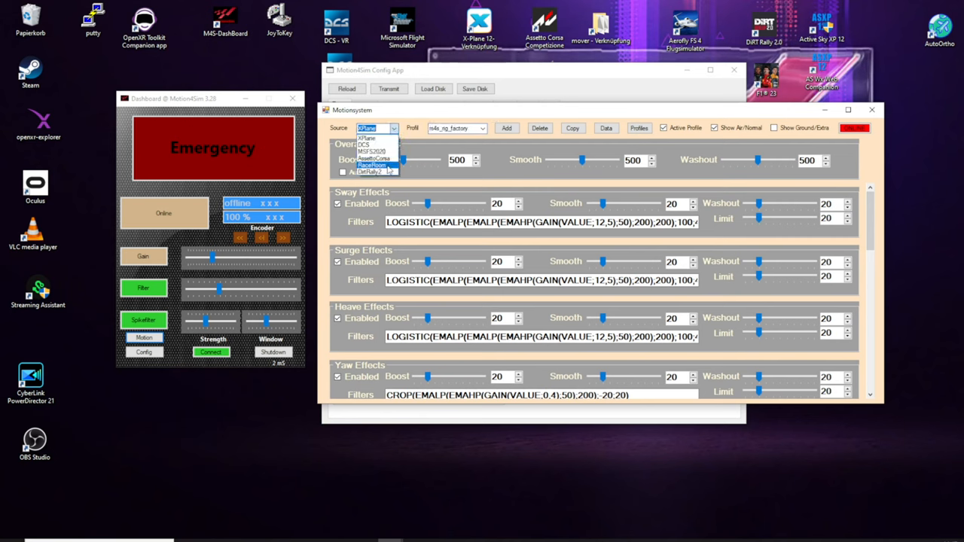
left_click(374, 128)
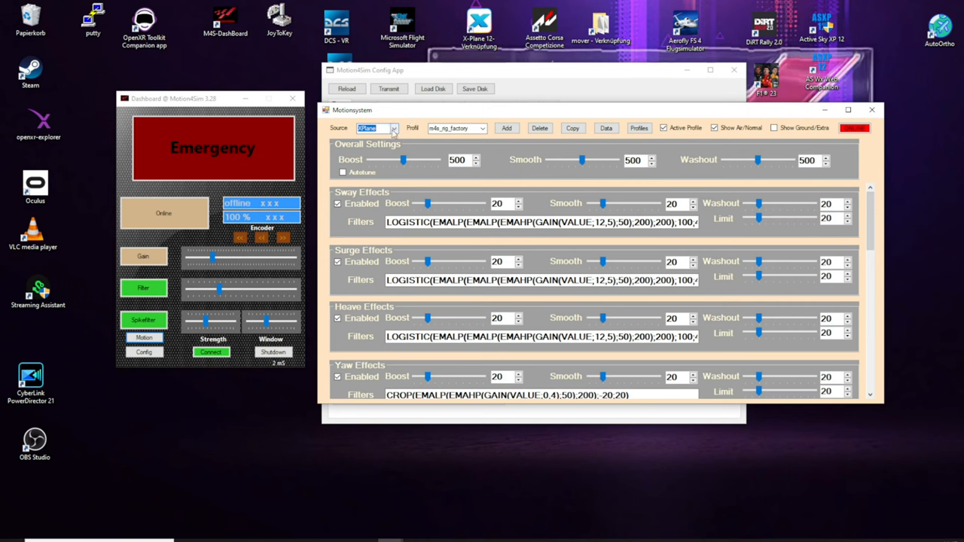
left_click(393, 127)
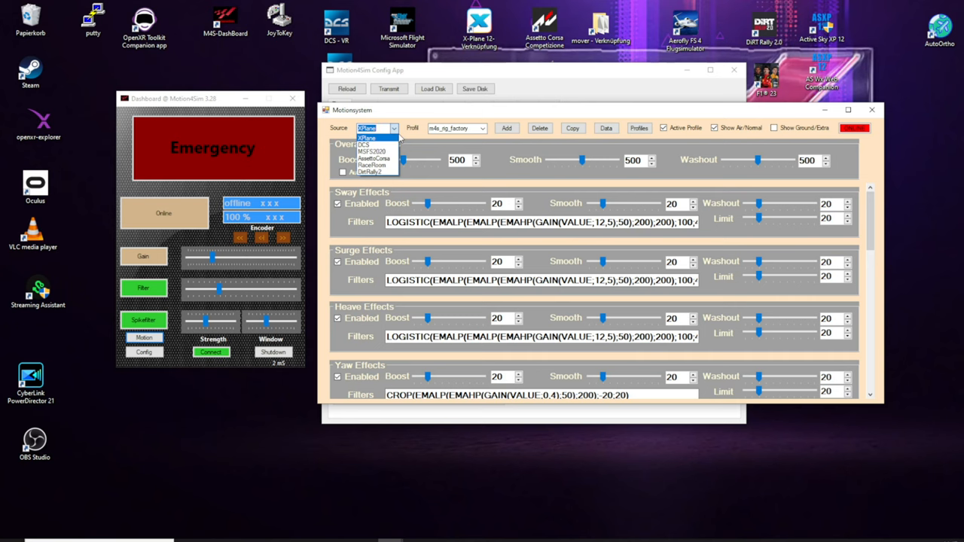
left_click(366, 137)
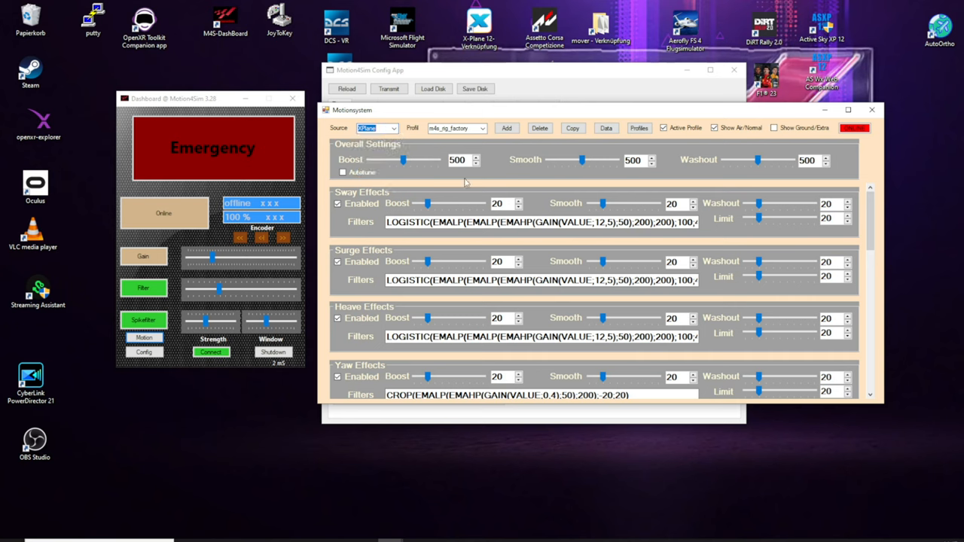
mouse_move(404, 136)
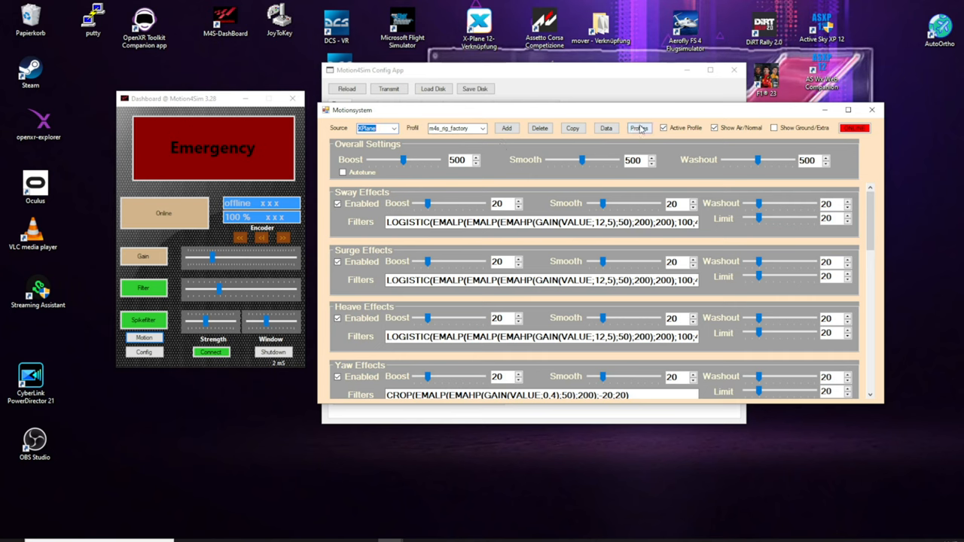
Step: Tick the A10-II_VR, factory and m4s_rig_factory profiles and export them, overwriting the existing XML
left_click(638, 127)
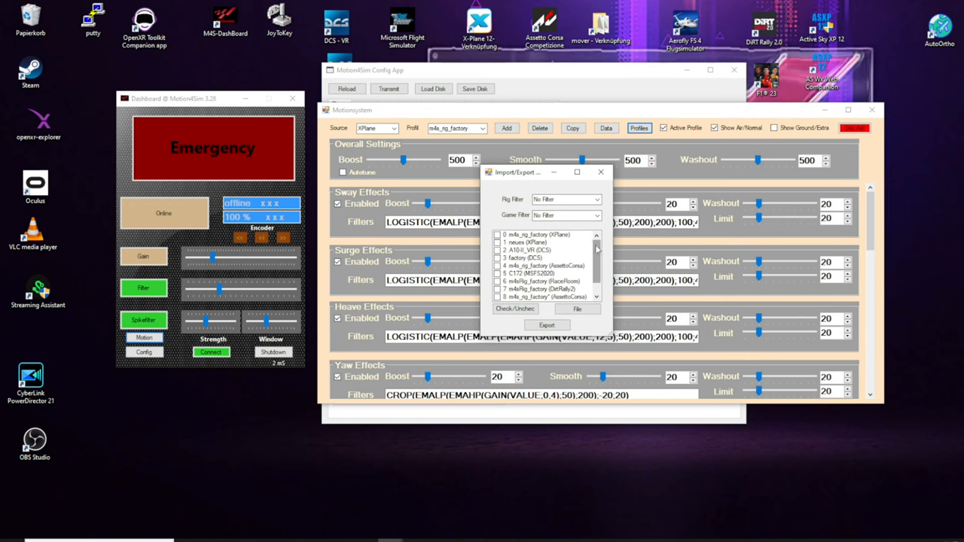
left_click(527, 257)
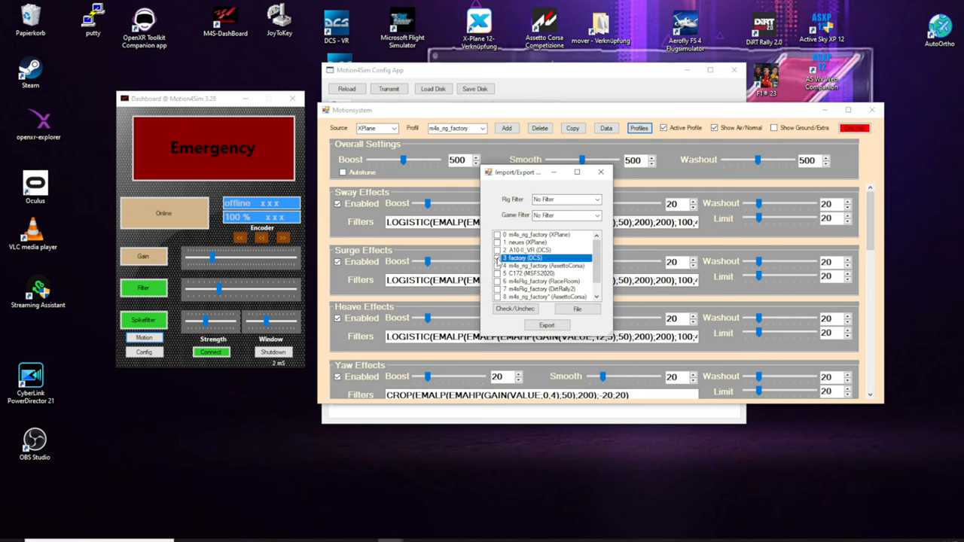
left_click(542, 250)
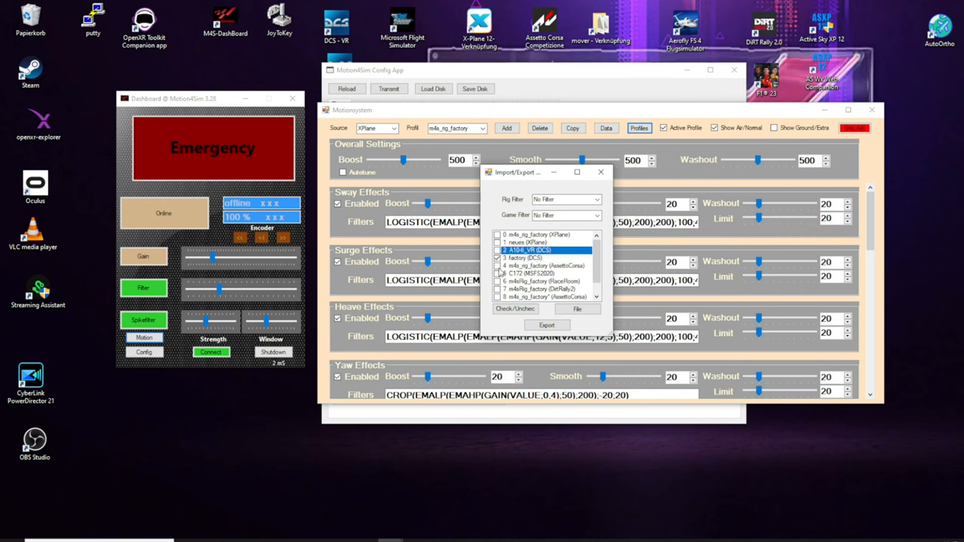
left_click(515, 308)
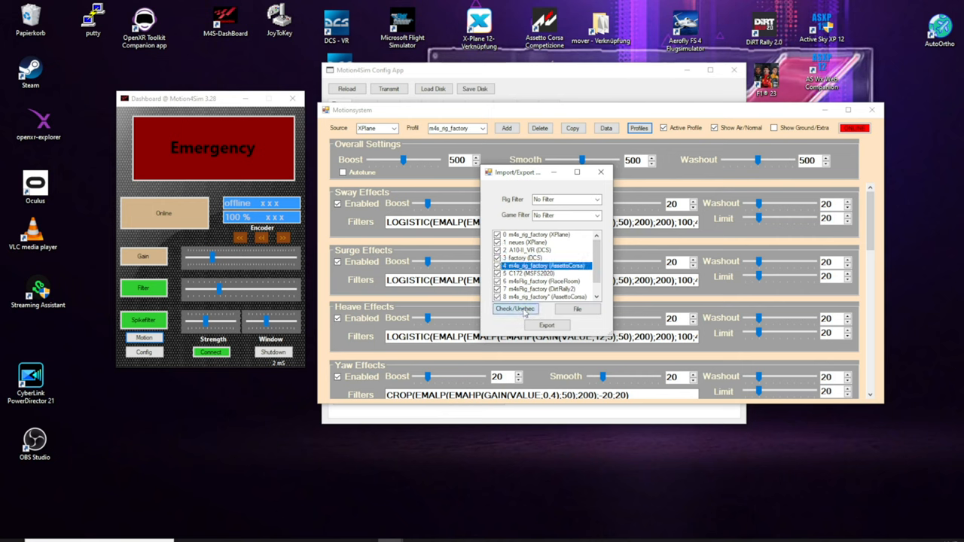
left_click(515, 309)
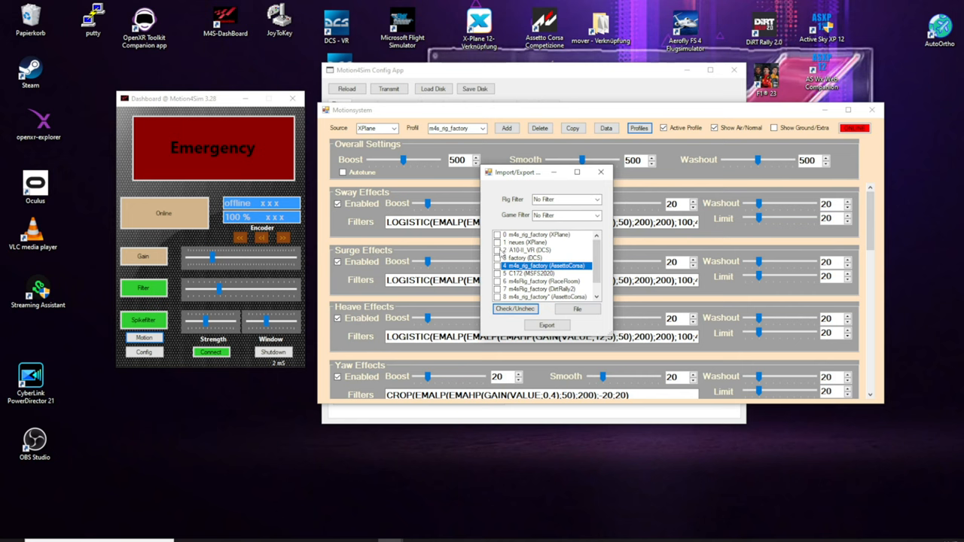
left_click(528, 257)
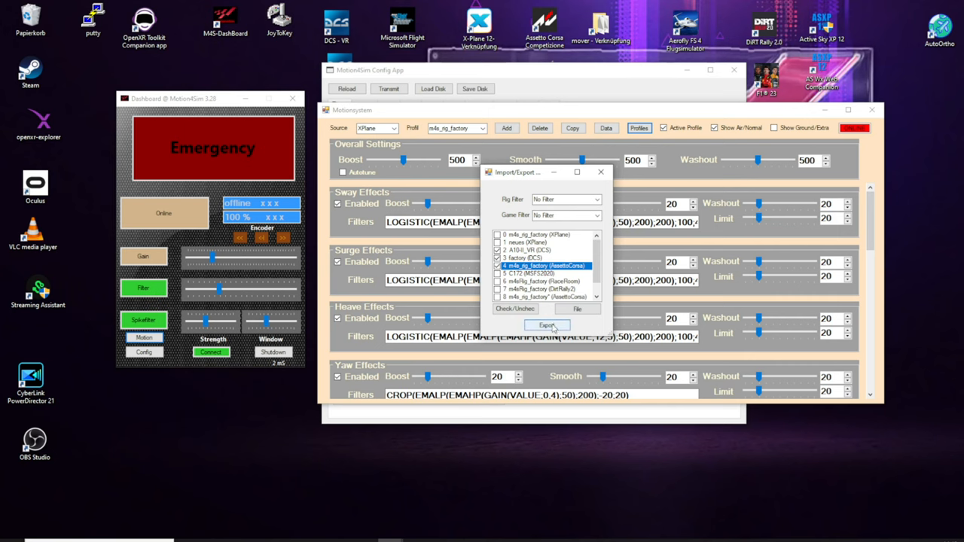
left_click(547, 324)
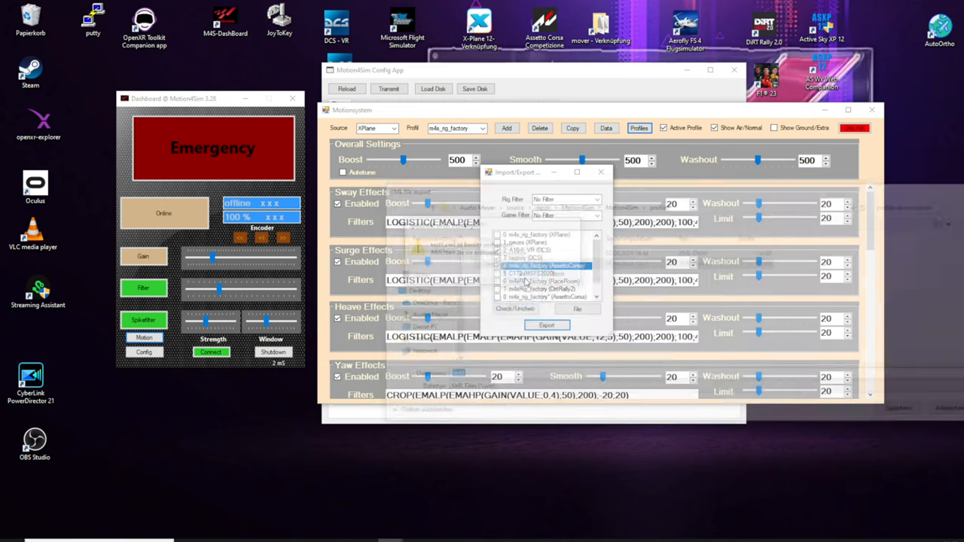
left_click(600, 172)
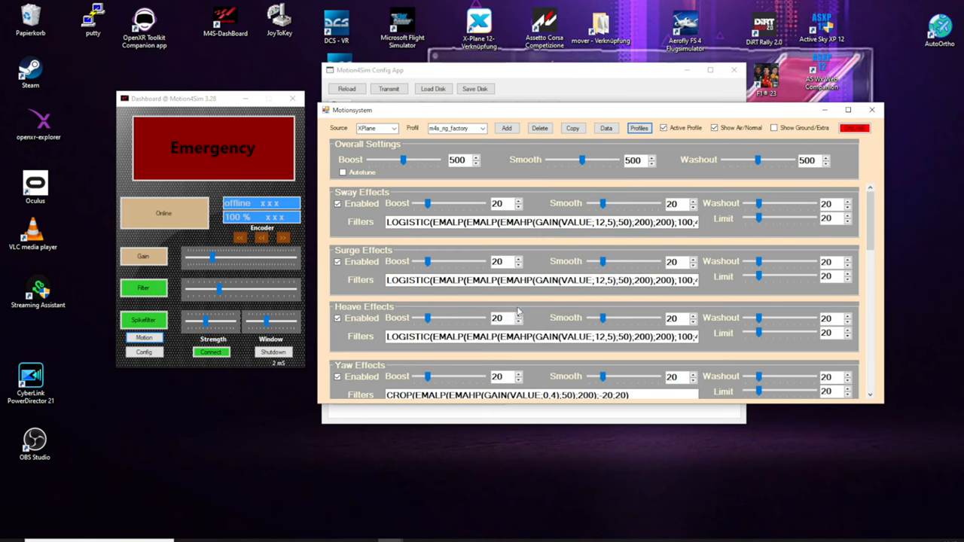
mouse_move(652, 150)
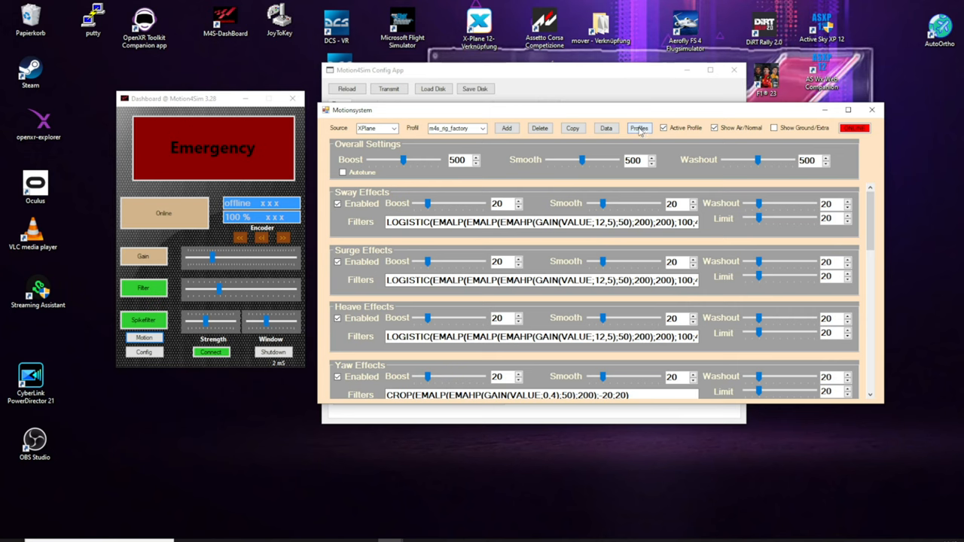
Step: Open the Profiles window, try the Rig and Game filters, and leave both at No Filter
left_click(639, 128)
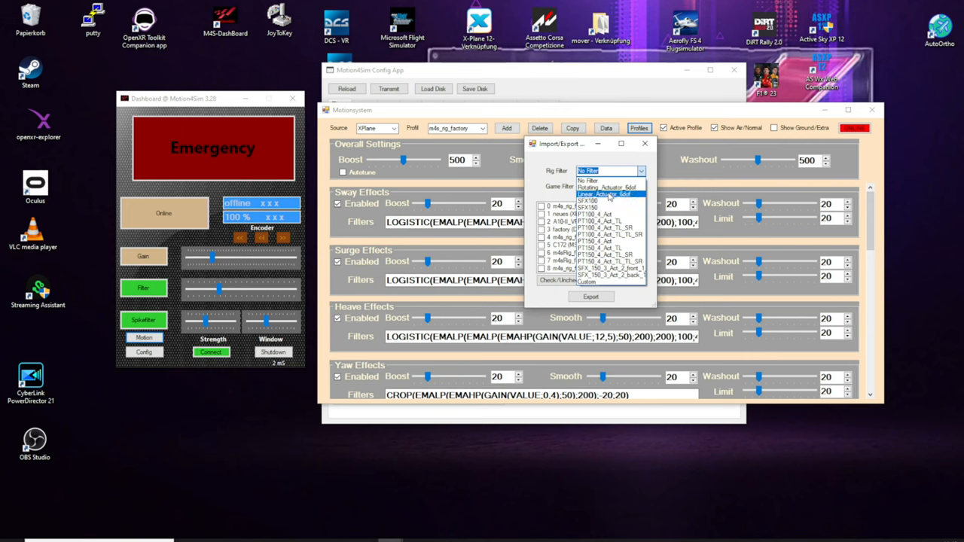
left_click(609, 194)
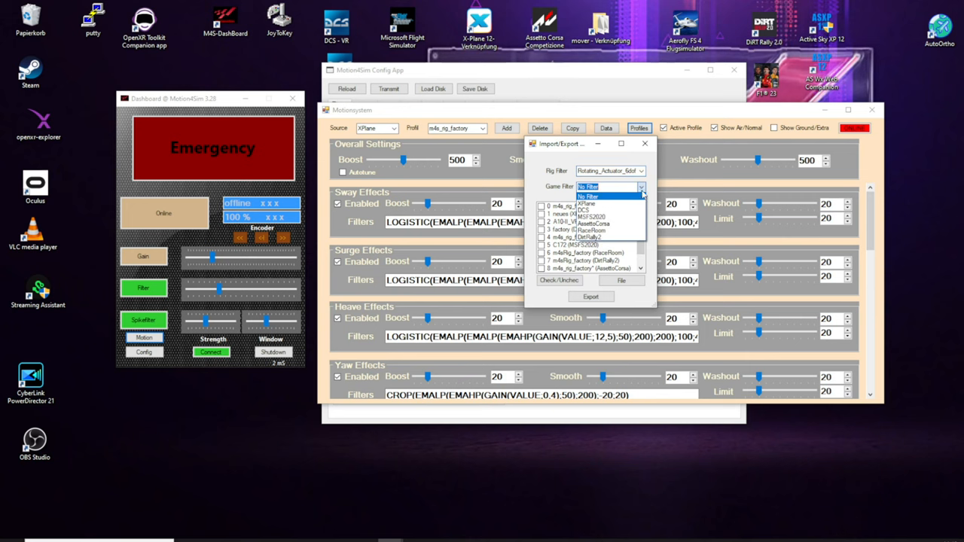
left_click(588, 186)
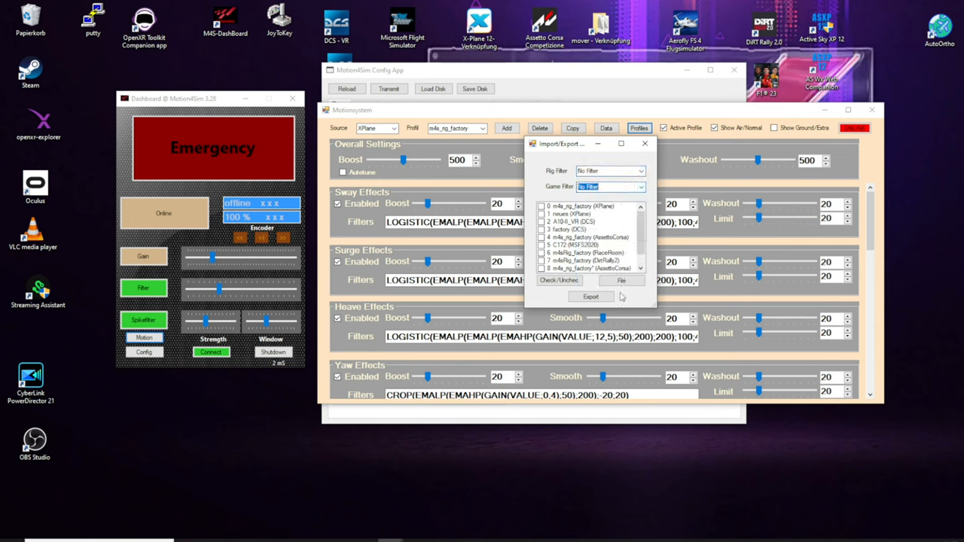
Step: Load test1, tick factory (DCS) and m4s_rig_factory (AssettoCorsa), and import them
left_click(621, 280)
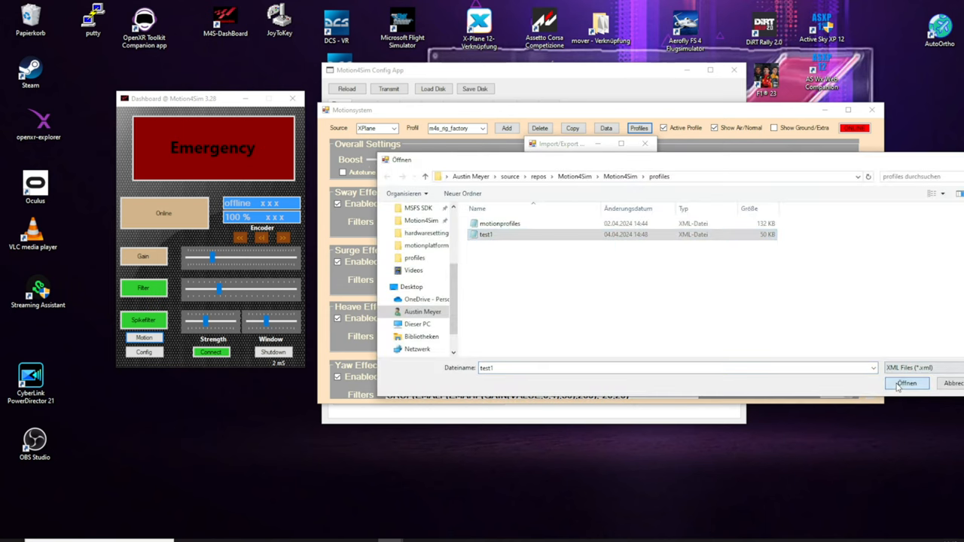
left_click(906, 384)
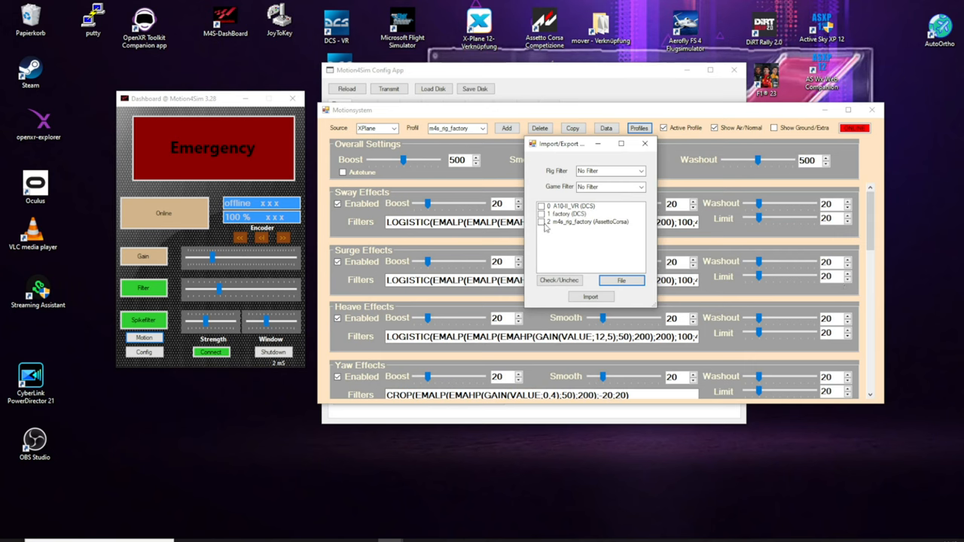
left_click(580, 214)
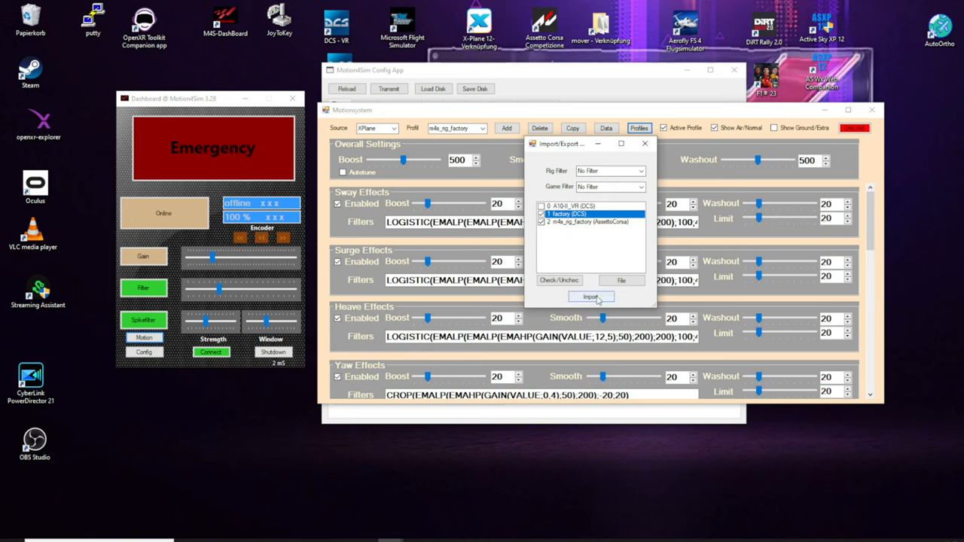
left_click(592, 296)
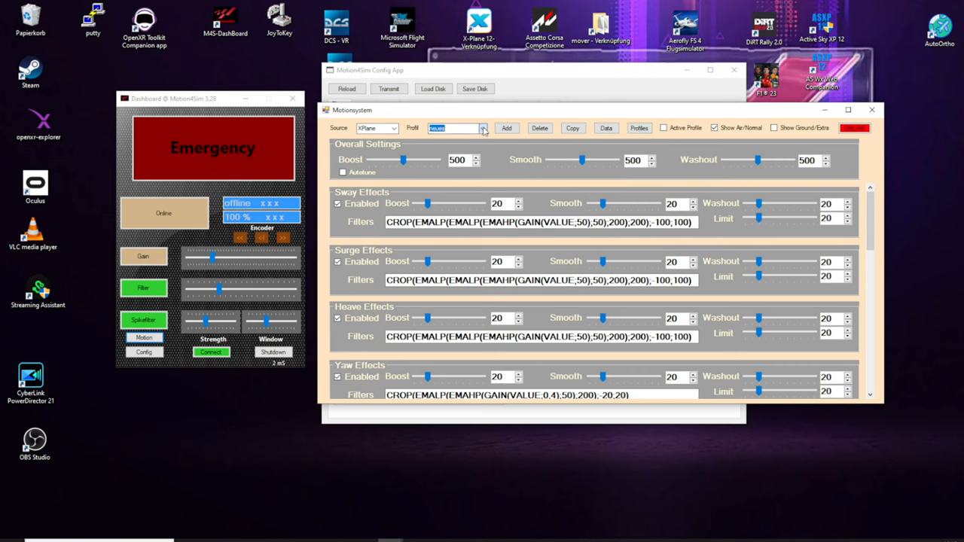
Step: Reopen the profile window and tick the imported factory* (DCS) and m4s_rig_factory** (AssettoCorsa) profiles
left_click(639, 127)
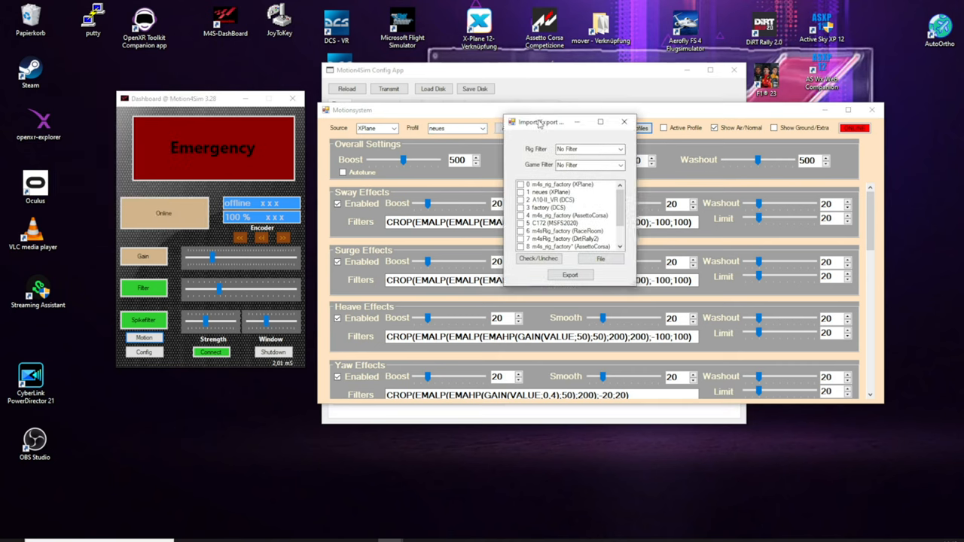
scroll("down", 3)
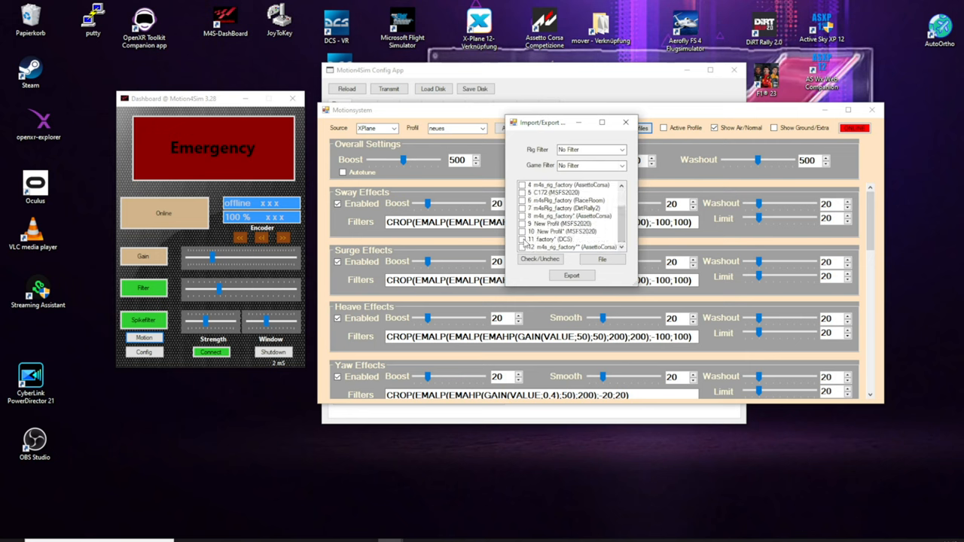
left_click(569, 240)
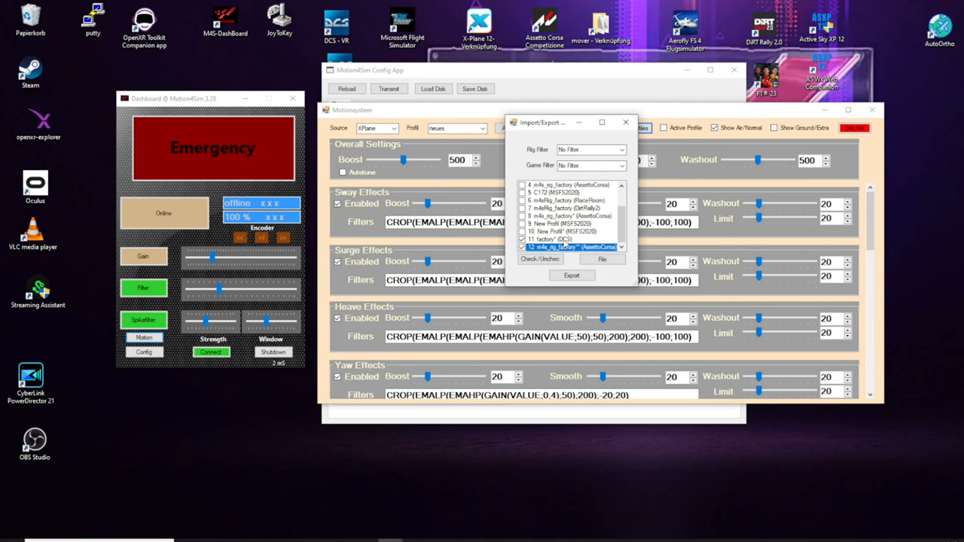
Step: Close the profile import/export window to return to the Motionsystem window
left_click(626, 122)
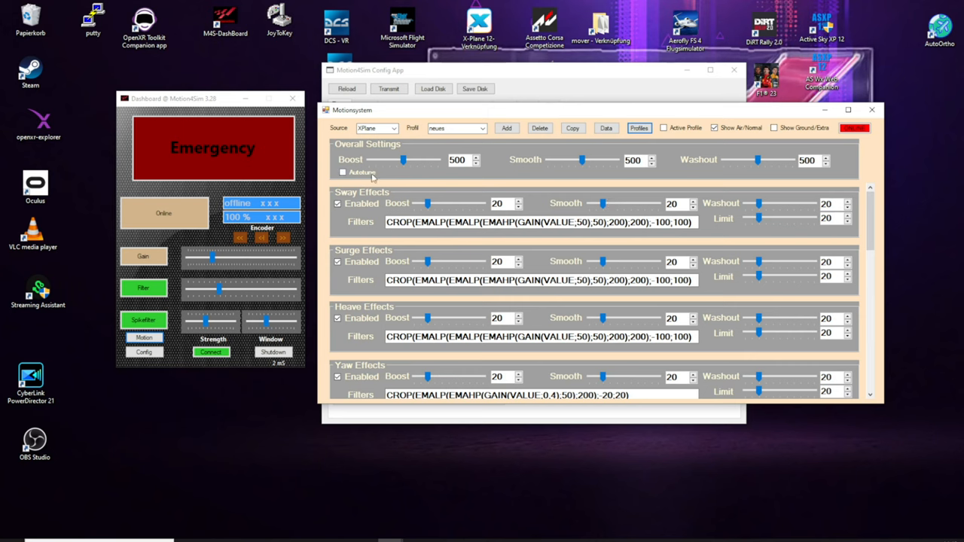
mouse_move(377, 179)
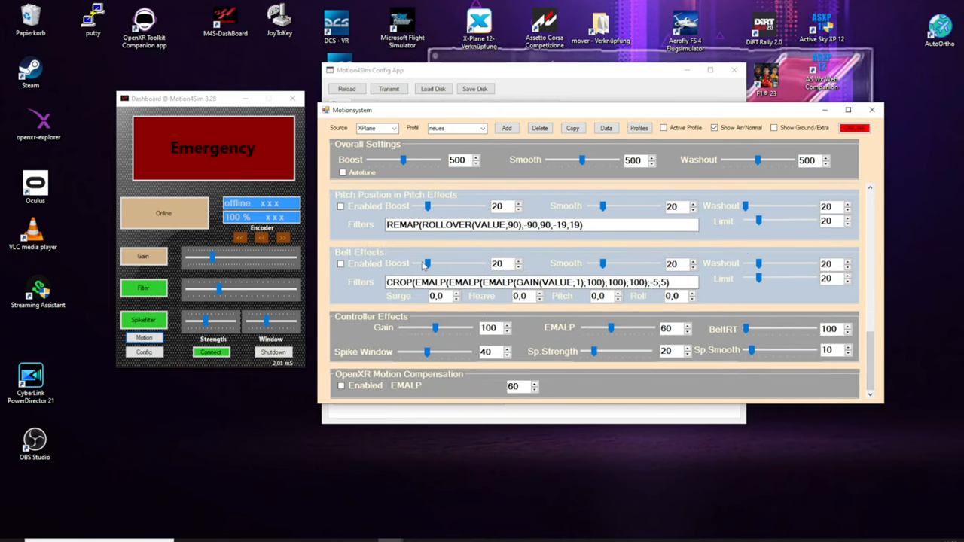
Step: Tick the Belt Effects Enabled checkbox so belt effects stay switched on
left_click(340, 264)
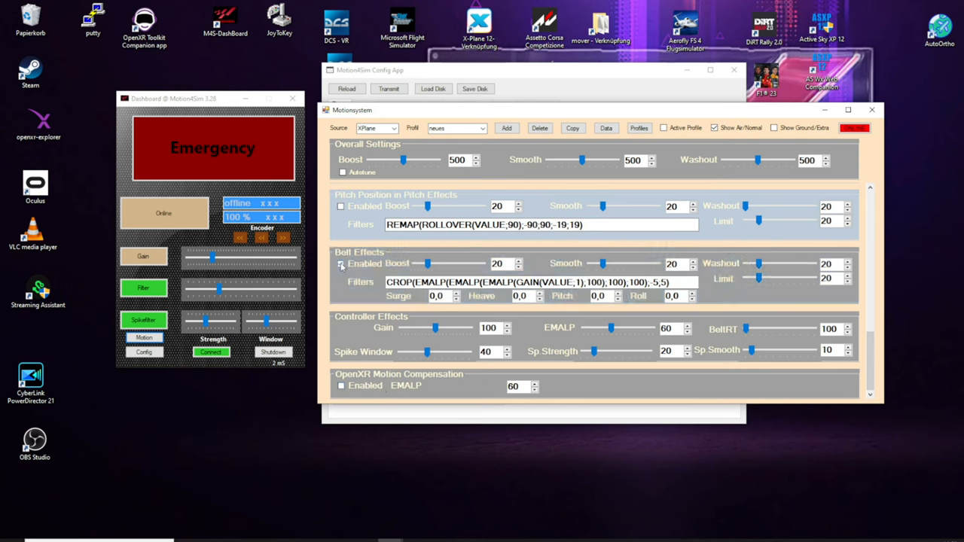
left_click(340, 263)
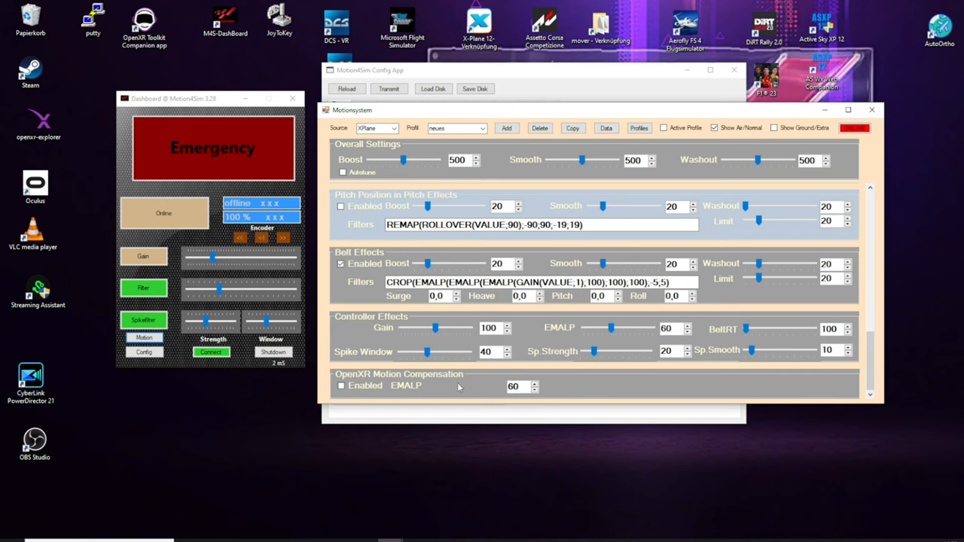
mouse_move(722, 401)
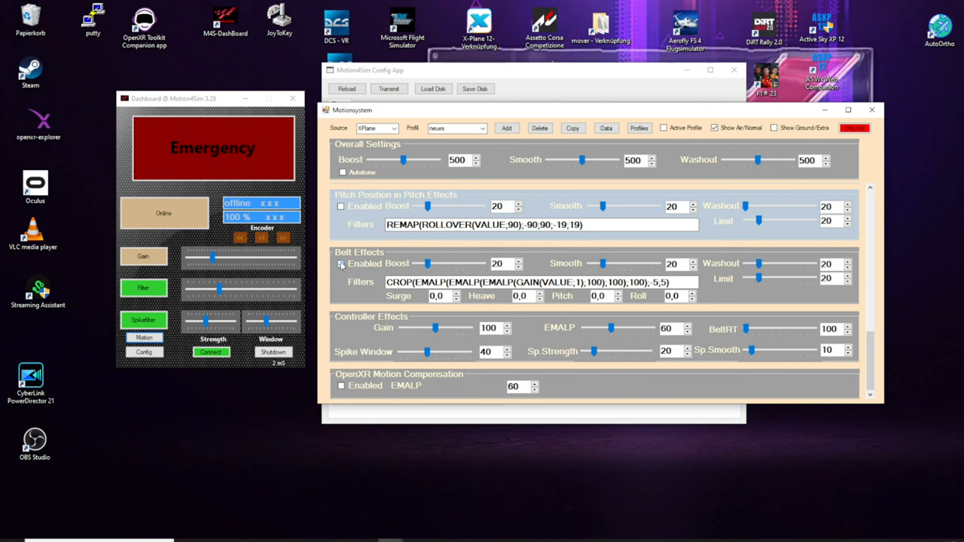
left_click(341, 263)
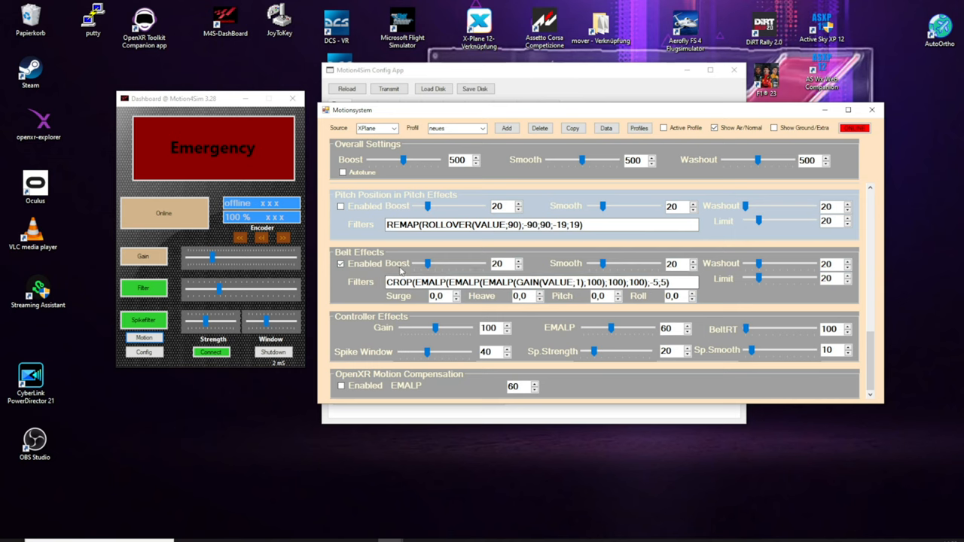
mouse_move(414, 250)
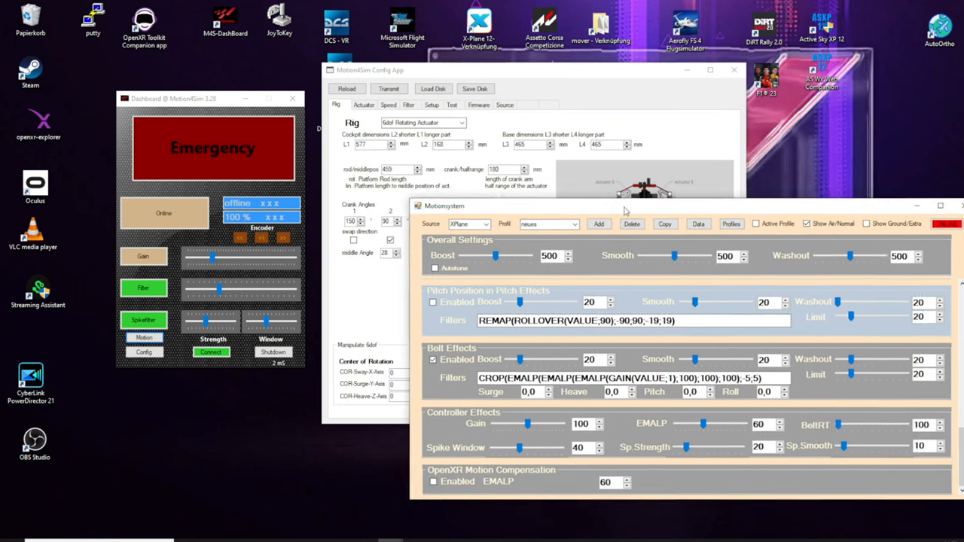
Step: View the six-actuator settings, then bring the Motionsystem window back in front
left_click(364, 105)
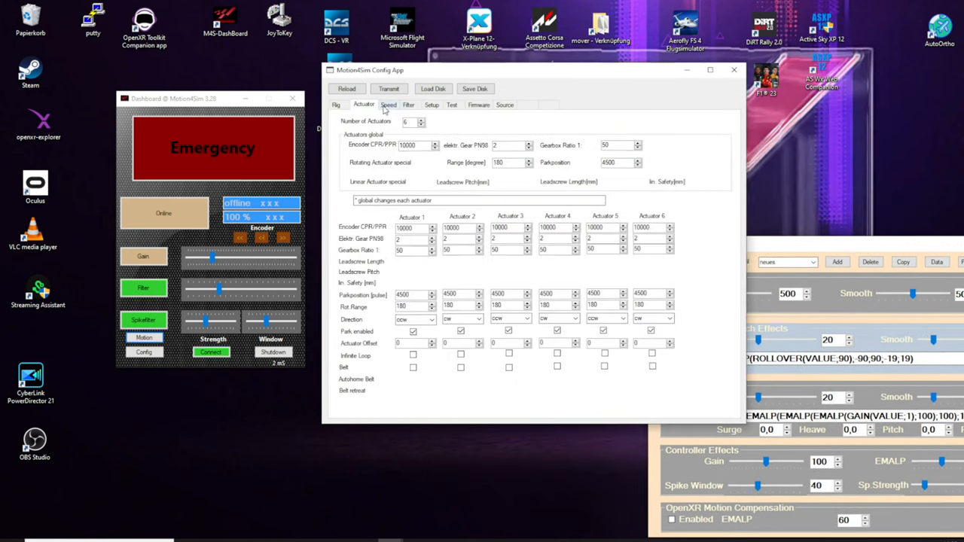
left_click(430, 119)
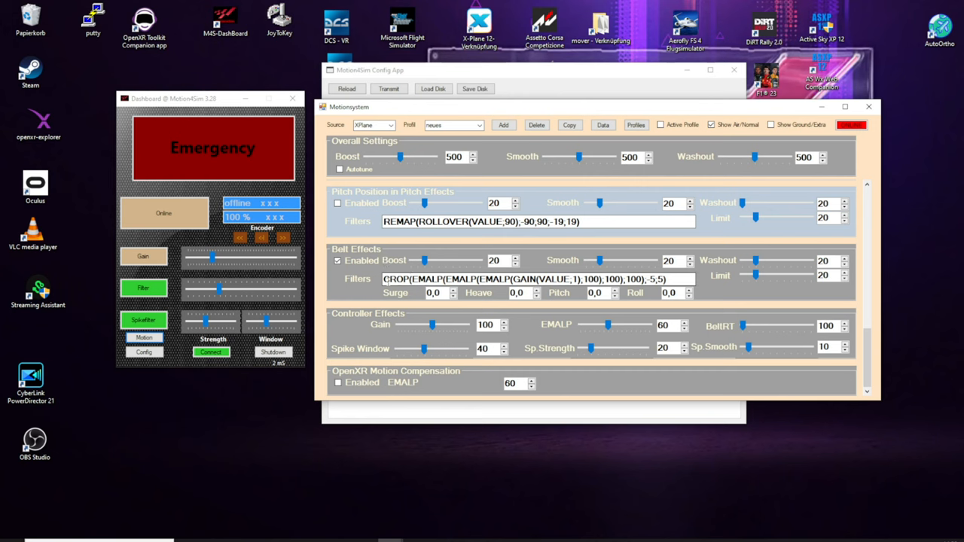
Step: Set Belt Effects boost to 58 and smoothing to 47, giving filter EMALP(GAIN(VALUE;2,9);235)
triple_click(538, 280)
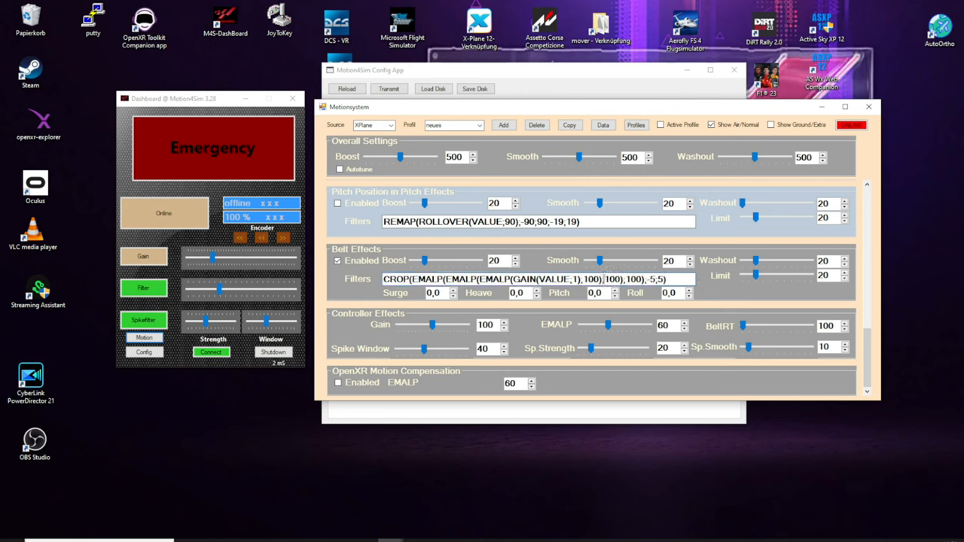
triple_click(537, 279)
type("EMALP(GAIN(VALUE;1);100")
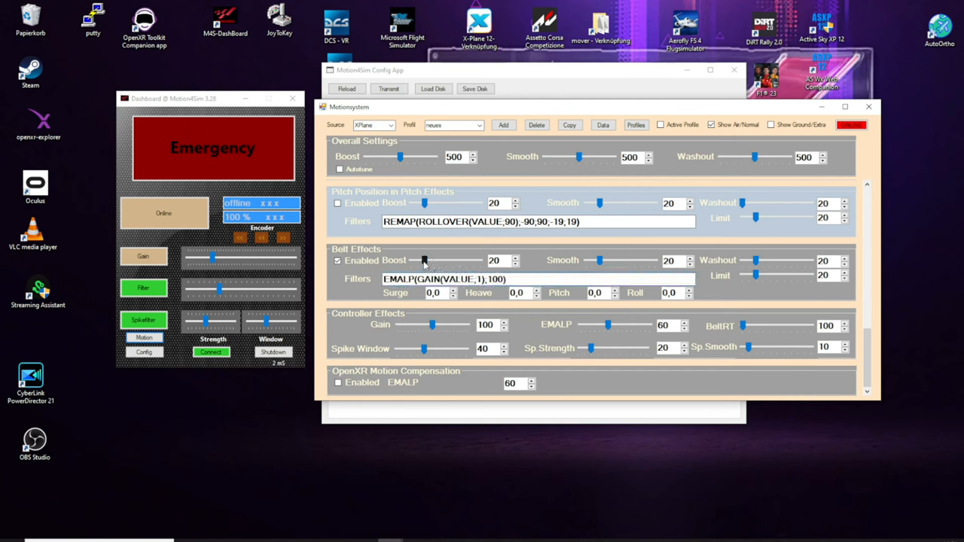
left_click_drag(424, 260, 480, 260)
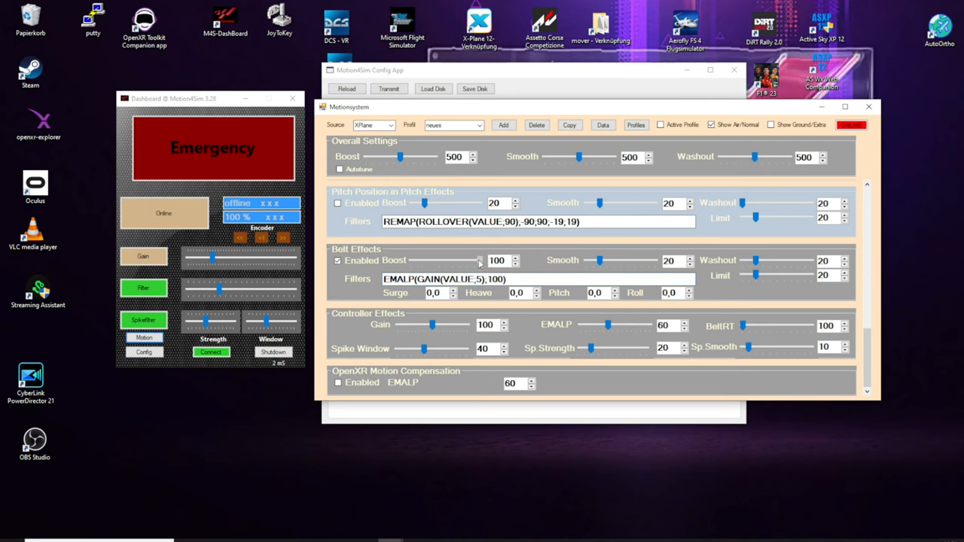
left_click_drag(479, 260, 444, 260)
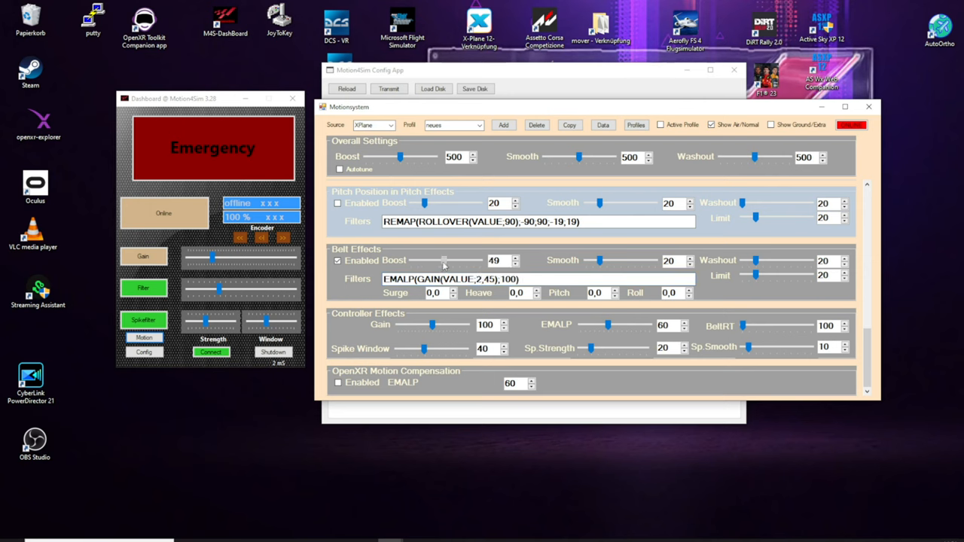
left_click_drag(444, 261, 452, 261)
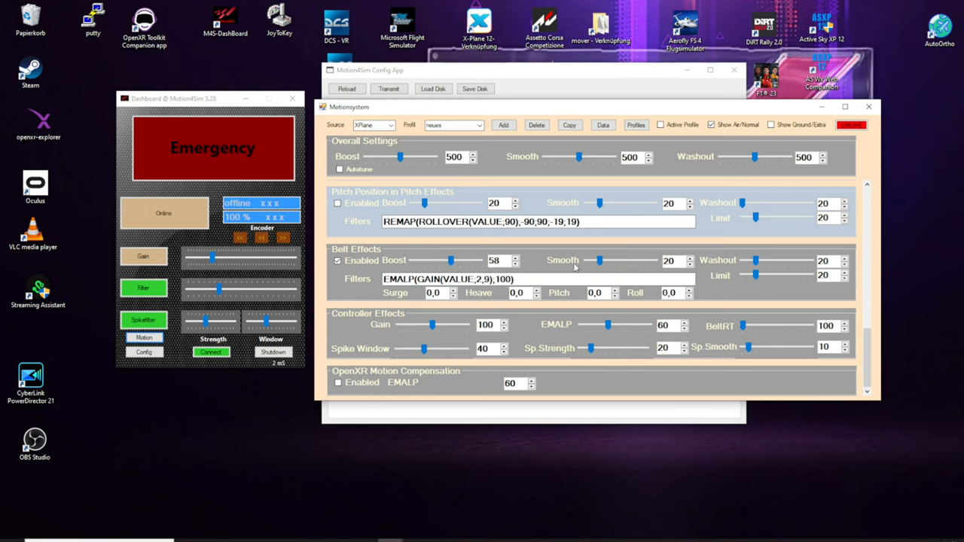
left_click_drag(599, 260, 627, 261)
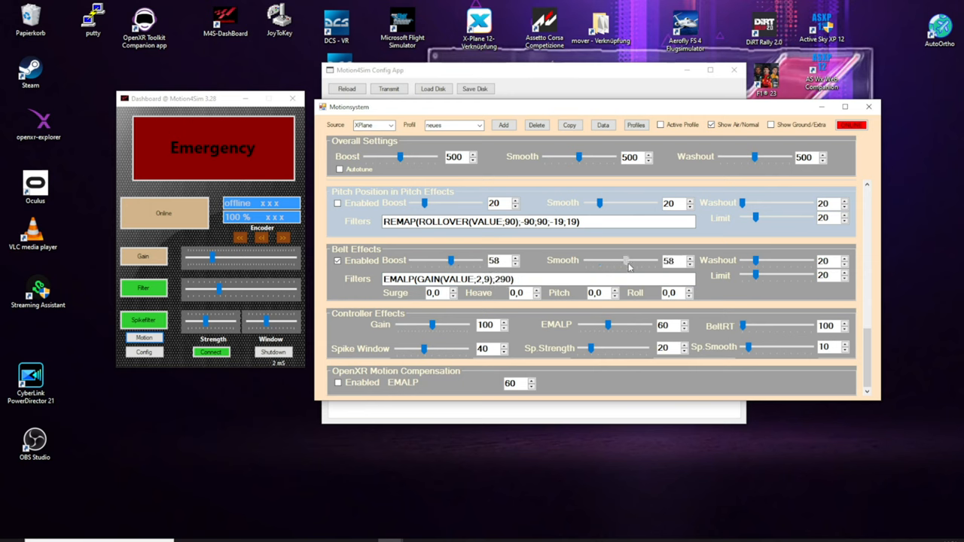
left_click_drag(625, 260, 619, 260)
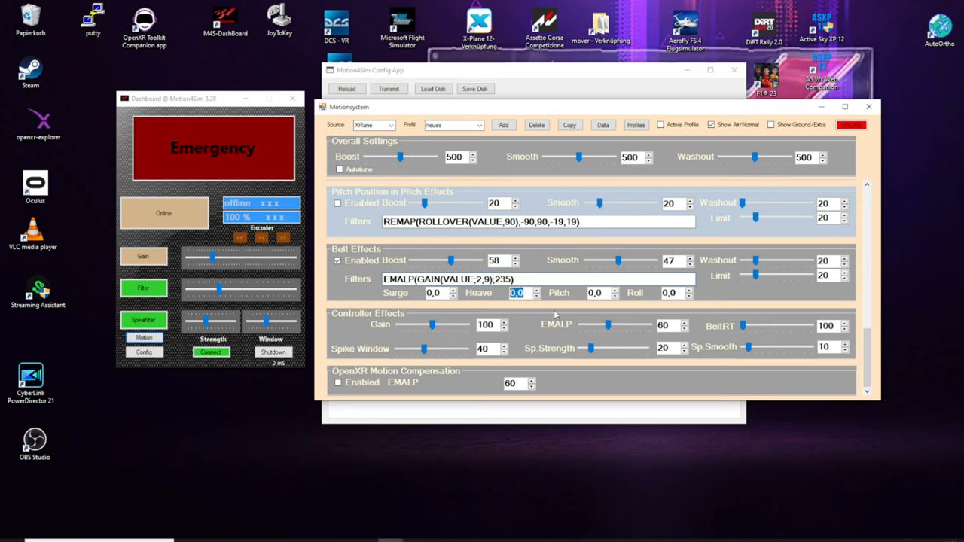
mouse_move(416, 303)
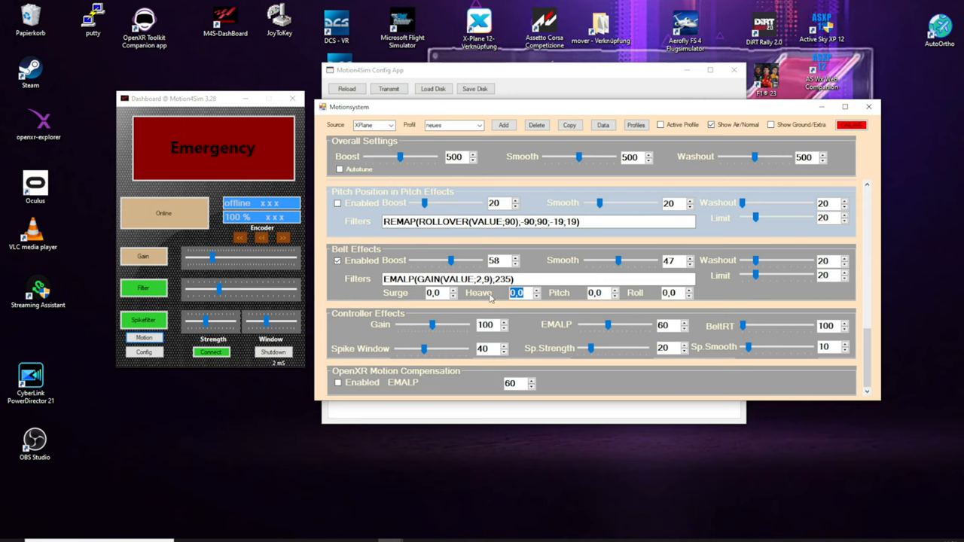
Step: Enter 1 as the Belt Effects Surge factor and confirm Heave, Pitch, Roll read 1,0
left_click(441, 293)
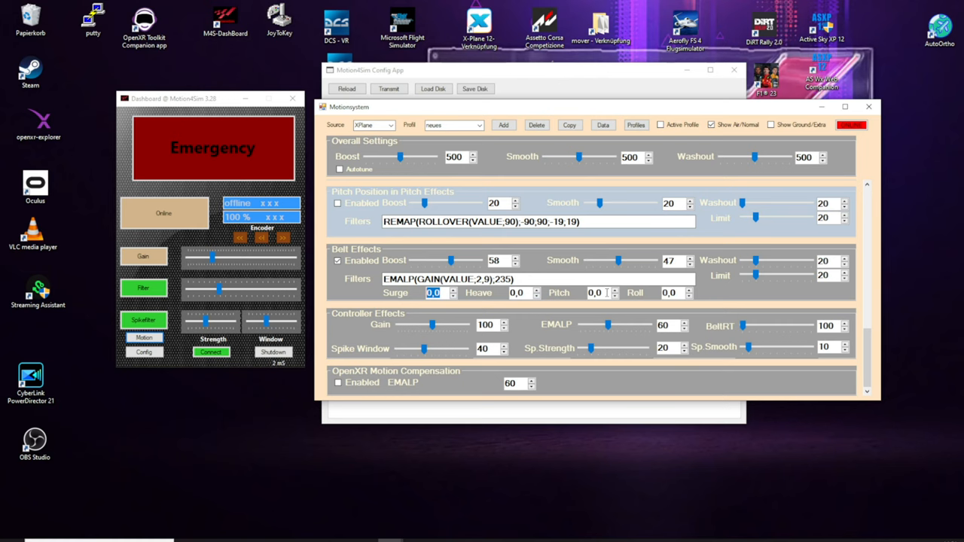
left_click(595, 292)
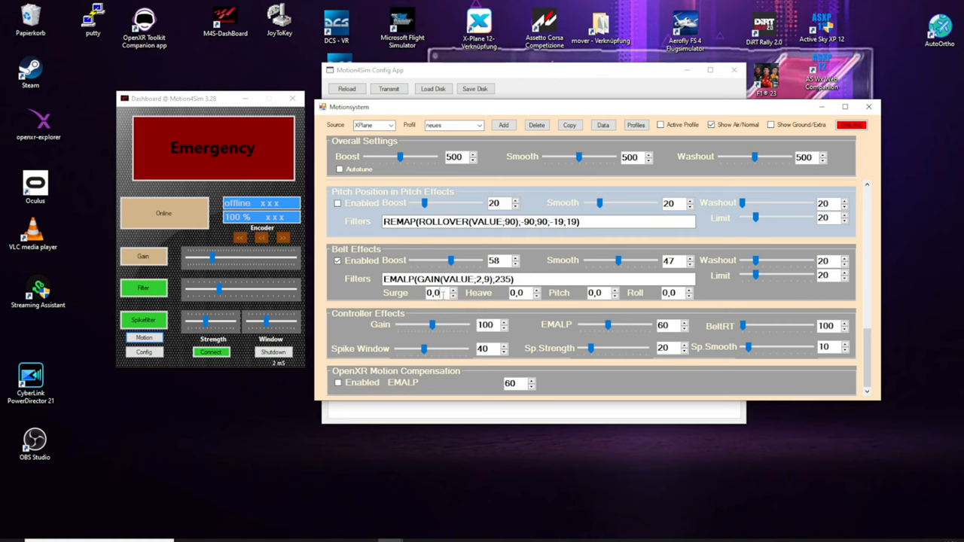
type("1")
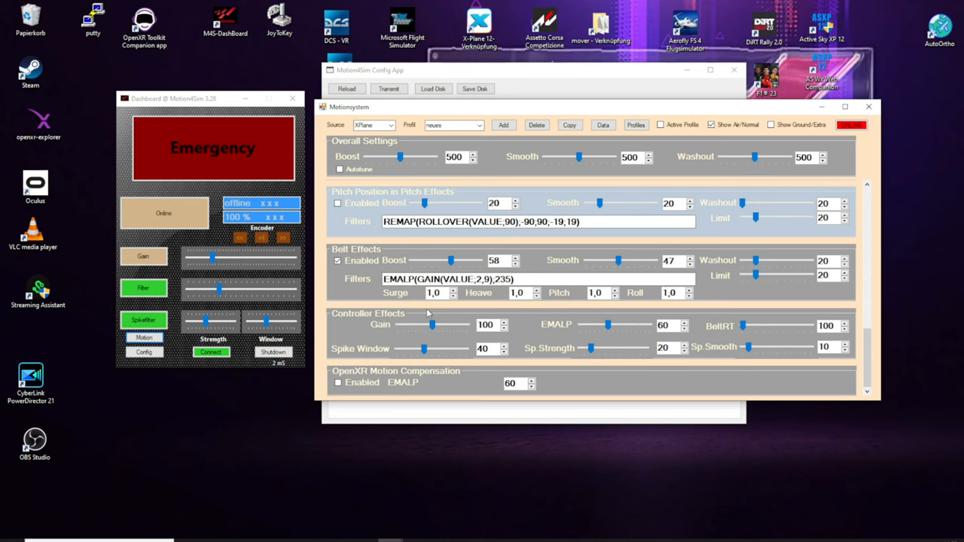
mouse_move(535, 298)
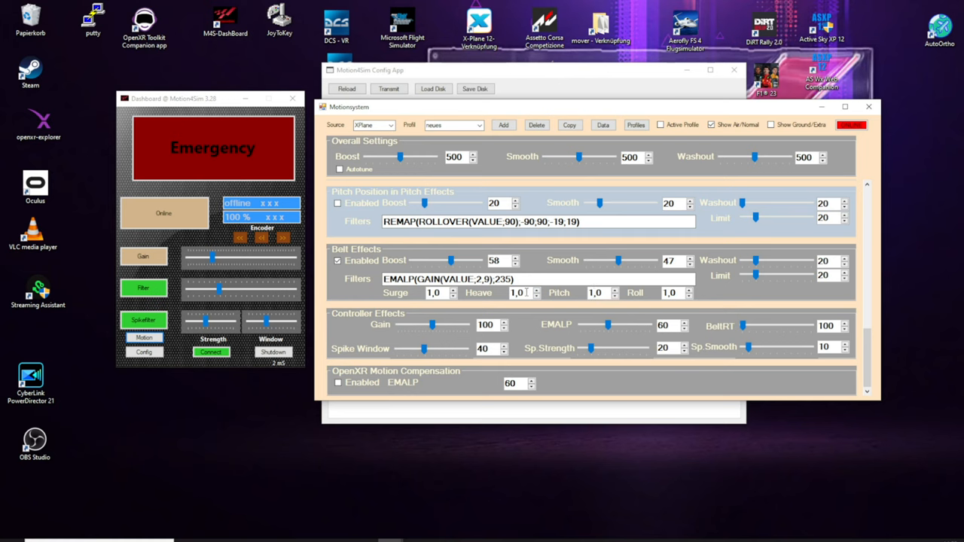
left_click(595, 292)
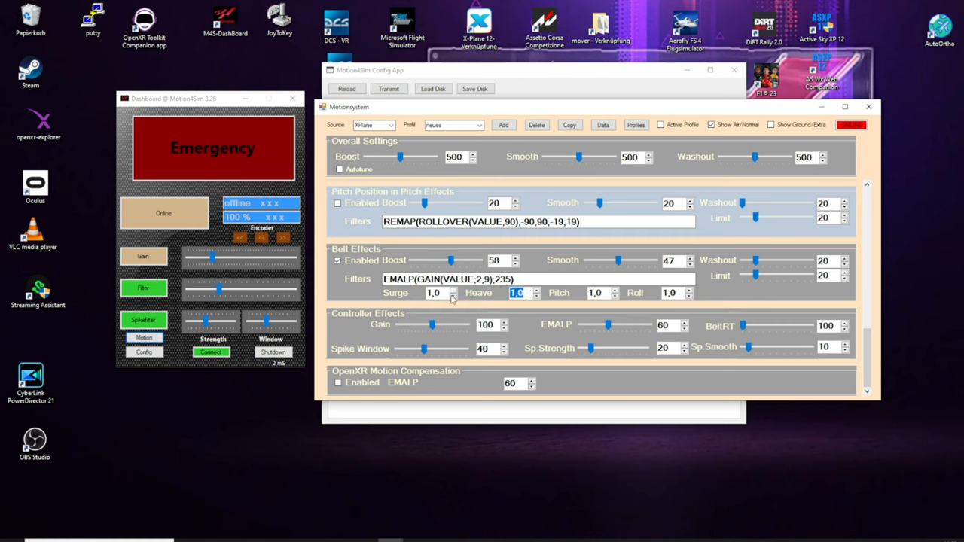
left_click(437, 293)
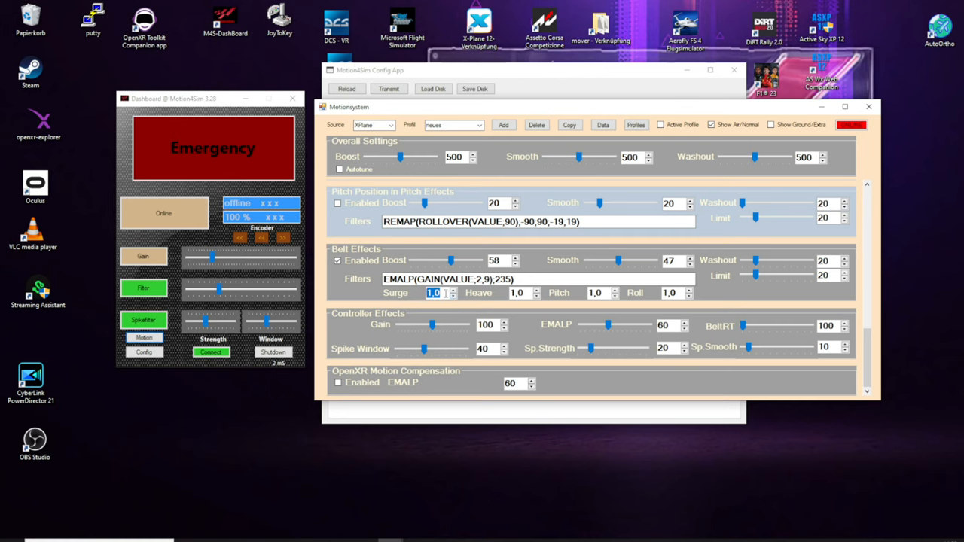
left_click(517, 292)
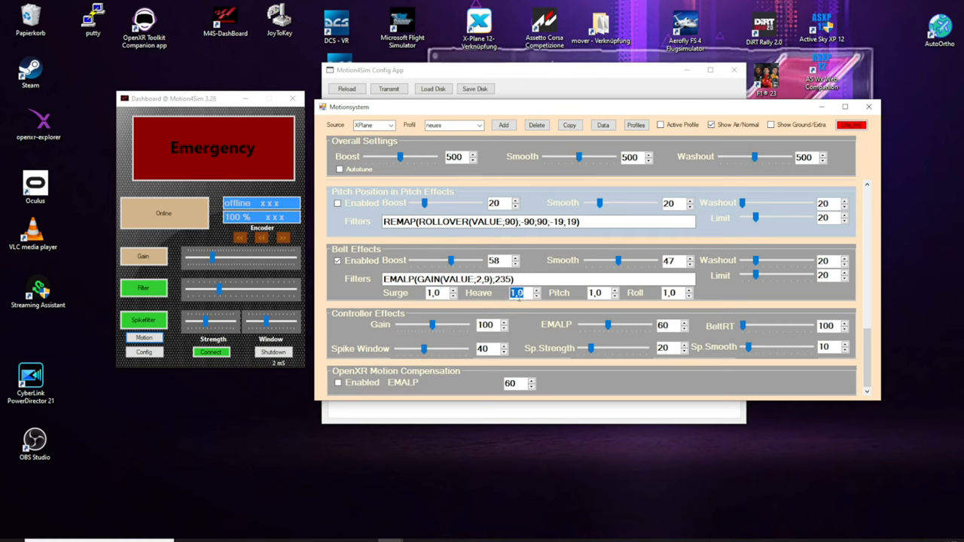
left_click(595, 292)
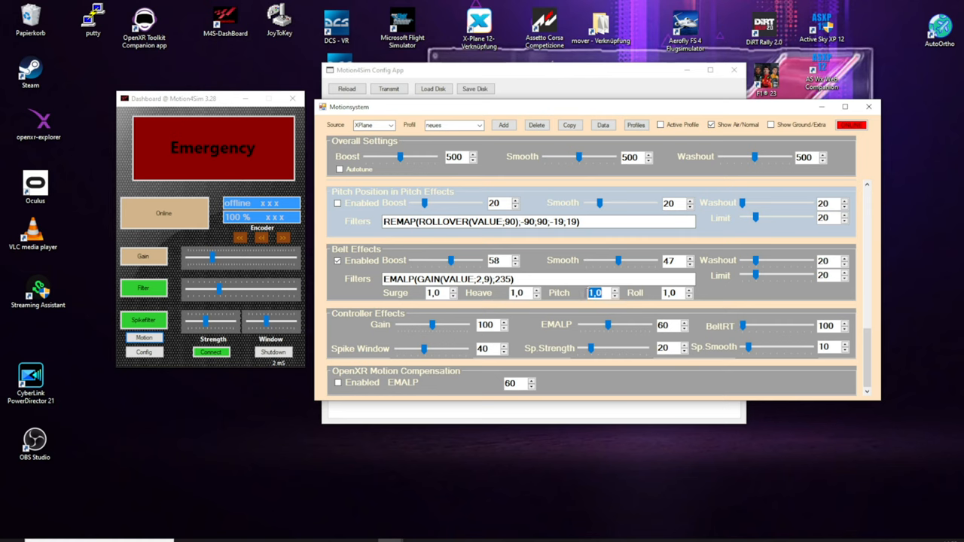
left_click(669, 292)
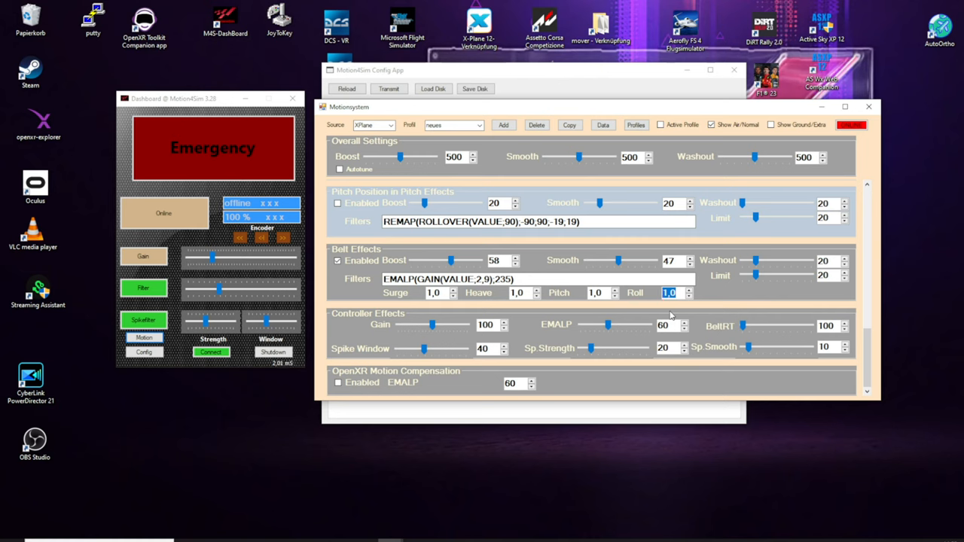
Step: Lower the Belt Effects Roll factor to 0,6 after scrolling through the effect panels
left_click(669, 293)
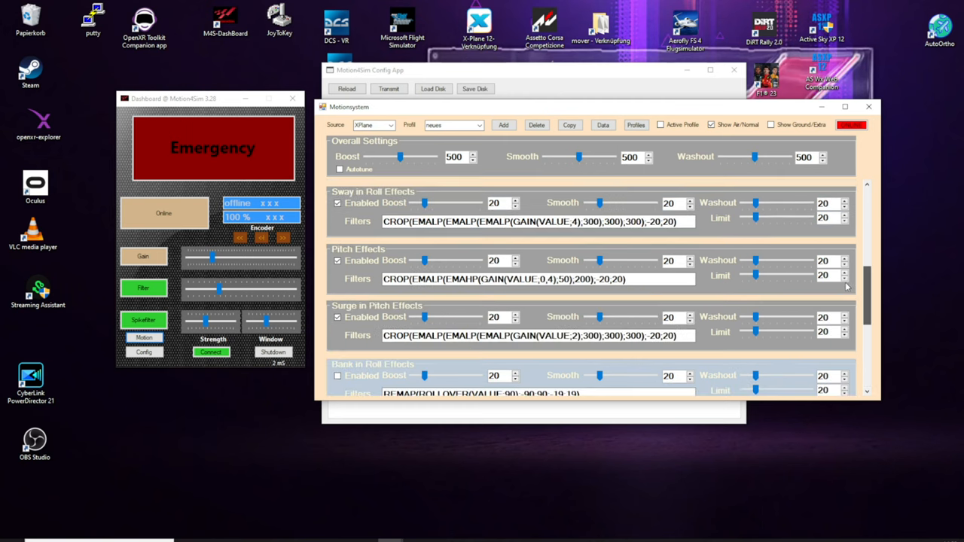
scroll("down", 3)
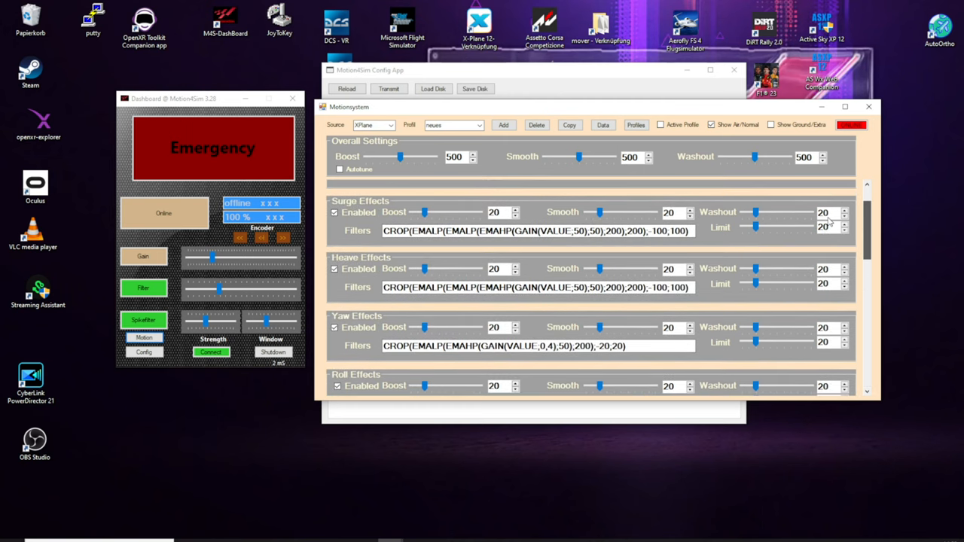
scroll("down", 3)
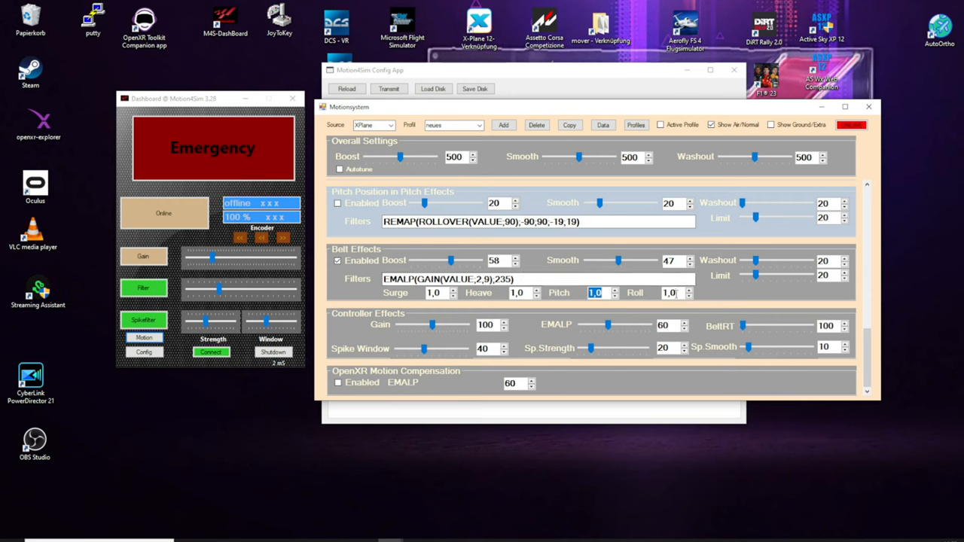
left_click(674, 293)
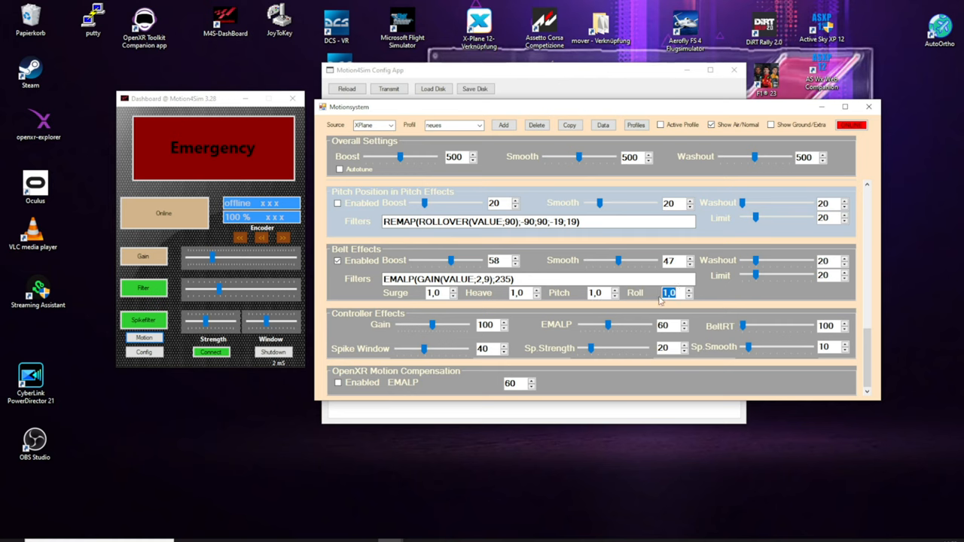
left_click(668, 293)
type("0,6")
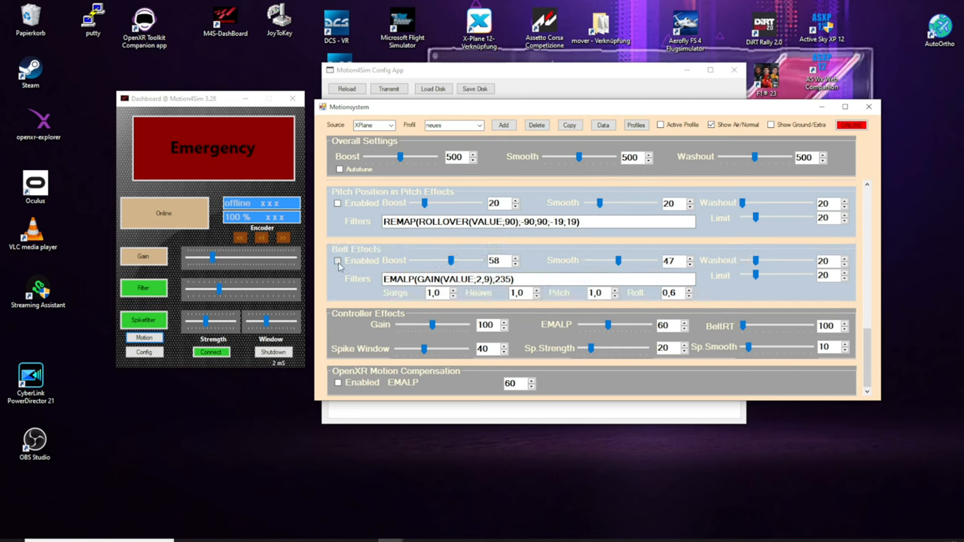
left_click(338, 260)
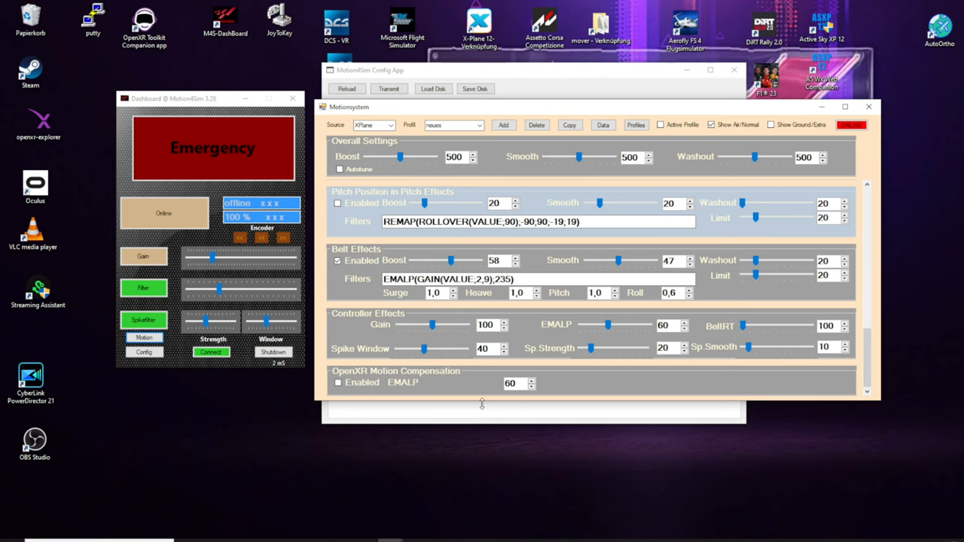
mouse_move(432, 384)
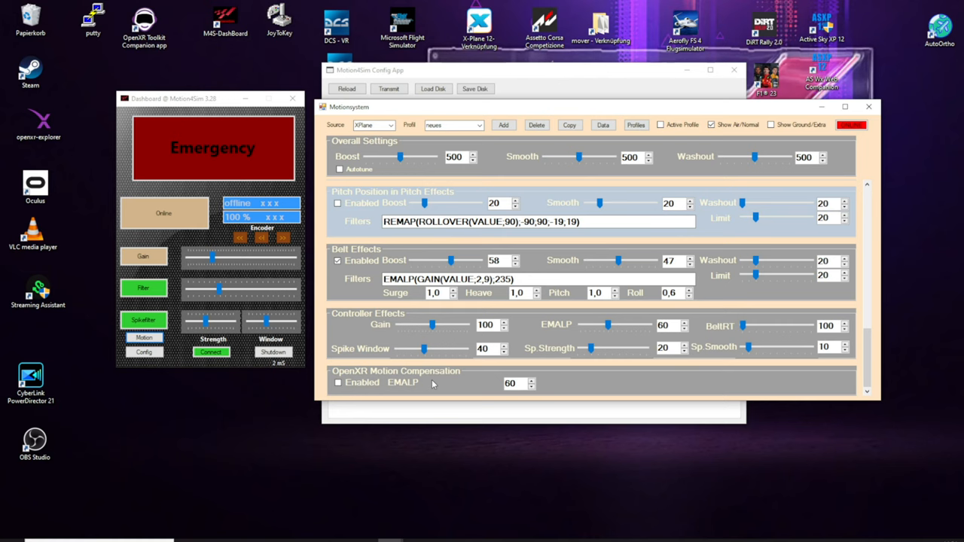
mouse_move(498, 396)
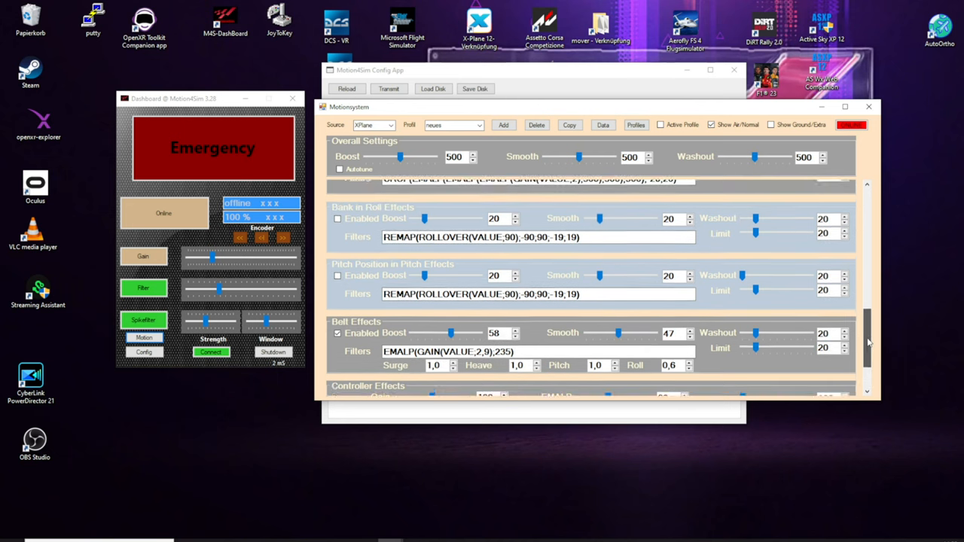
scroll("down", 3)
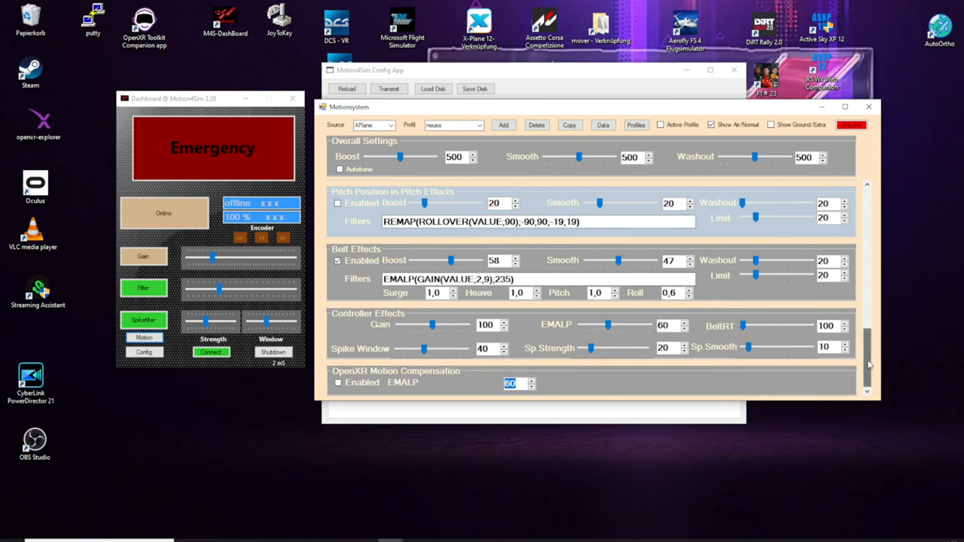
scroll("down", 3)
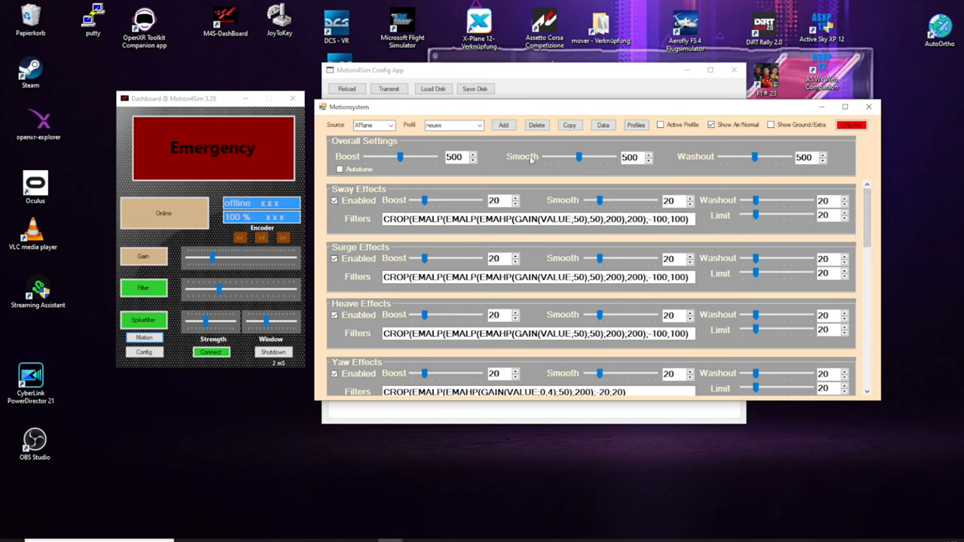
mouse_move(547, 149)
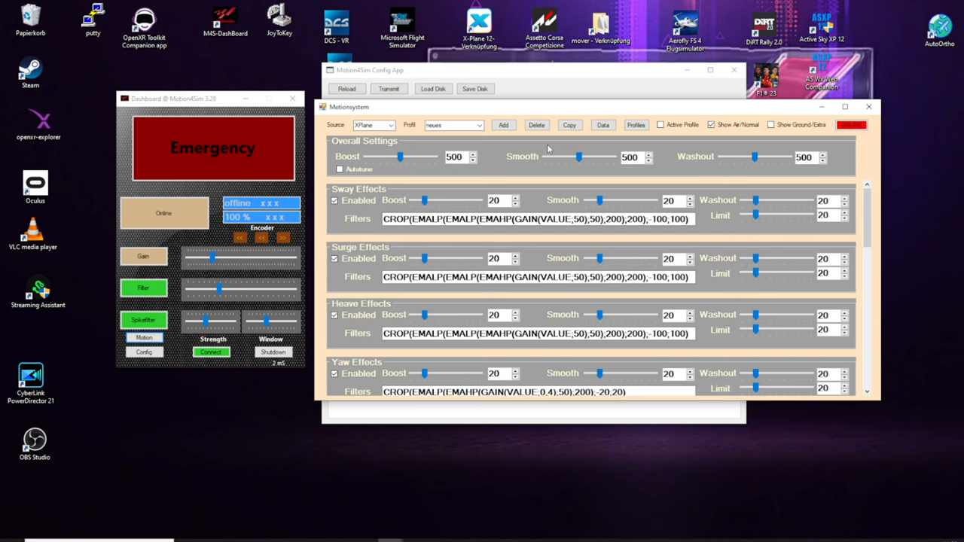
mouse_move(563, 148)
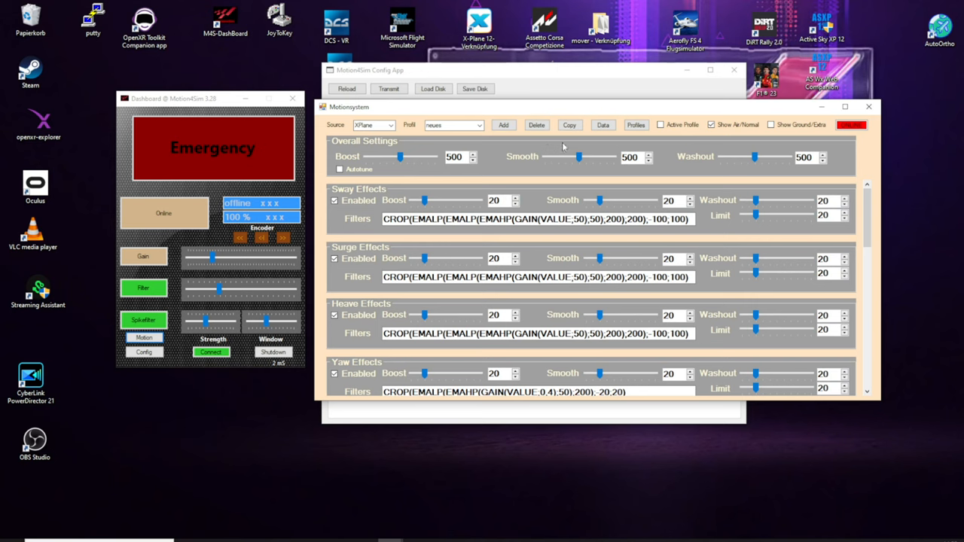